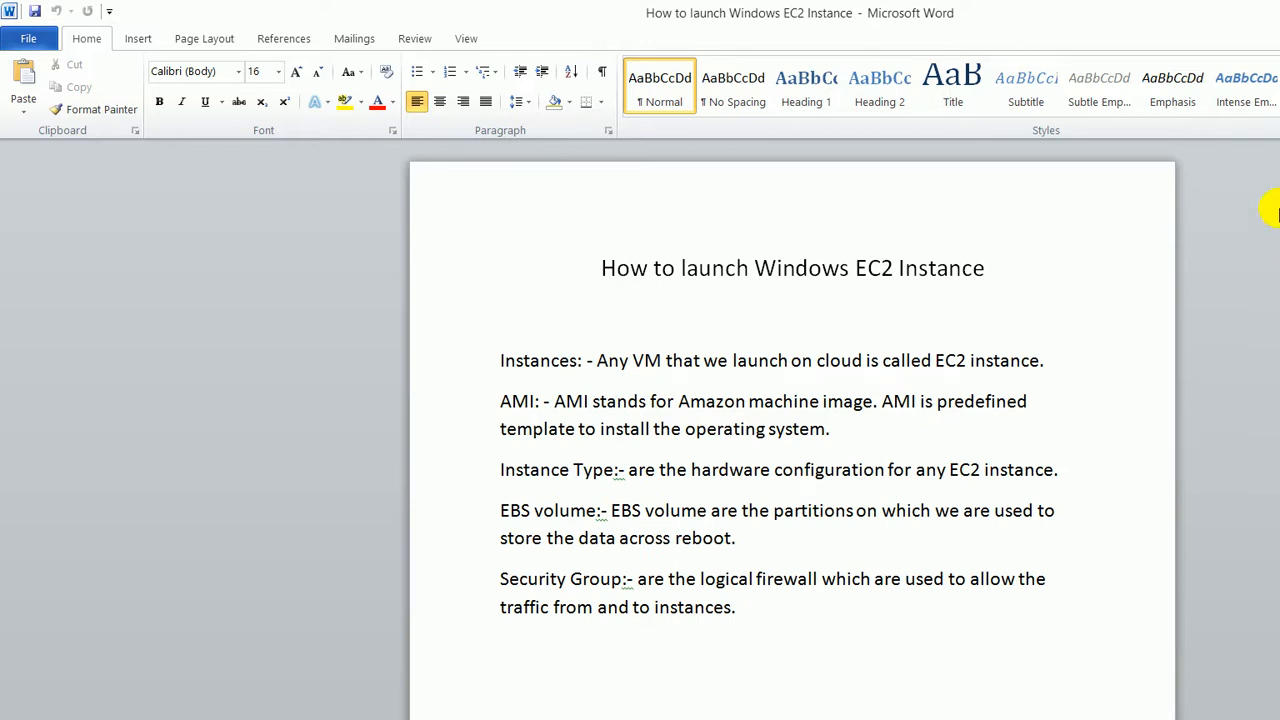
pyautogui.moveTo(1176, 8)
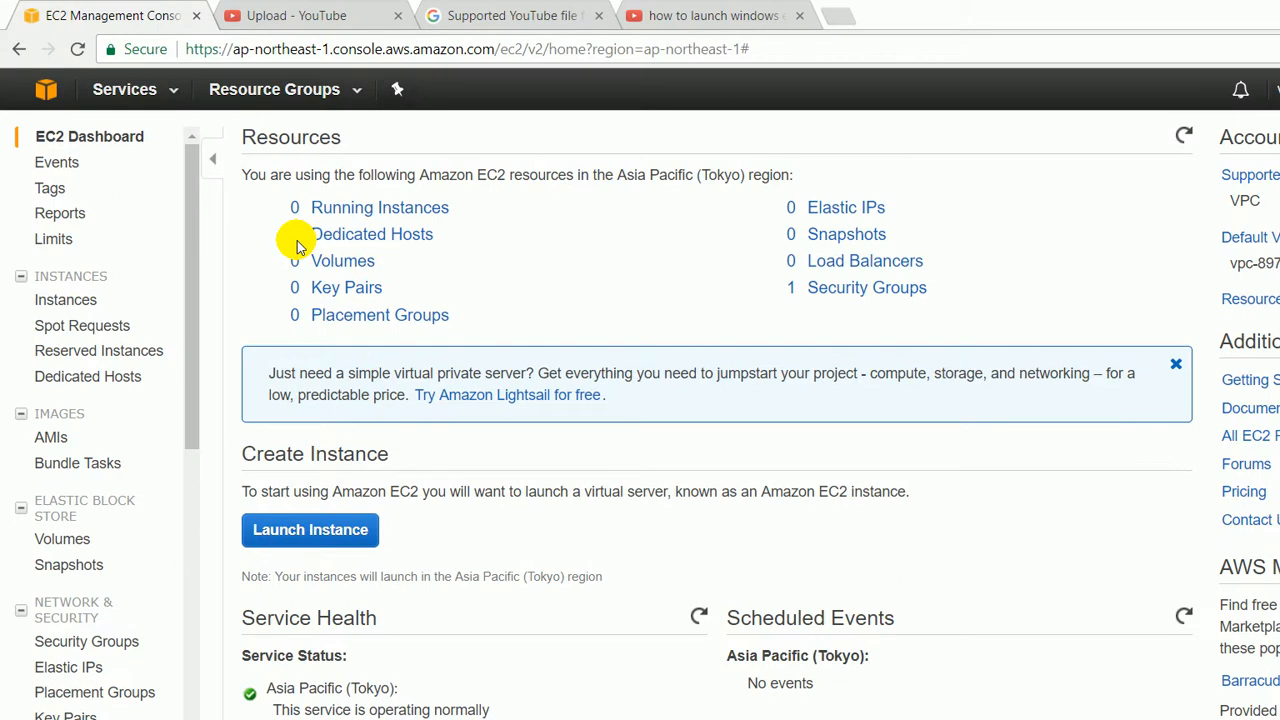
pyautogui.moveTo(464, 196)
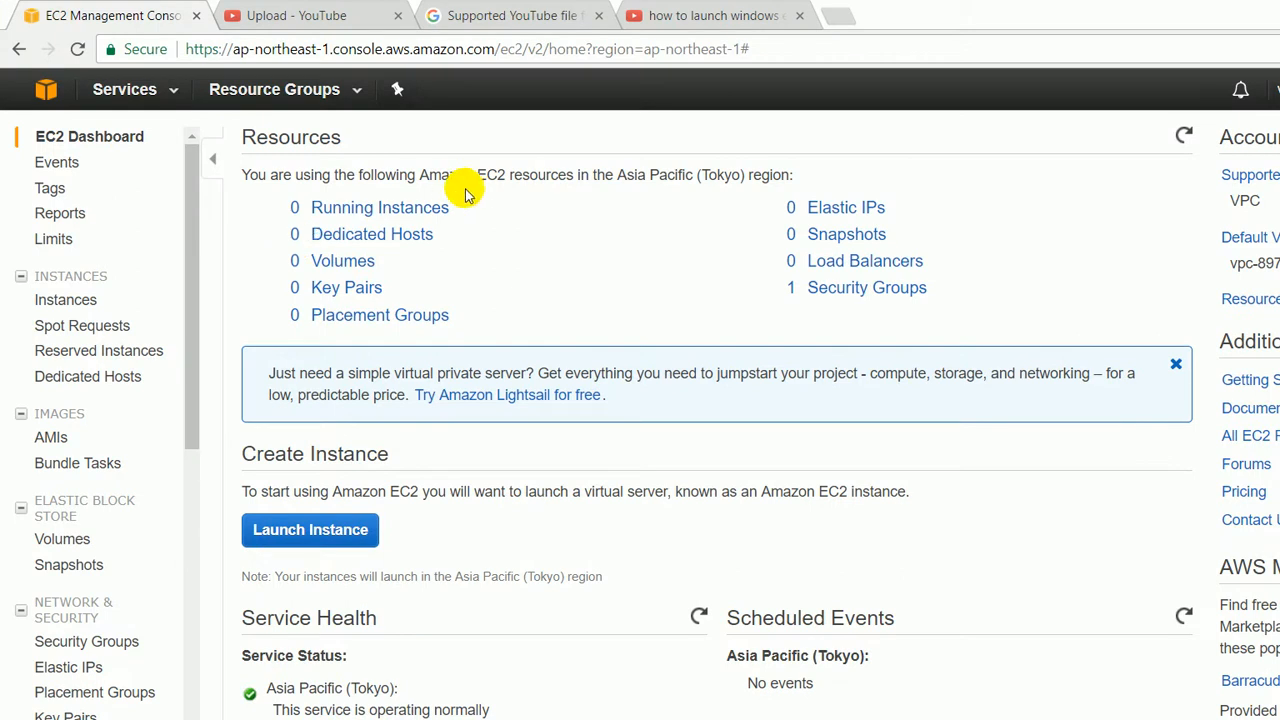
pyautogui.moveTo(84, 124)
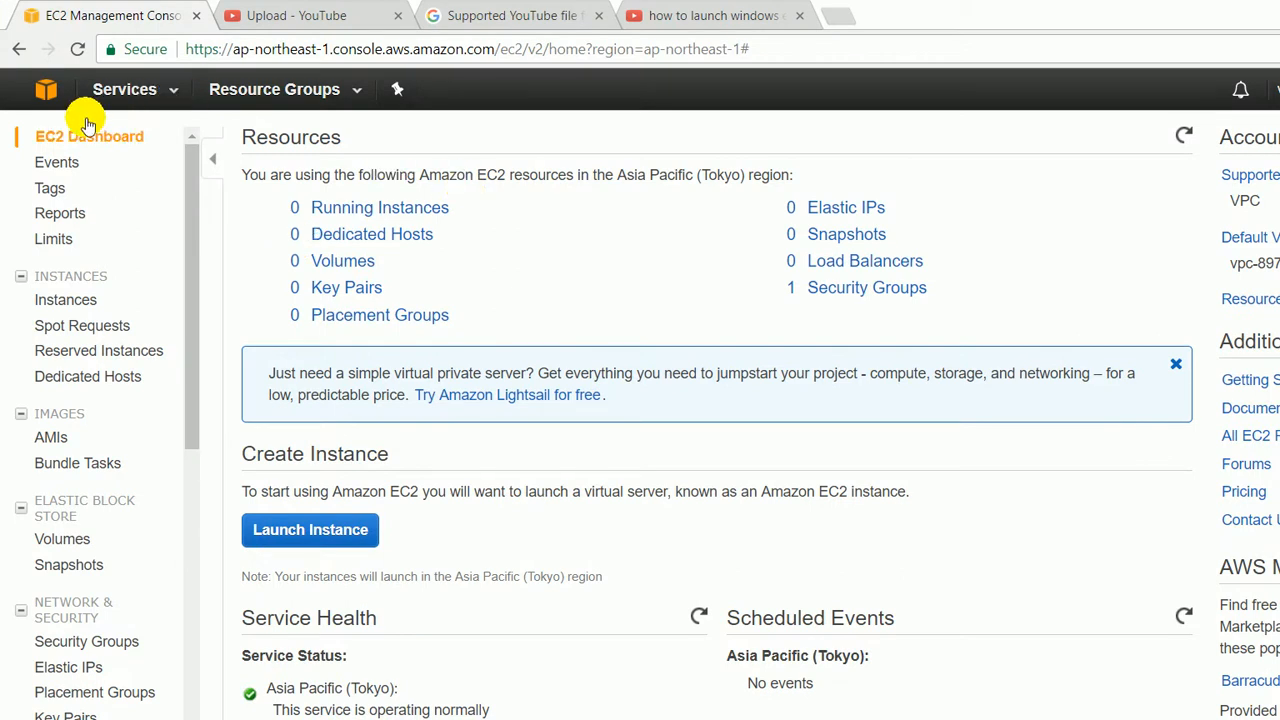
pyautogui.moveTo(256, 408)
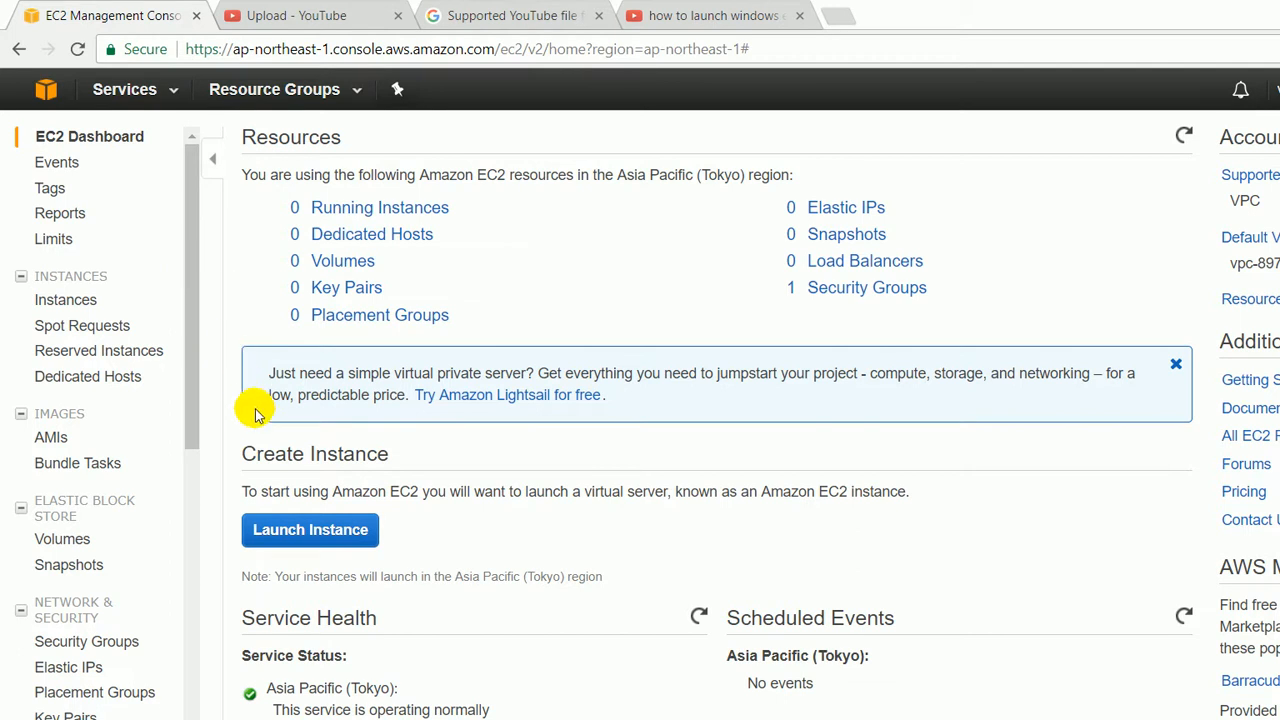
# - Begin Launch Instance and scroll the Quick Start AMI list down to the Windows Server images
pyautogui.click(310, 528)
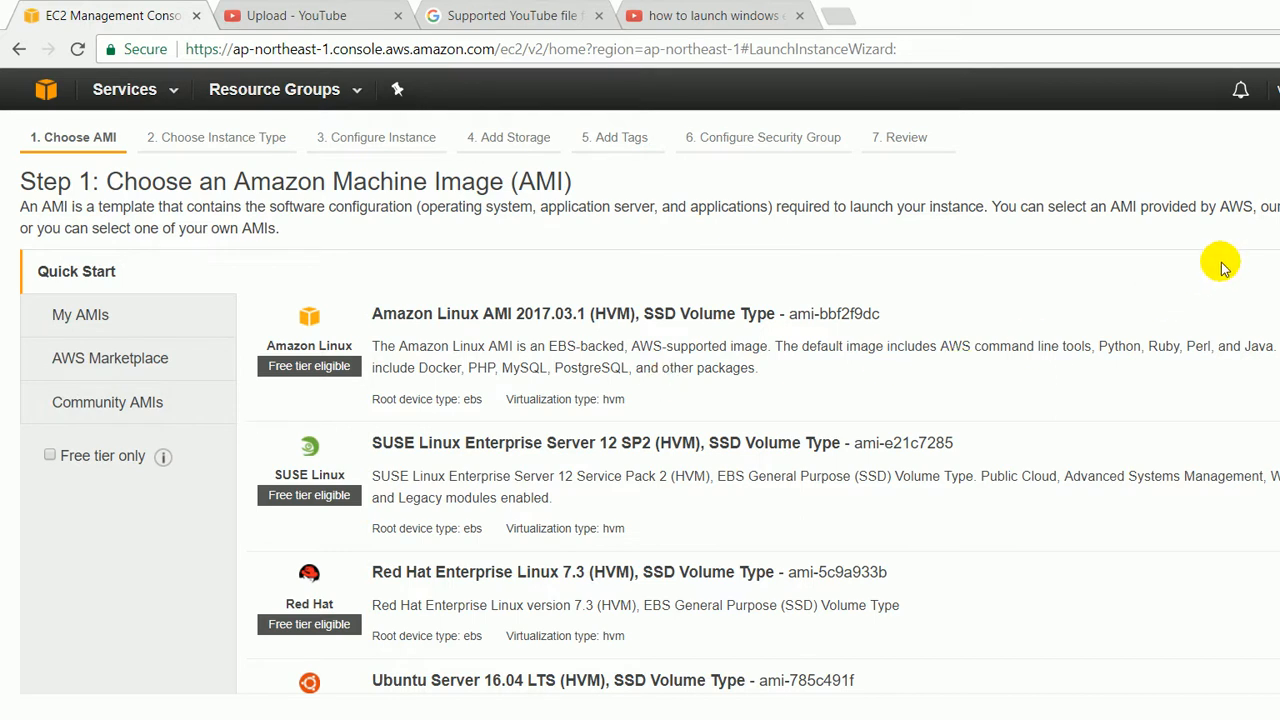
pyautogui.moveTo(1260, 216)
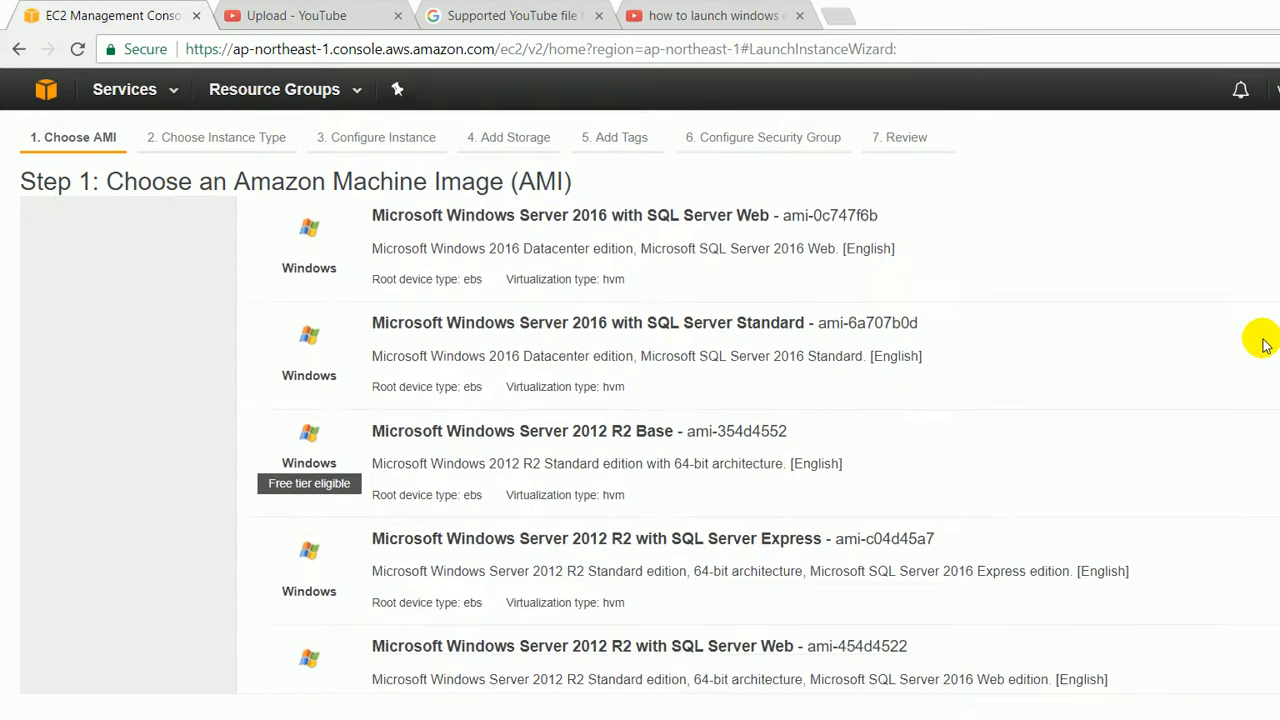
pyautogui.scroll(-3)
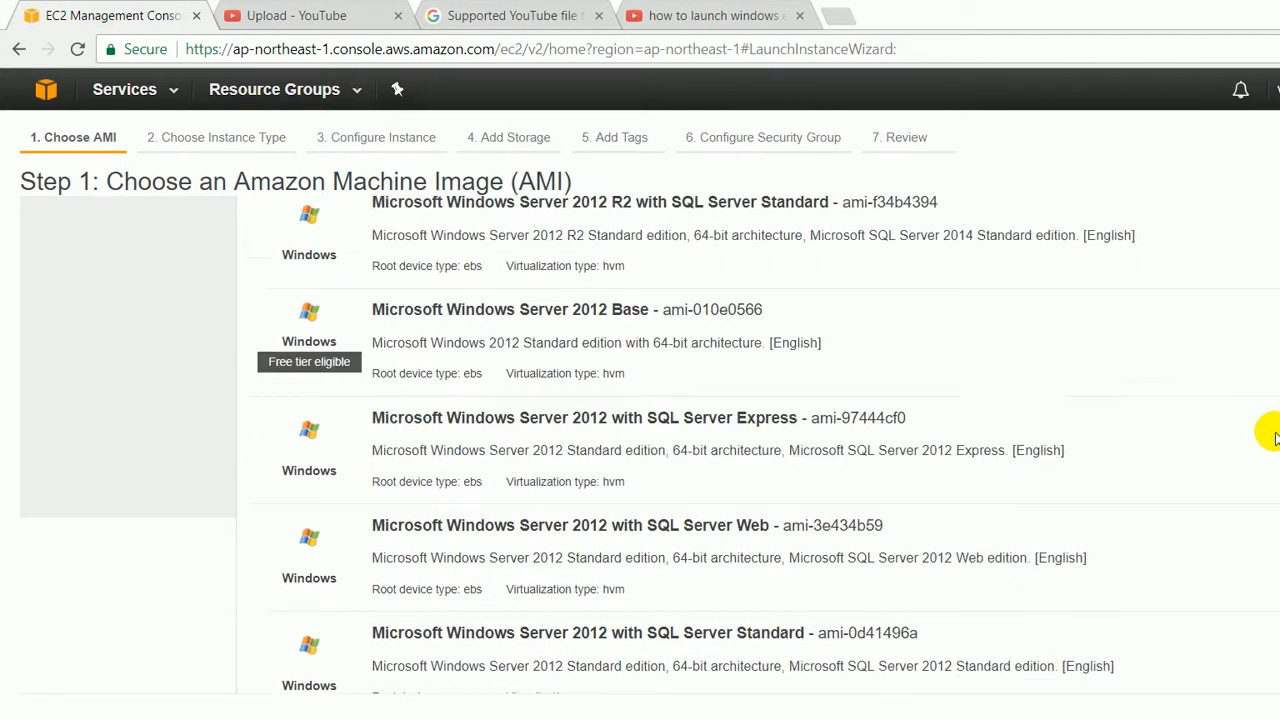
pyautogui.scroll(-3)
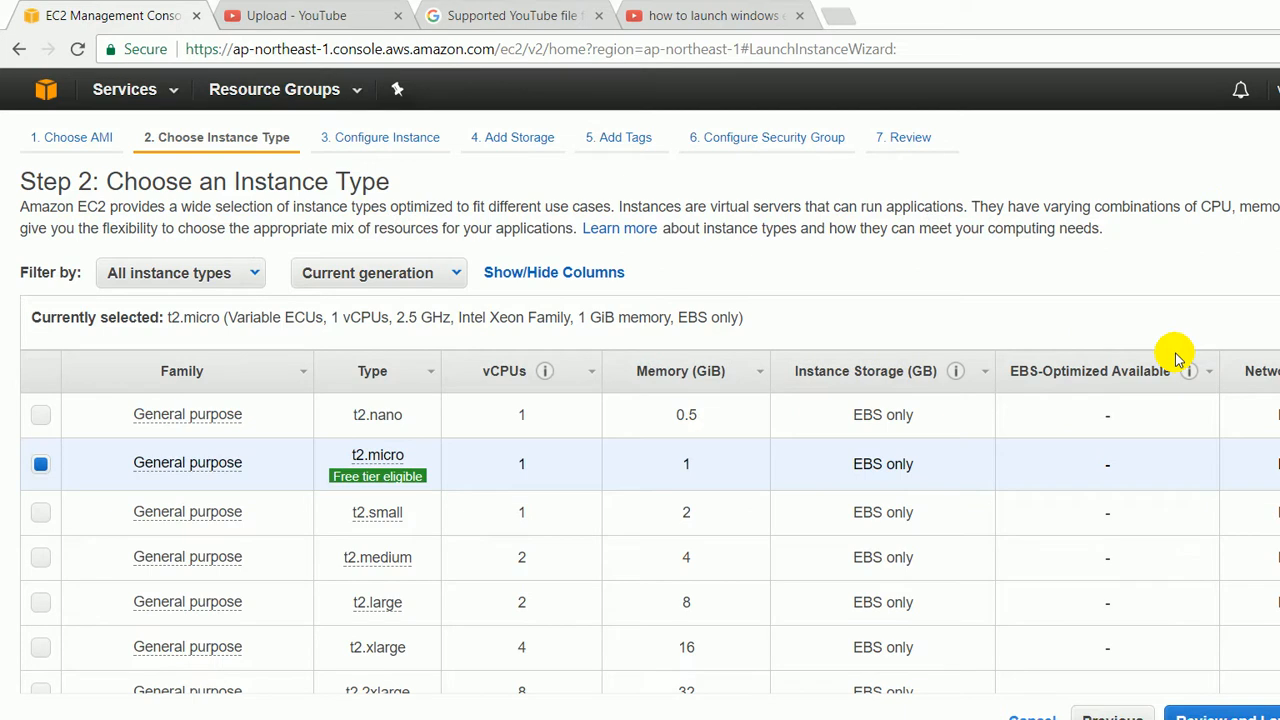
pyautogui.moveTo(564, 304)
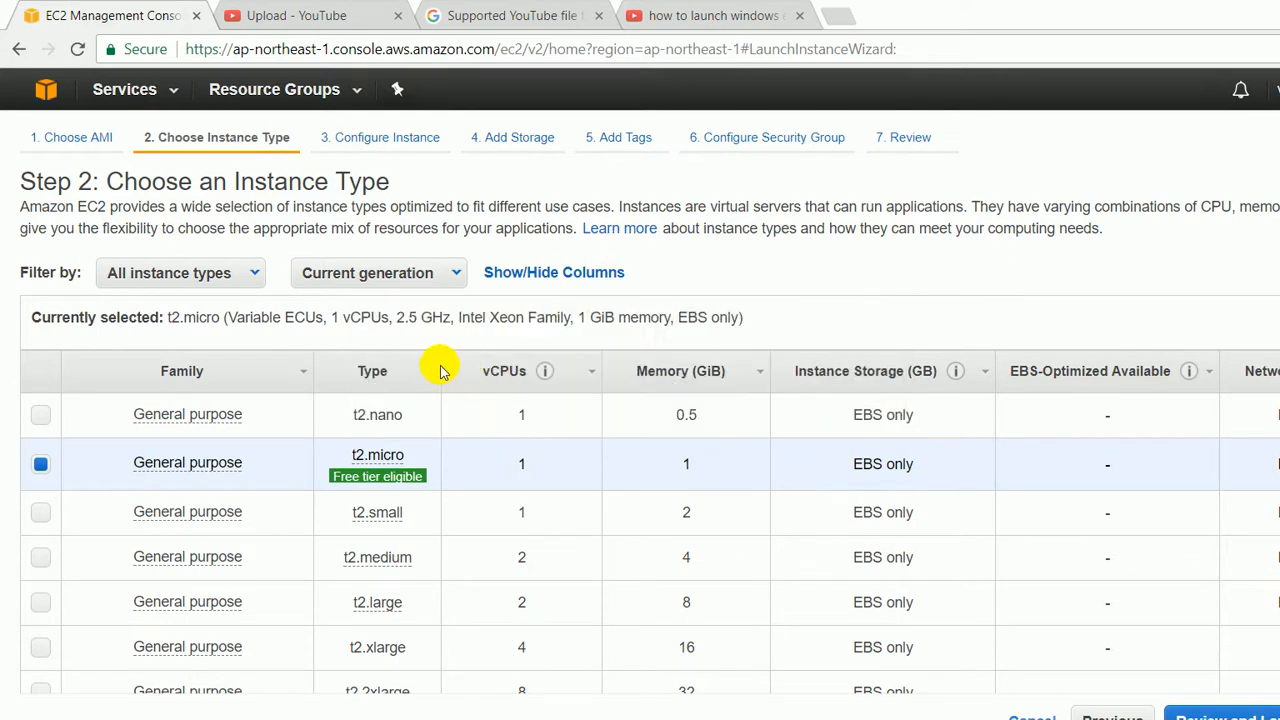
pyautogui.moveTo(552, 376)
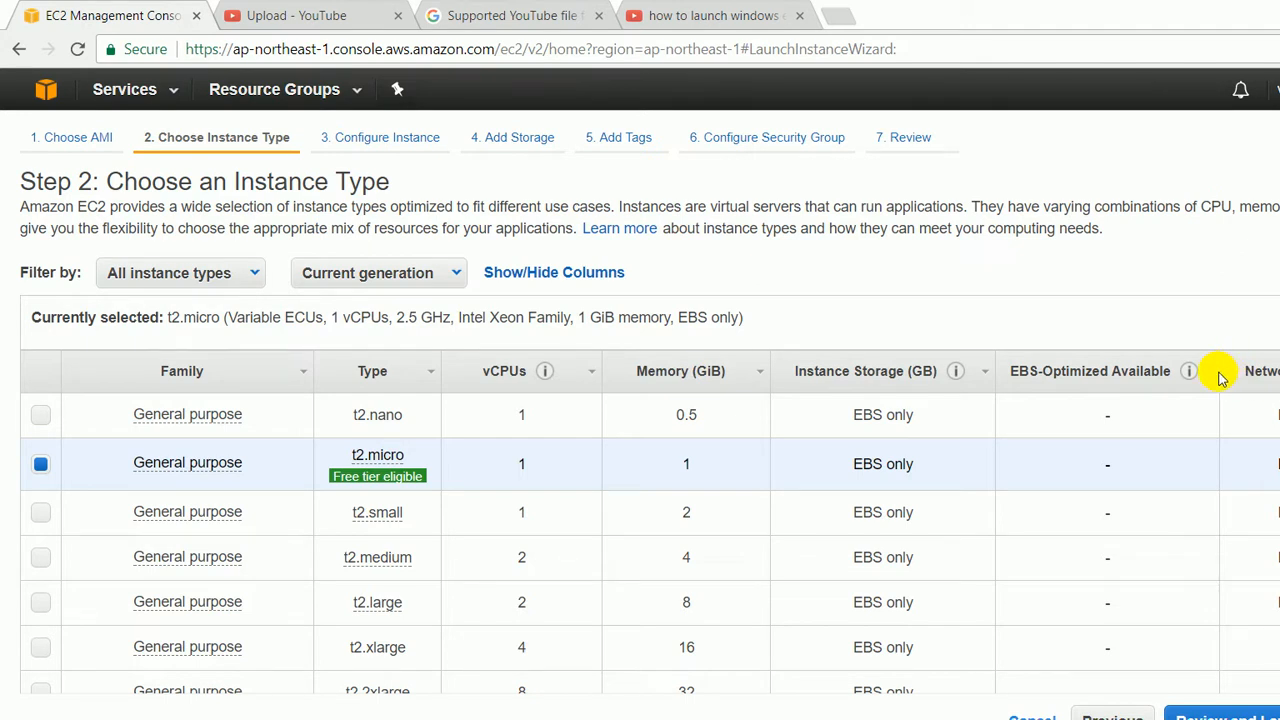
pyautogui.moveTo(1148, 584)
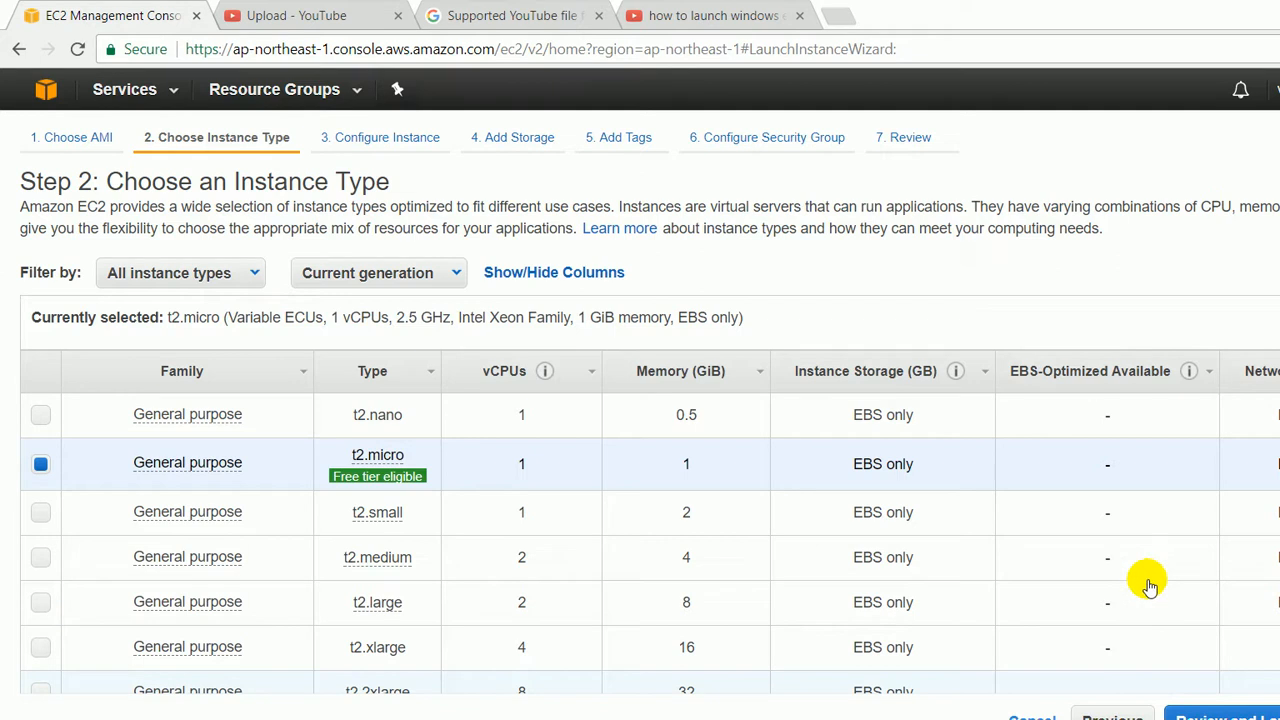
# - Proceed to Configure Instance Details, keeping 1 instance on the default VPC
pyautogui.click(1210, 716)
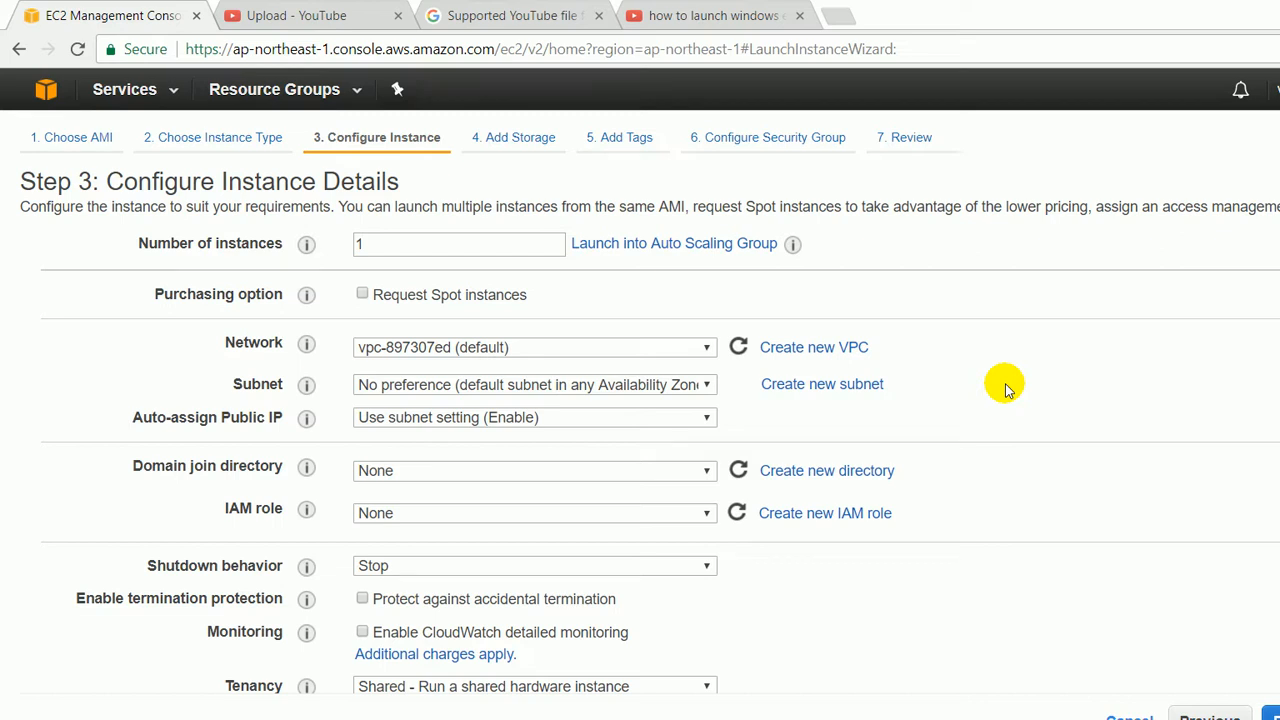
pyautogui.moveTo(1164, 444)
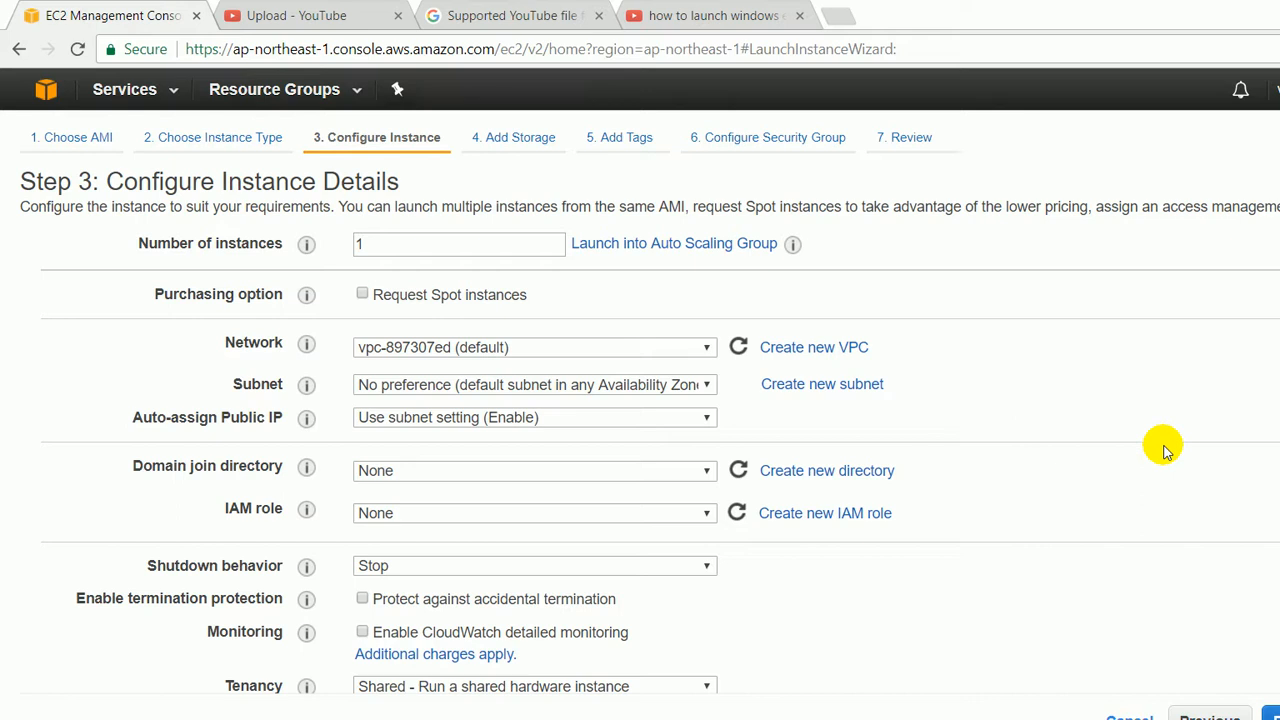
pyautogui.moveTo(1196, 578)
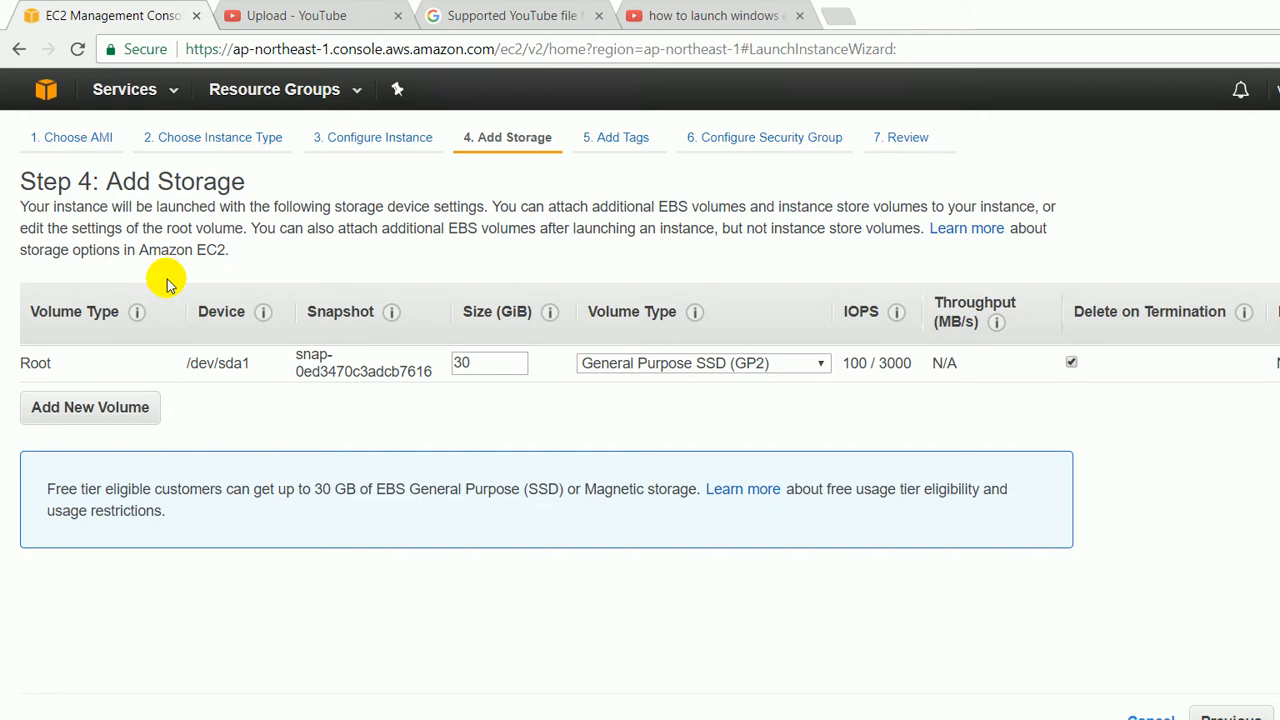
pyautogui.moveTo(406, 298)
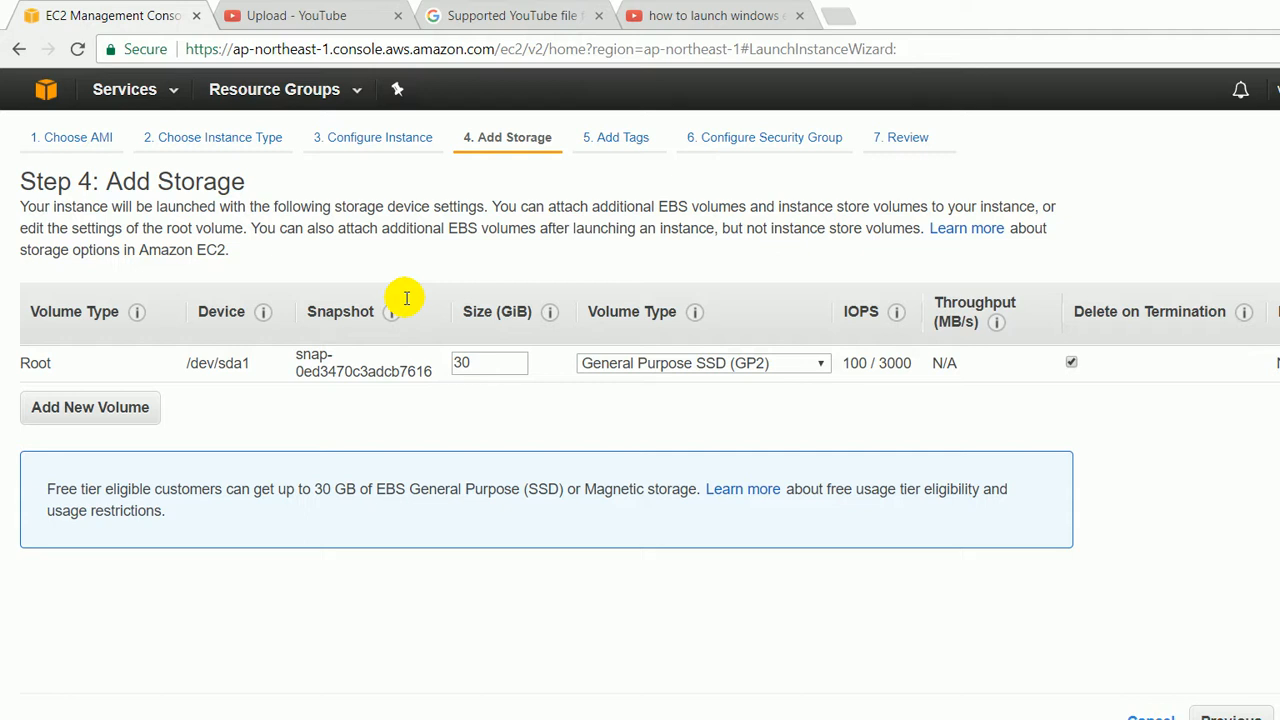
pyautogui.moveTo(584, 296)
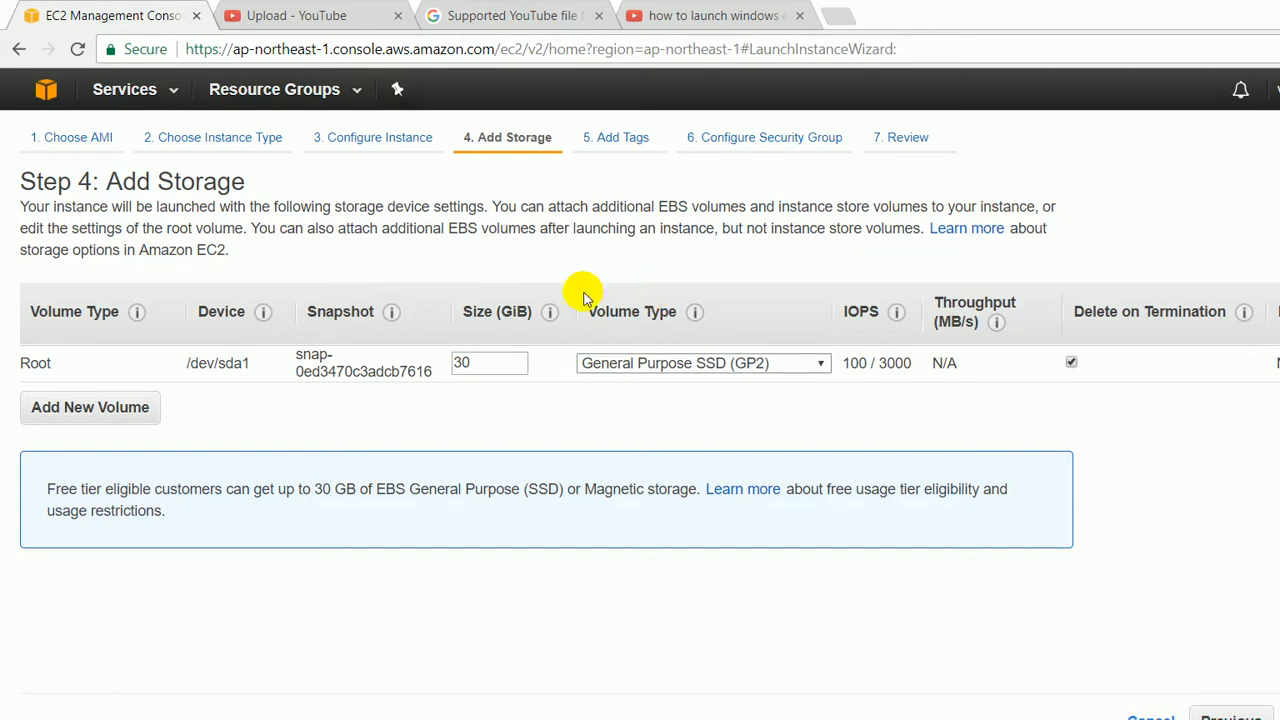
# - Keep General Purpose SSD (GP2) as the volume type for the 30 GiB root disk
pyautogui.click(702, 364)
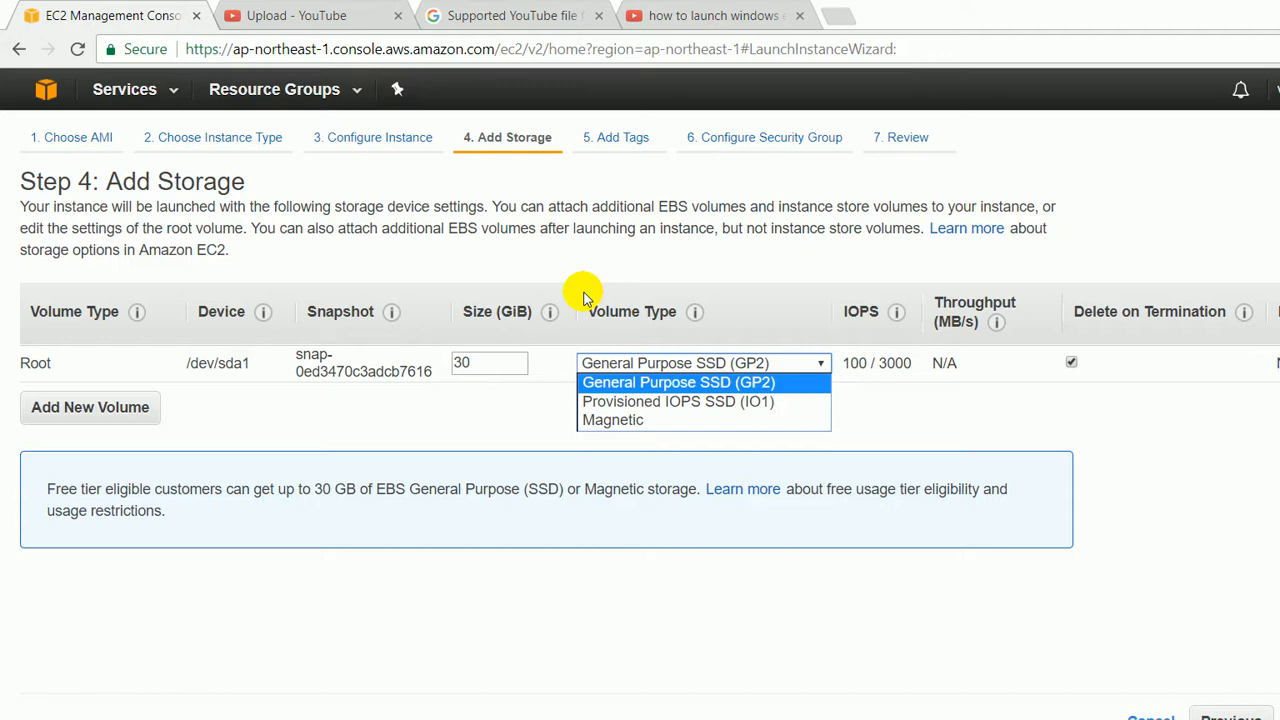
pyautogui.moveTo(780, 290)
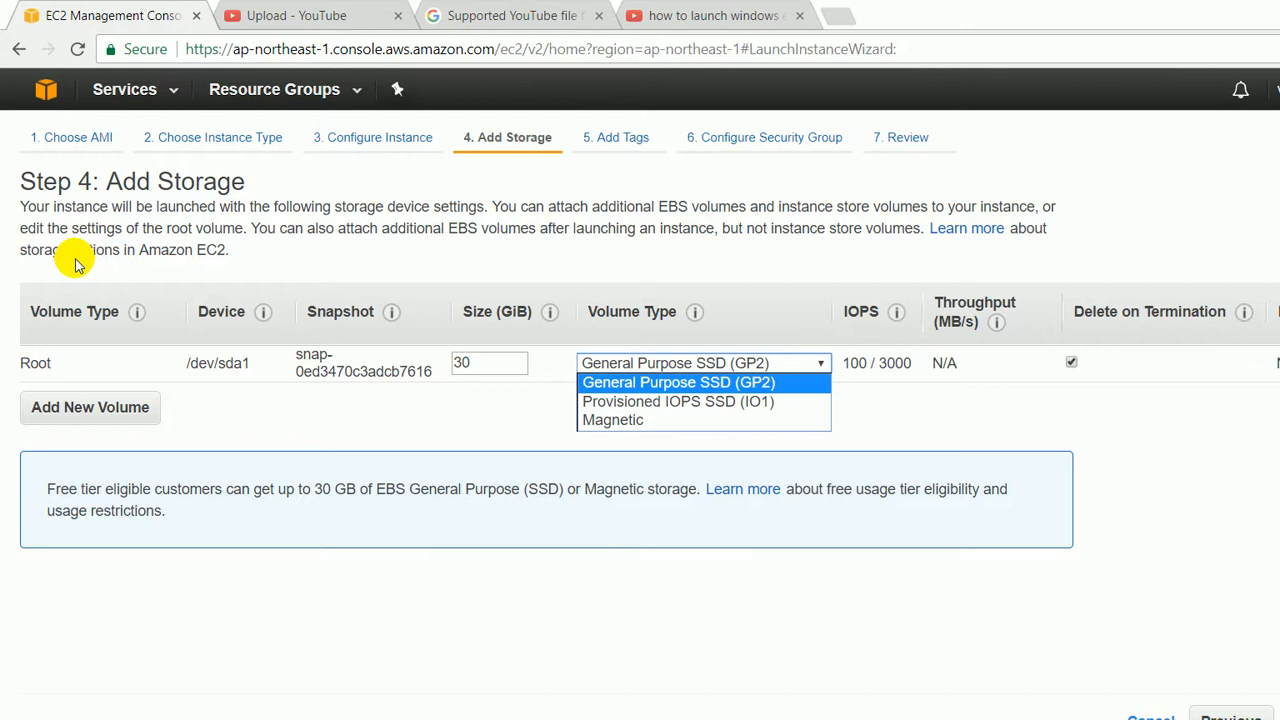
pyautogui.moveTo(636, 384)
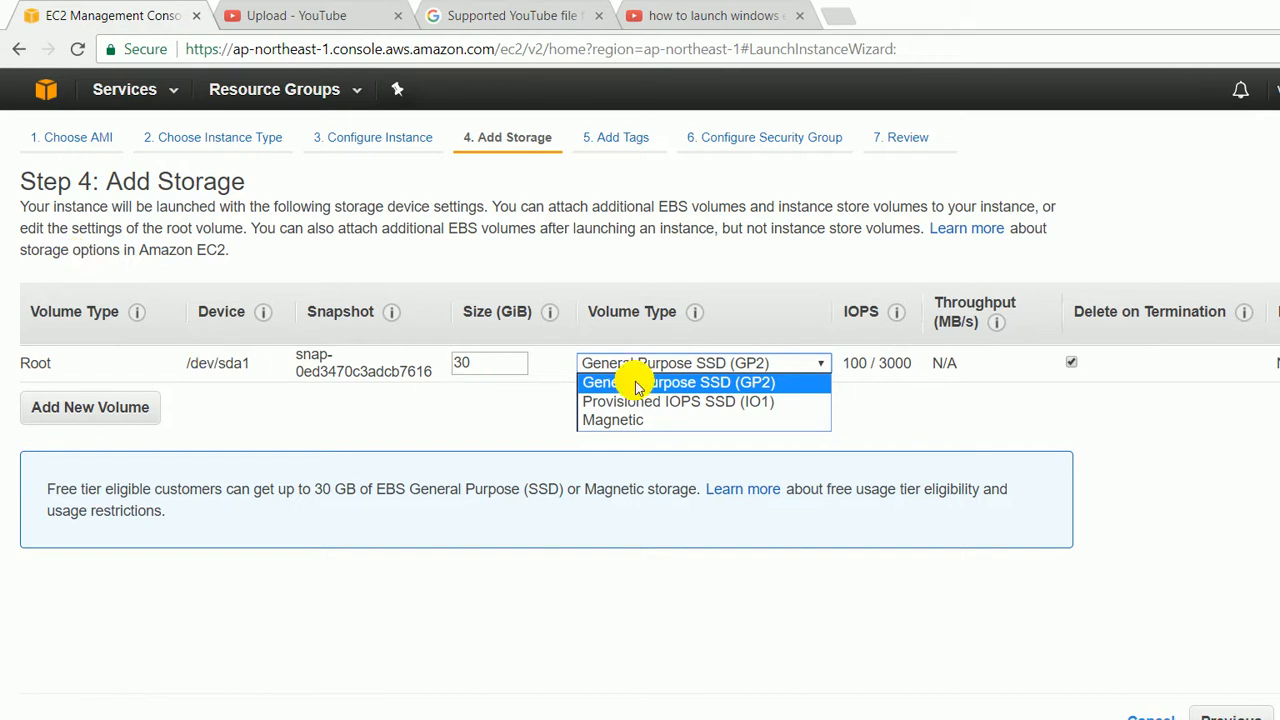
pyautogui.click(680, 382)
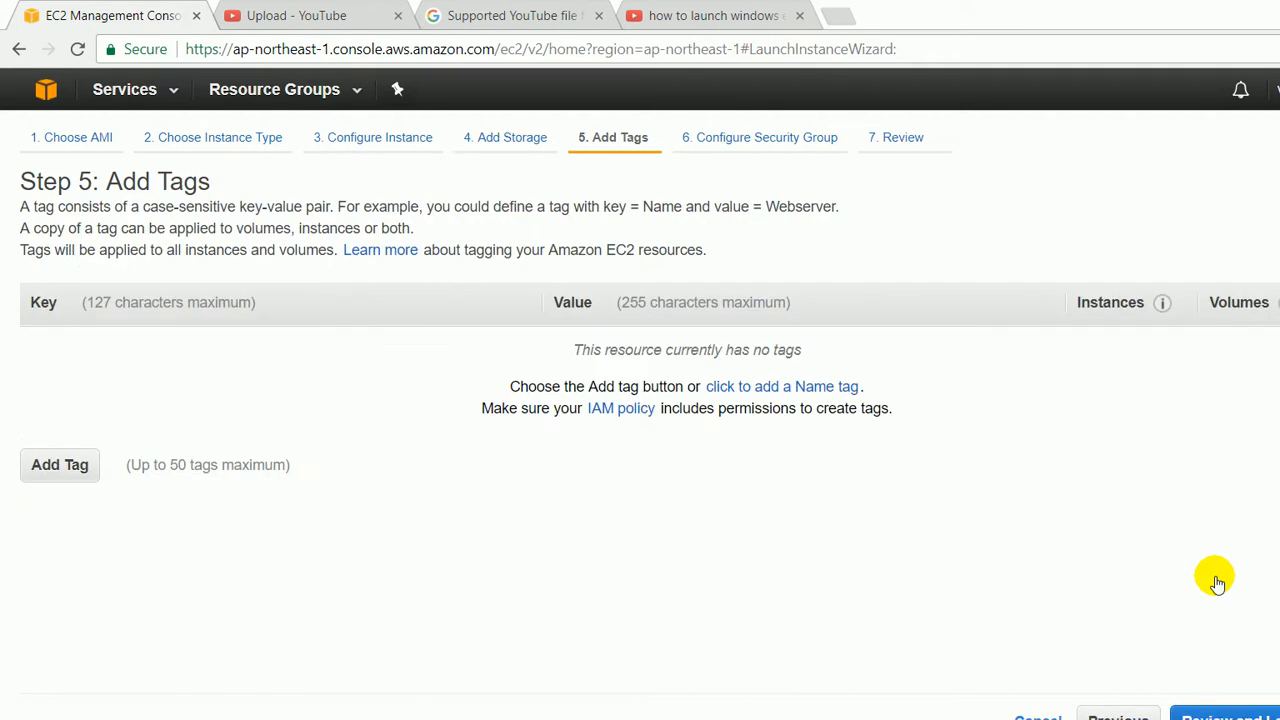
pyautogui.moveTo(420, 388)
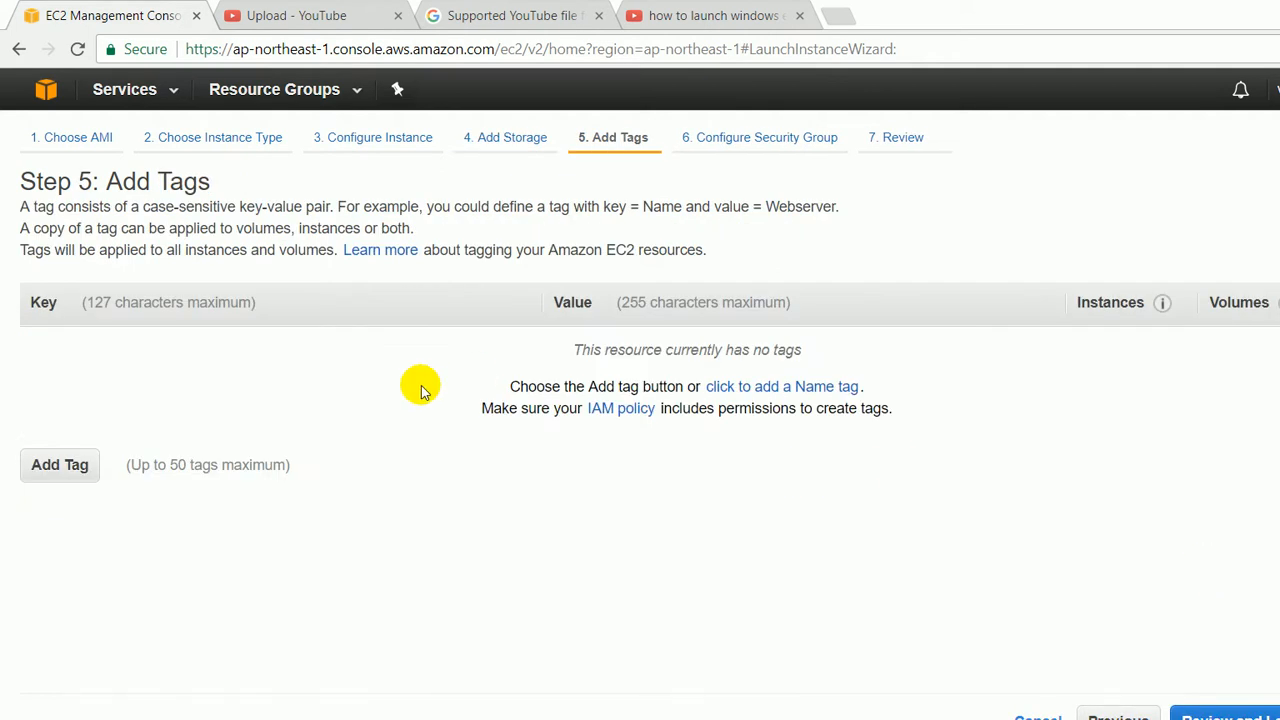
pyautogui.moveTo(44, 376)
pyautogui.write('N')
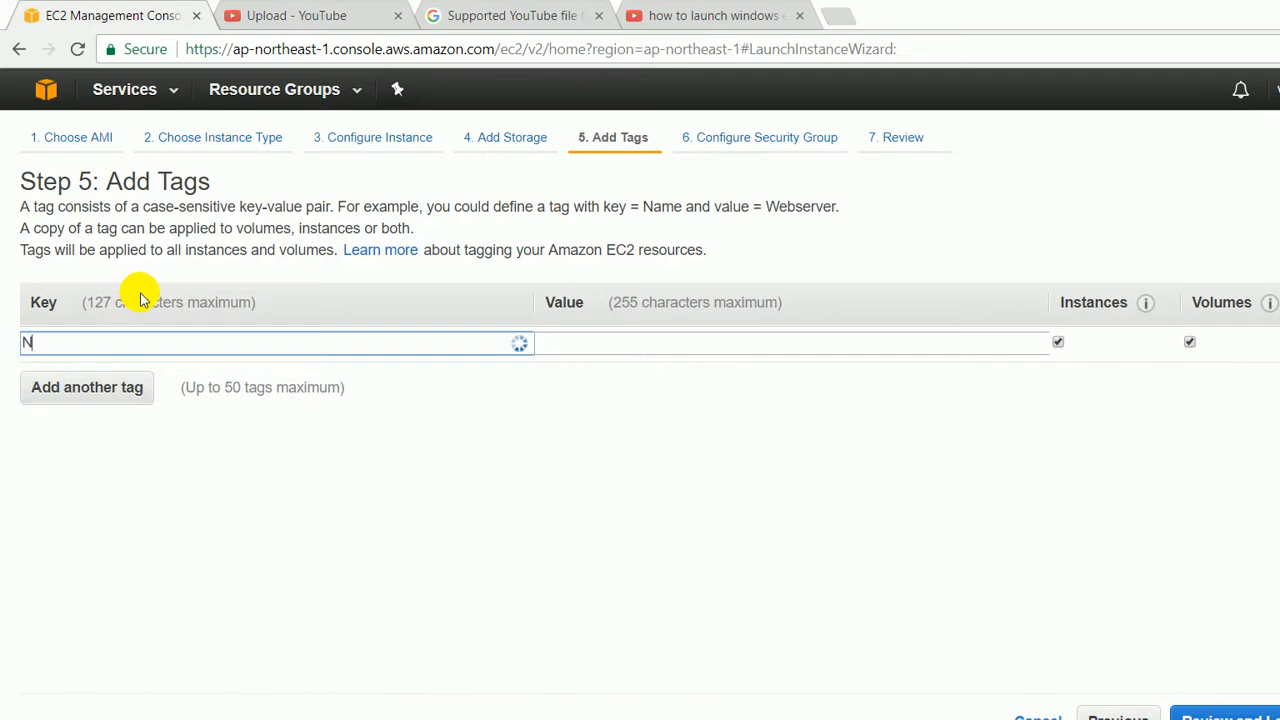
# - Add a Name tag with value FileServer and continue to the security group settings
pyautogui.write('mae')
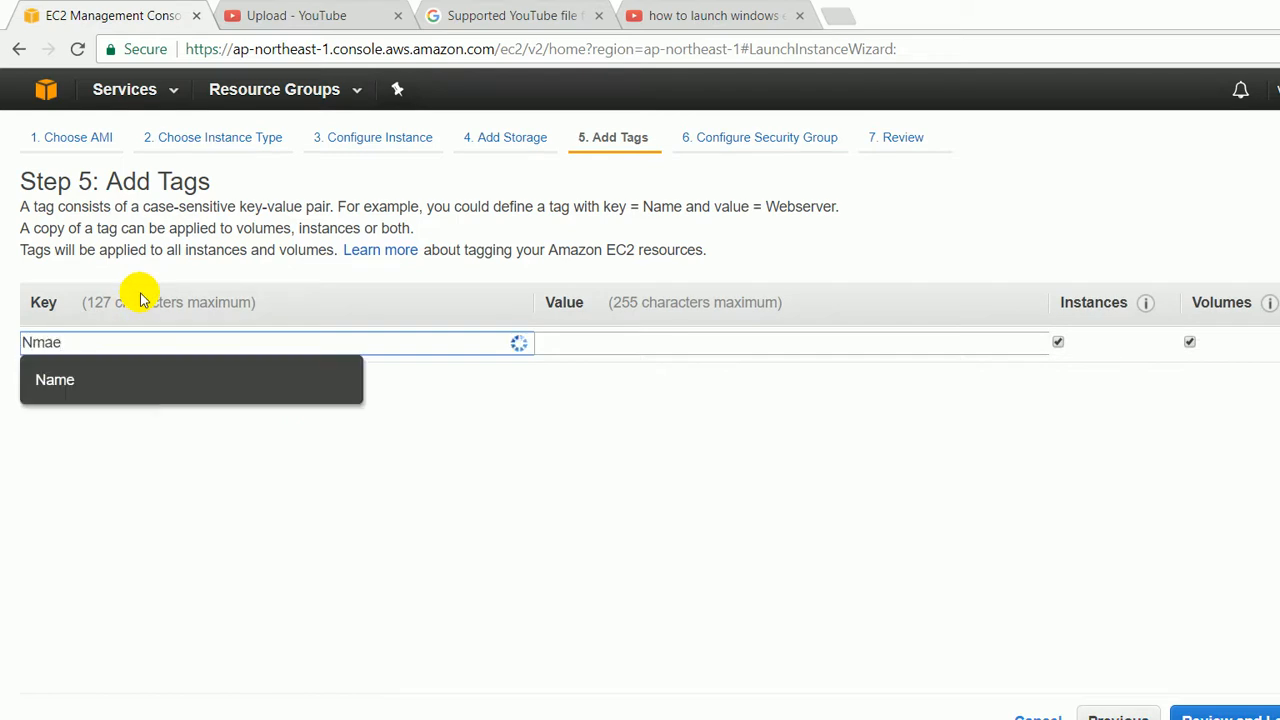
pyautogui.write('Name')
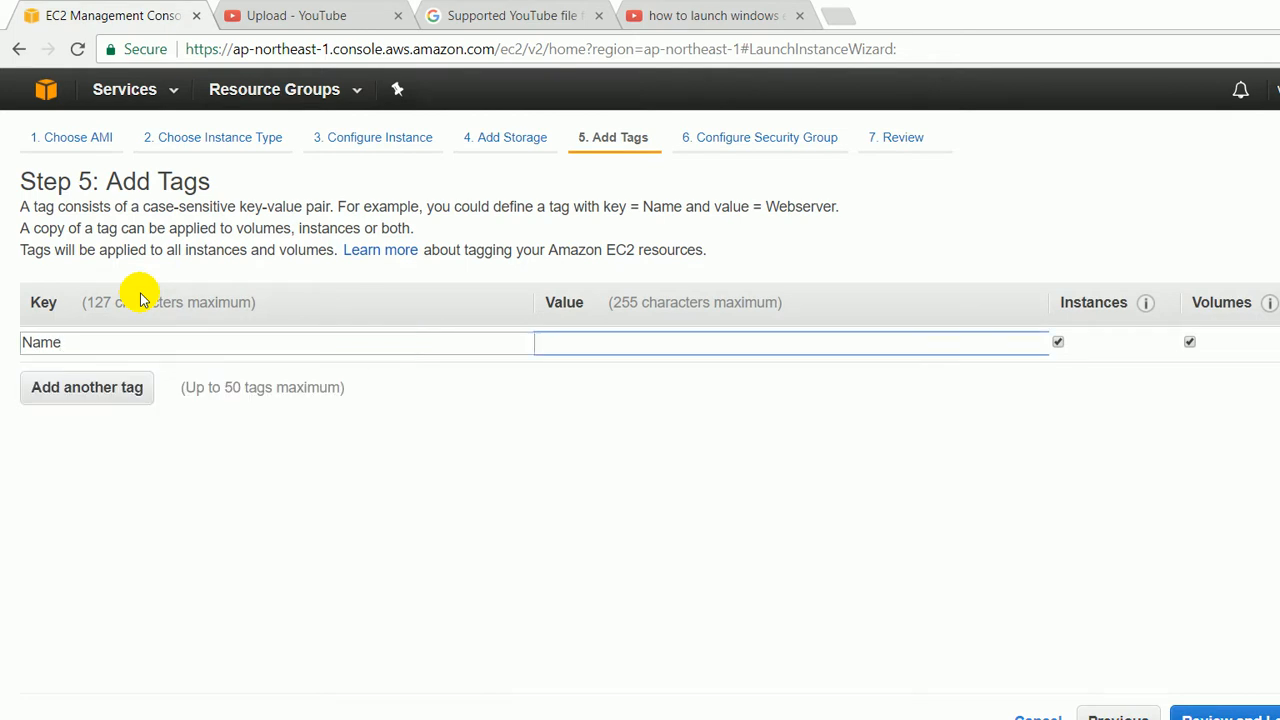
pyautogui.click(790, 342)
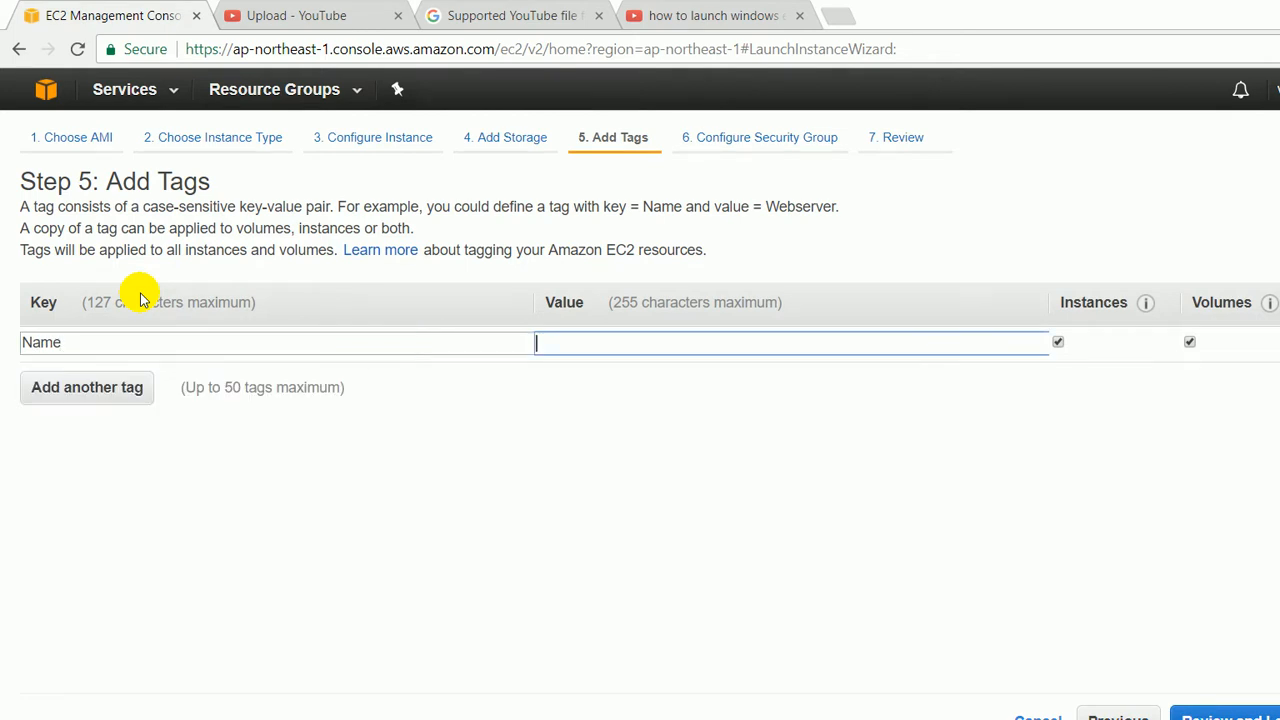
pyautogui.write('FileServer')
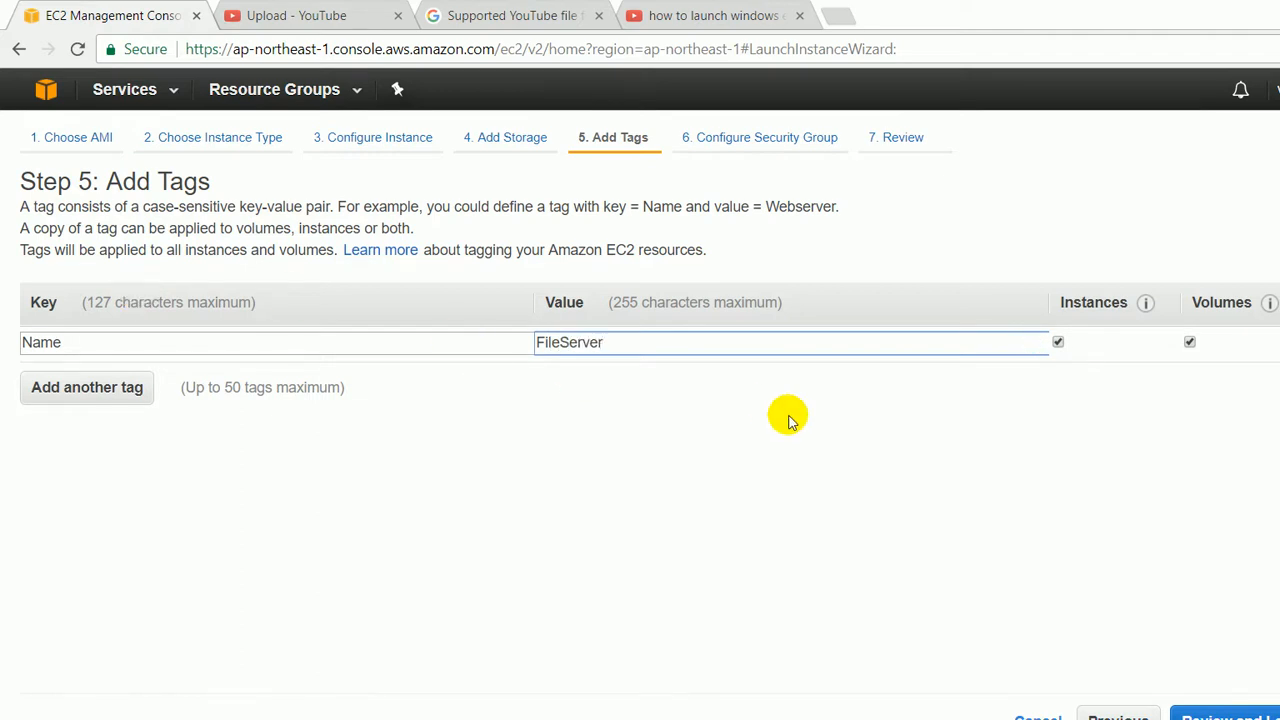
pyautogui.moveTo(1130, 588)
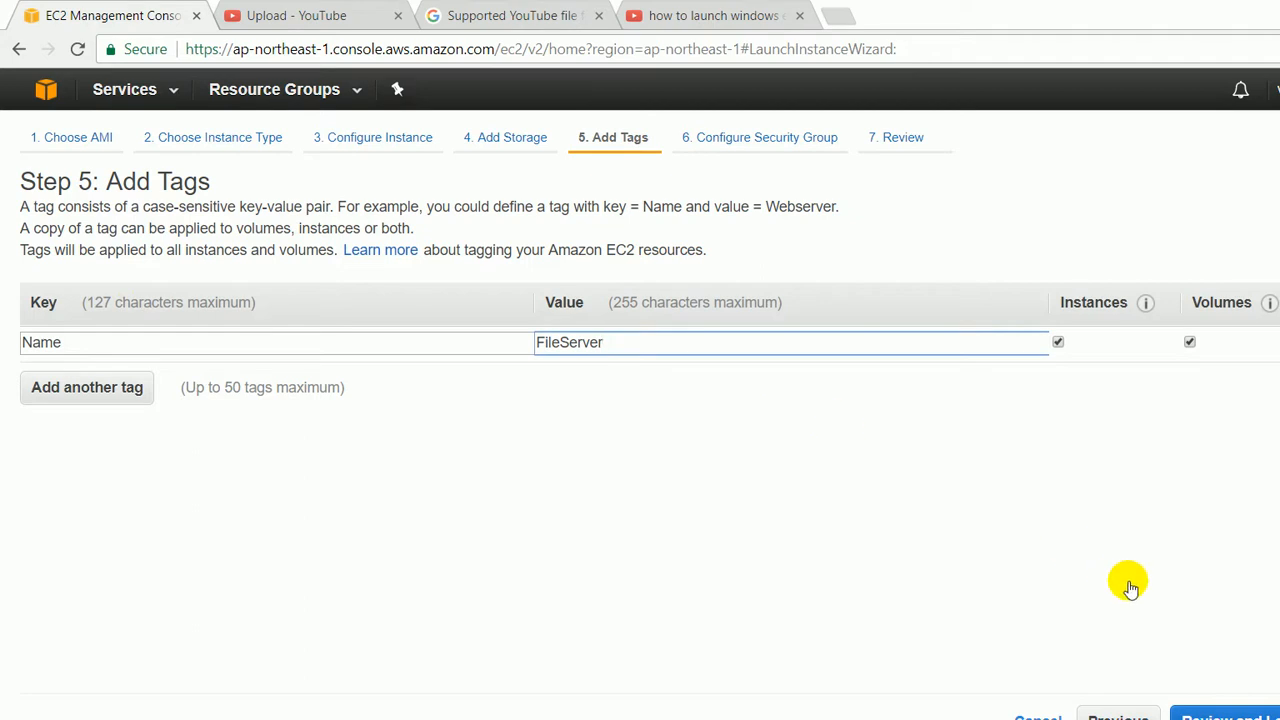
pyautogui.click(1220, 716)
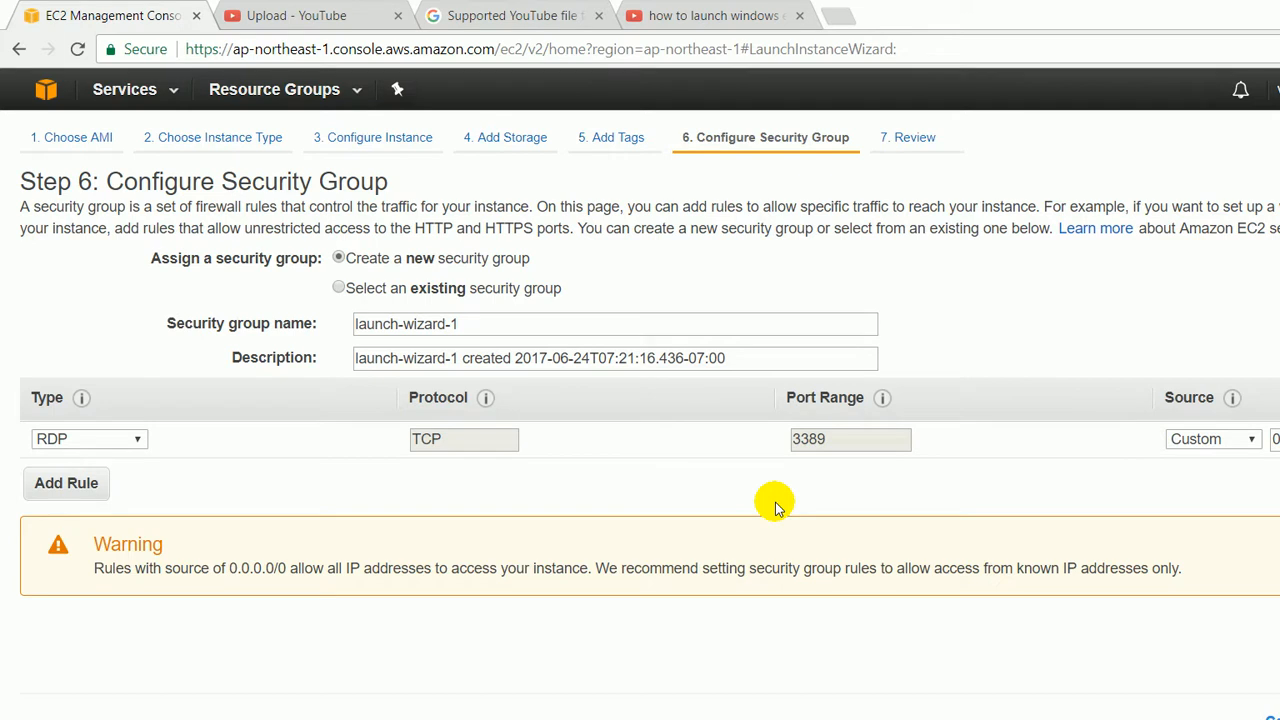
pyautogui.moveTo(480, 276)
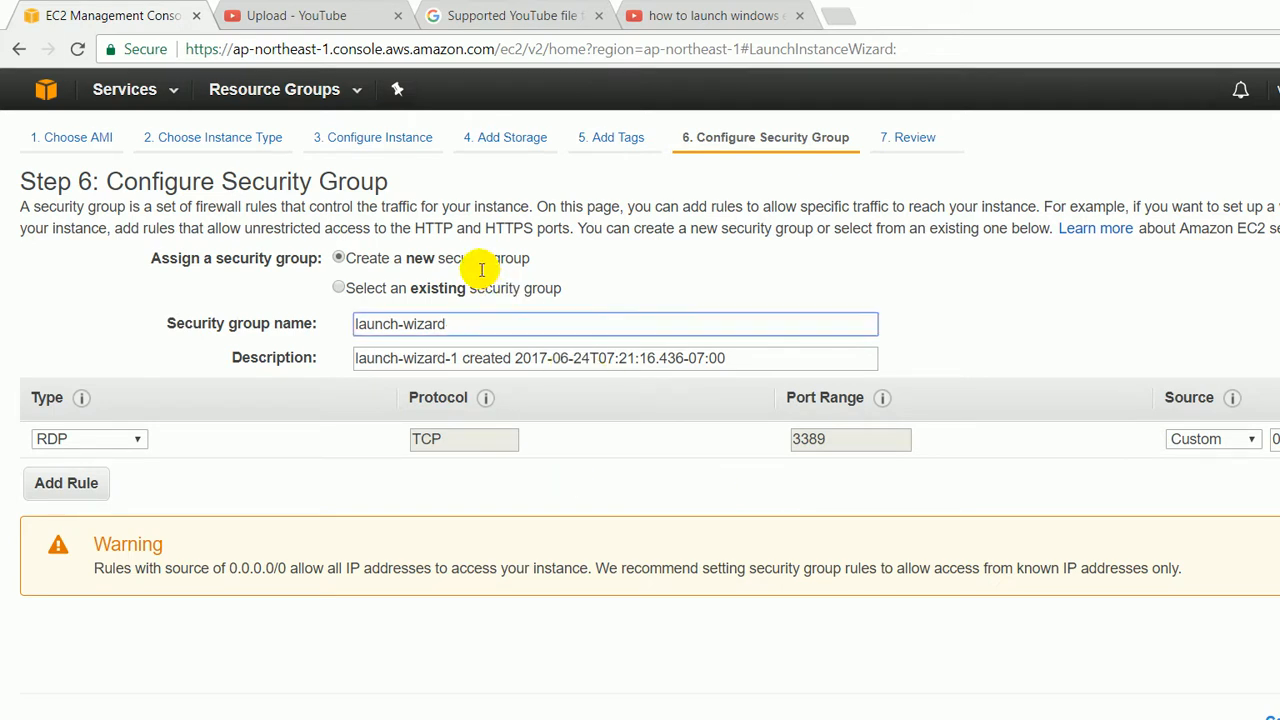
# - Rename the new security group from launch-wizard-1 to SG1
pyautogui.write('S')
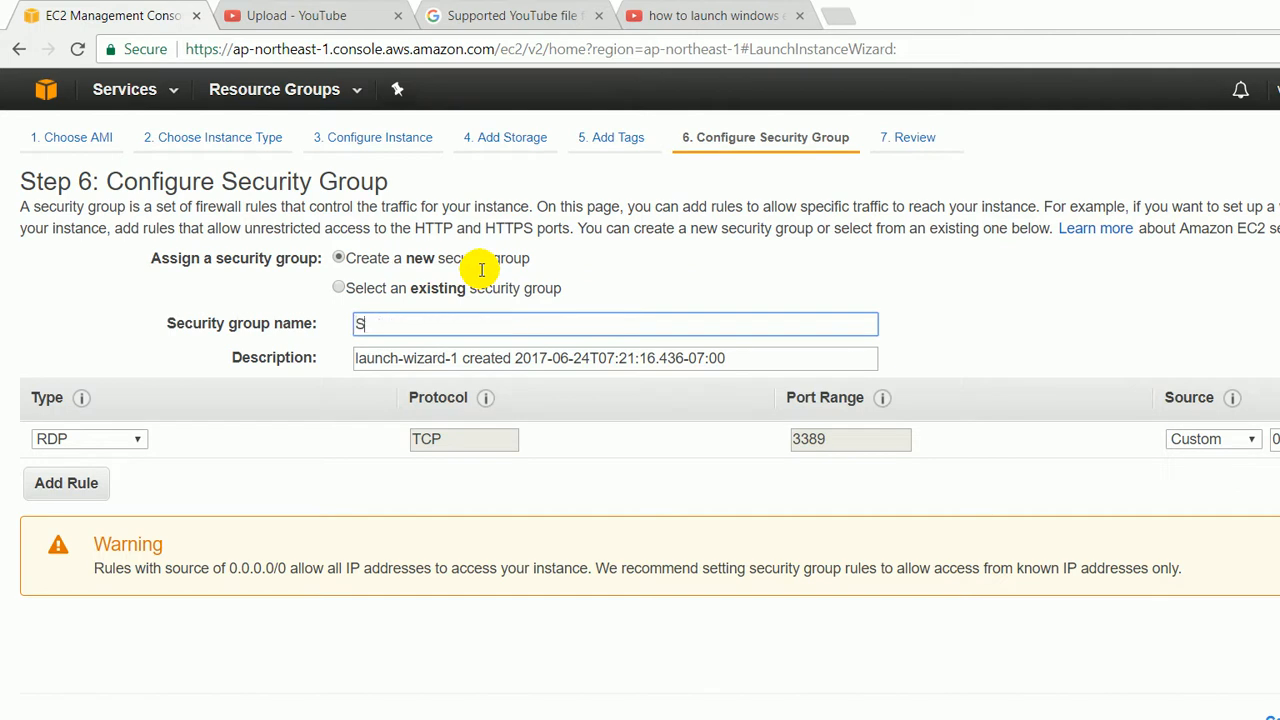
pyautogui.write('G1')
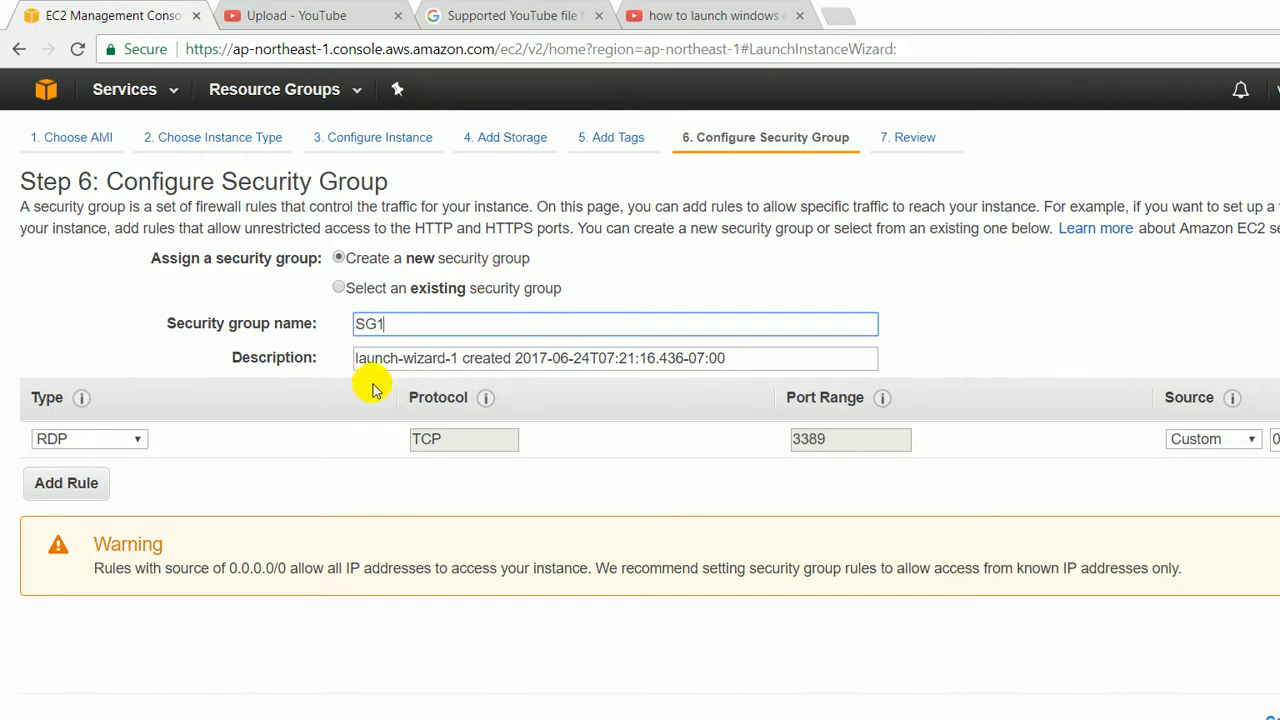
pyautogui.moveTo(1240, 570)
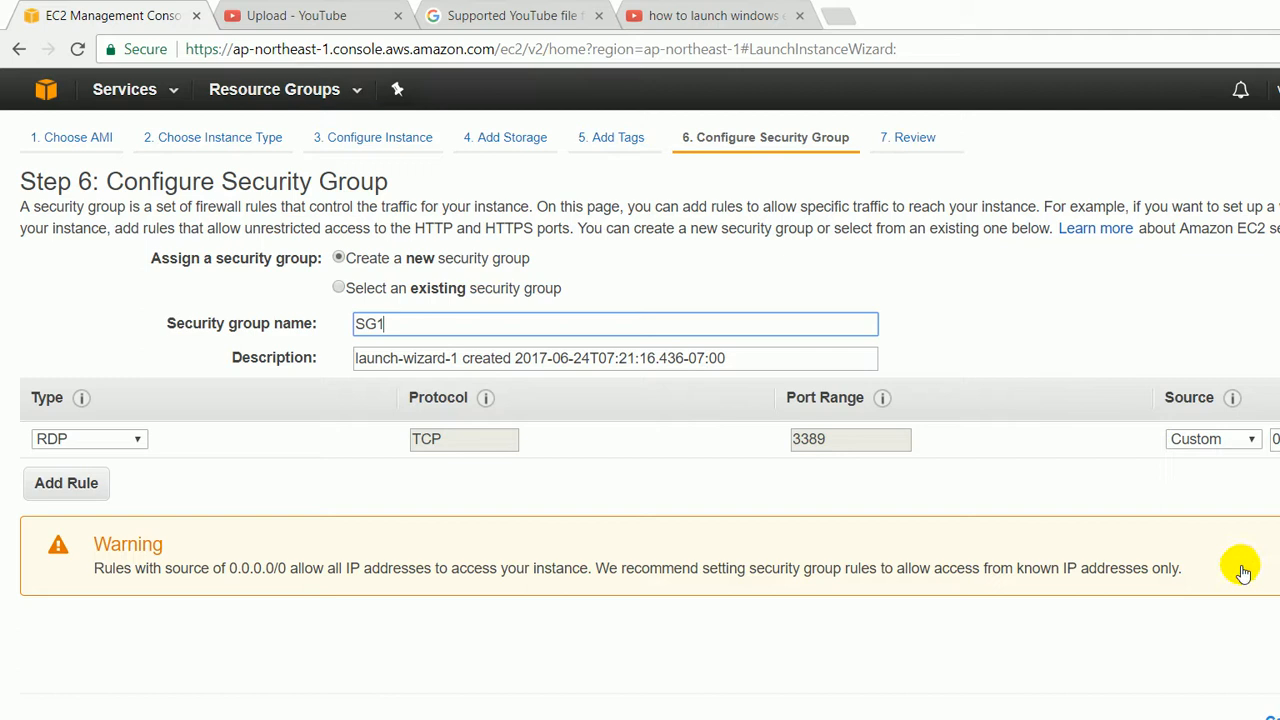
pyautogui.moveTo(1208, 584)
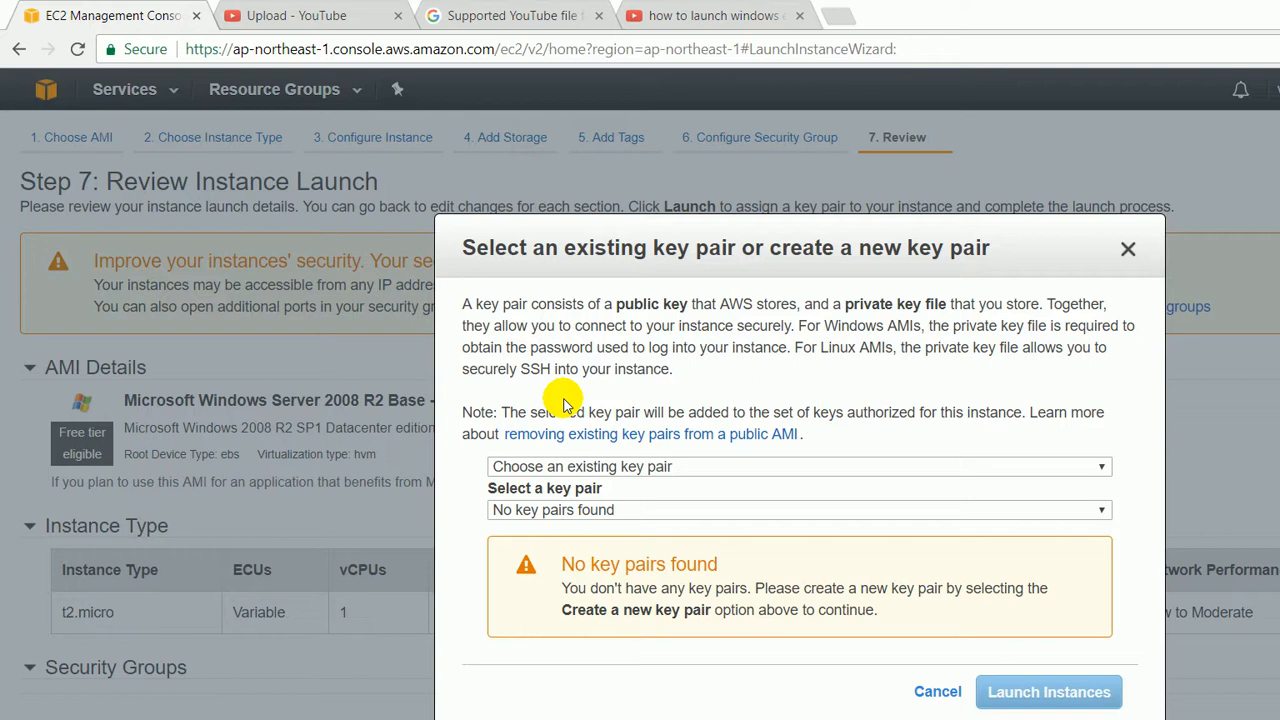
pyautogui.moveTo(544, 376)
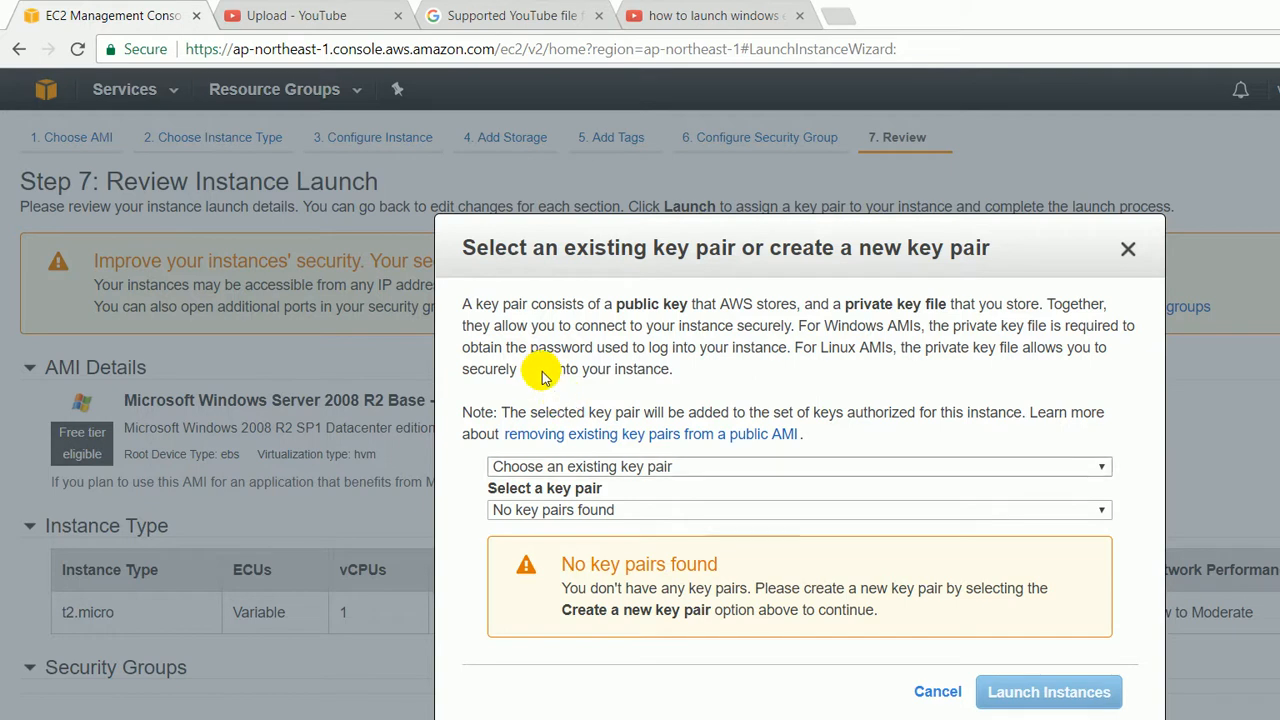
# - Choose Create a new key pair and go look for the downloaded TestKey.pem on disk
pyautogui.click(798, 466)
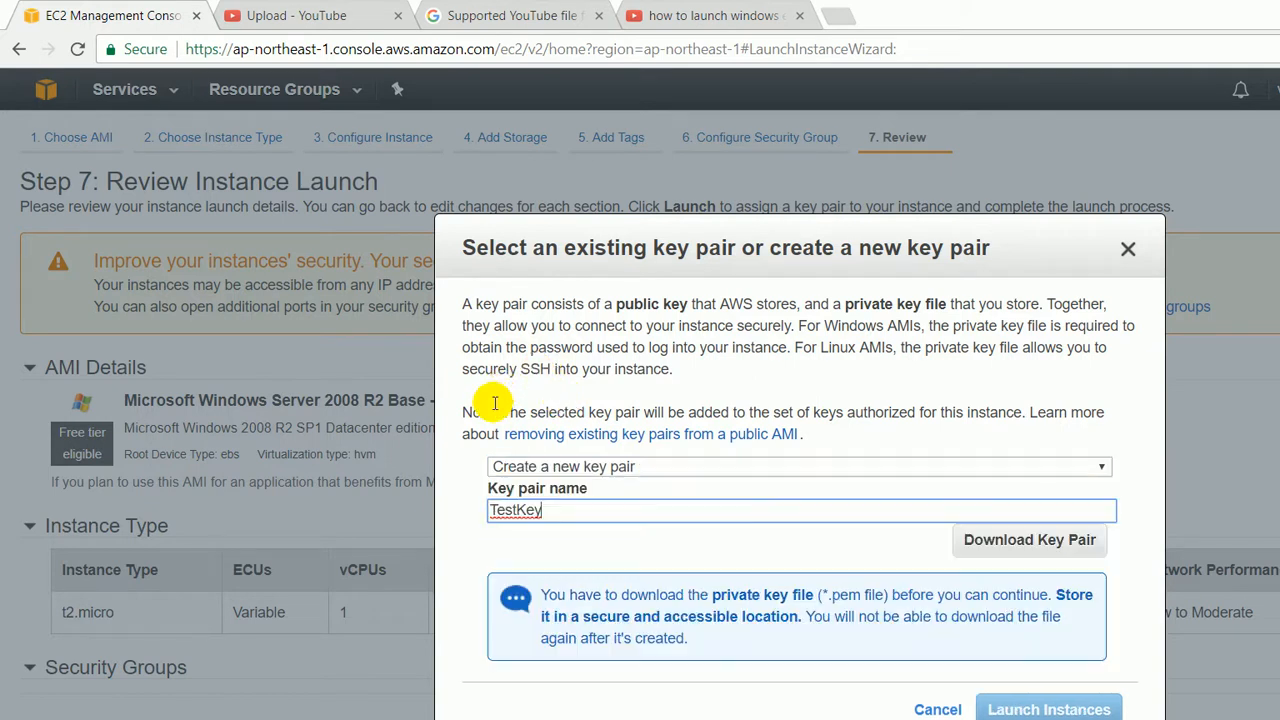
pyautogui.moveTo(500, 410)
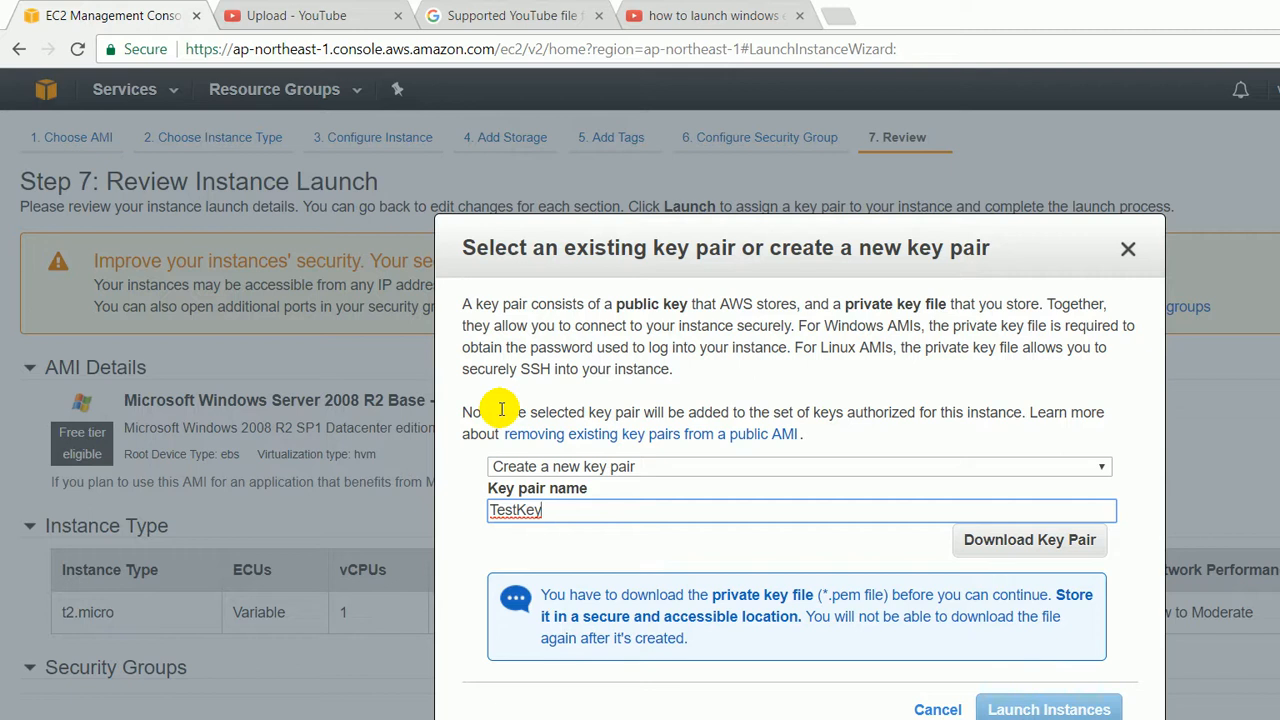
pyautogui.moveTo(528, 410)
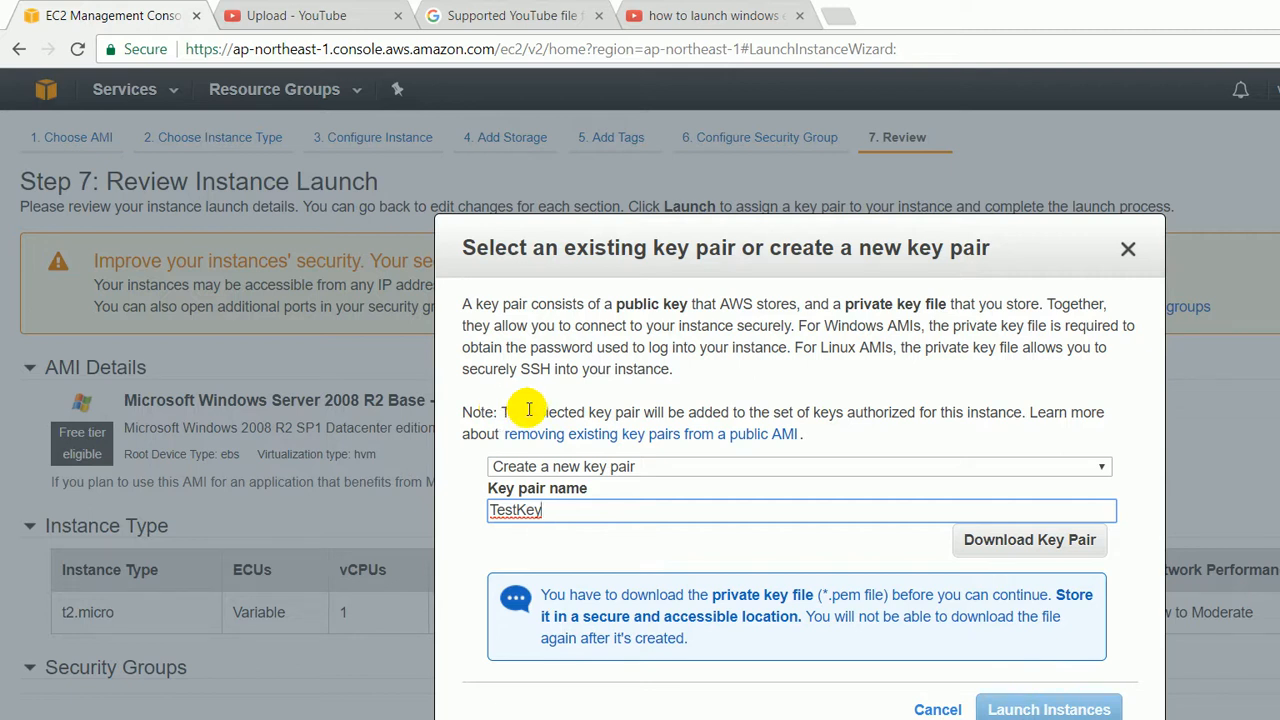
pyautogui.moveTo(836, 442)
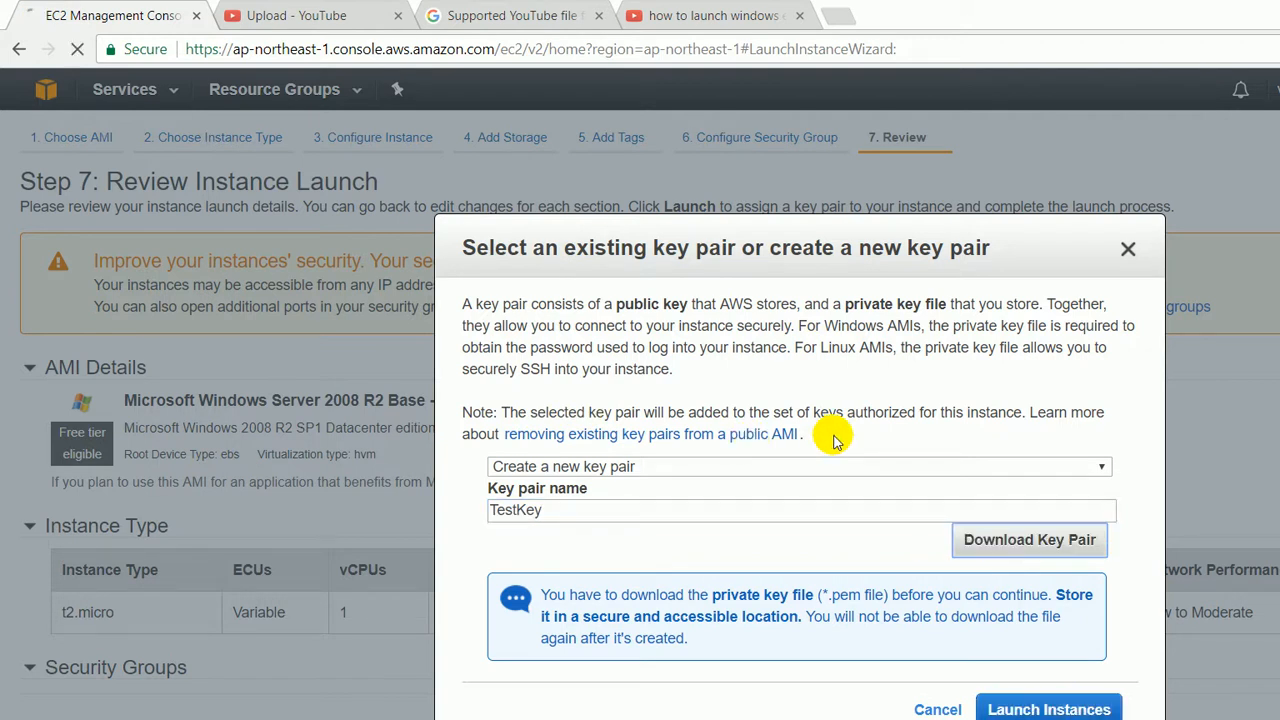
pyautogui.moveTo(132, 658)
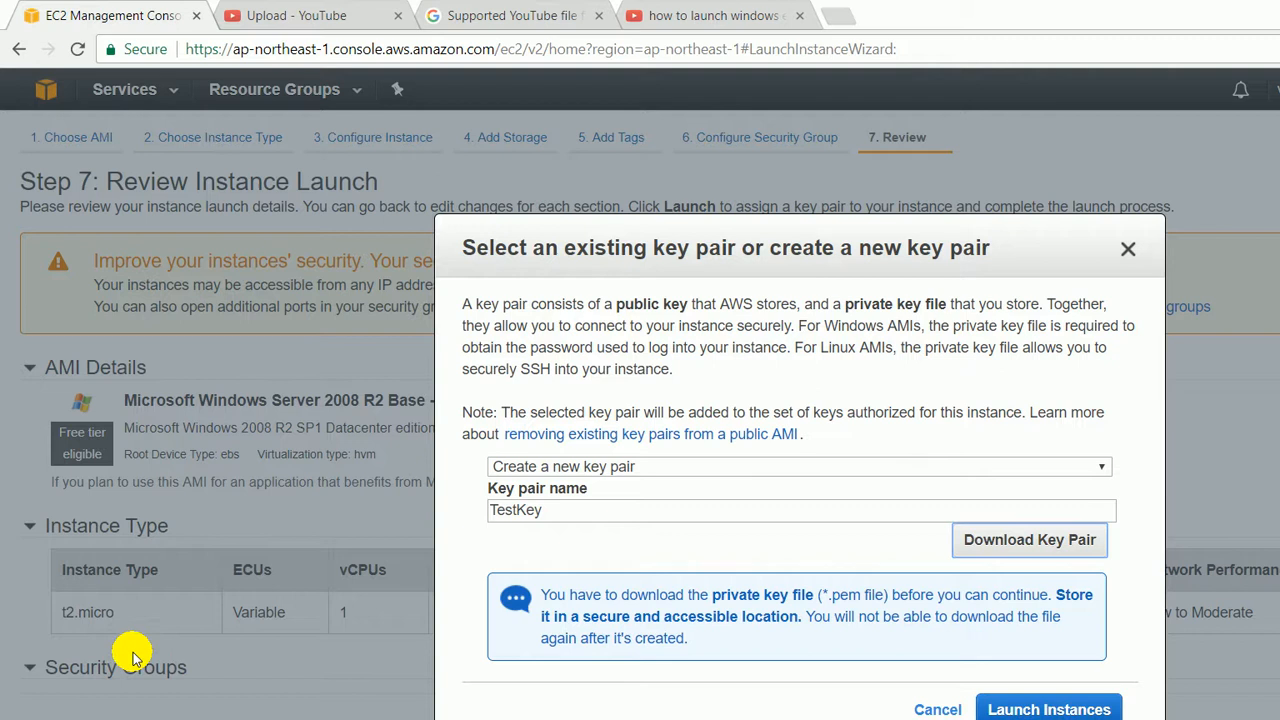
pyautogui.click(1028, 540)
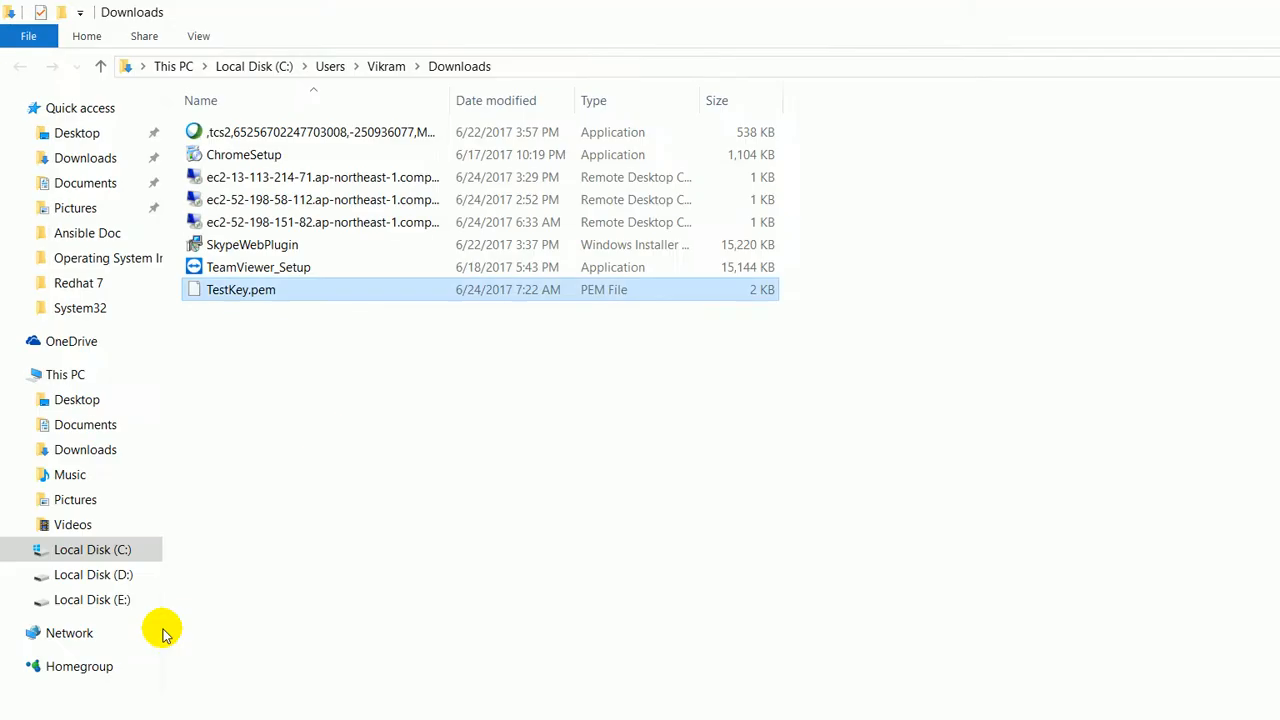
pyautogui.moveTo(328, 428)
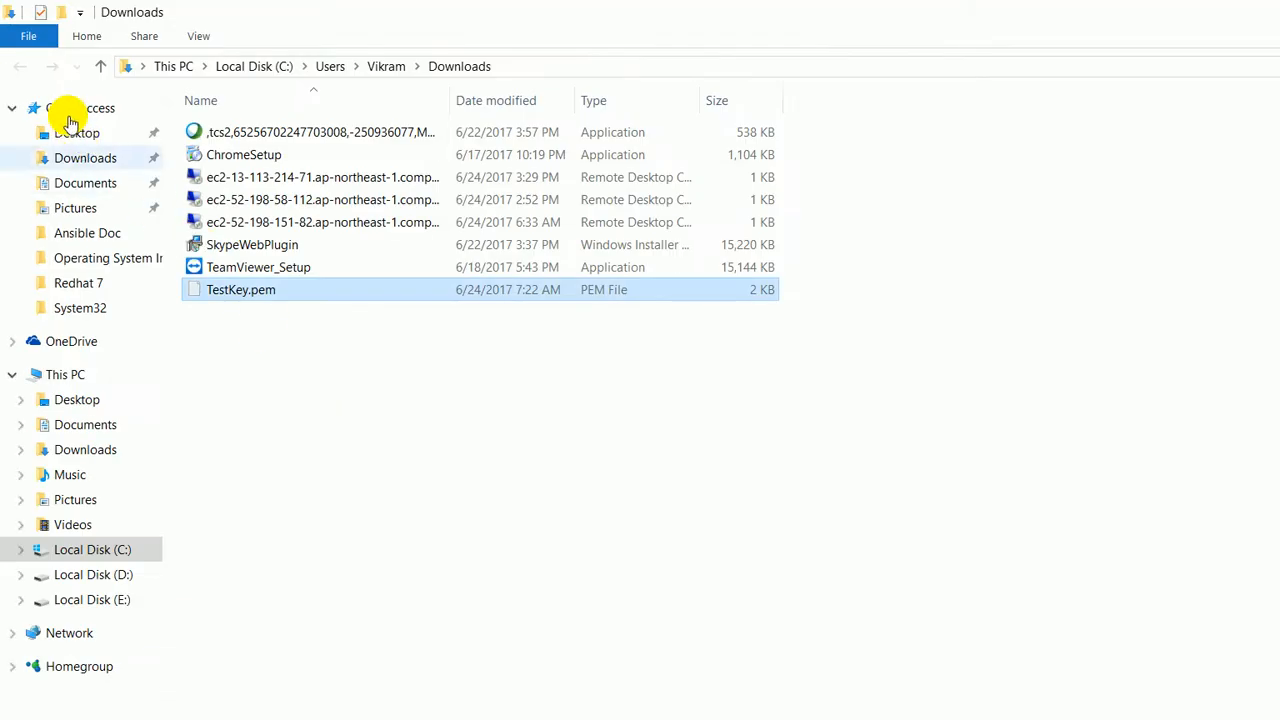
# - Show the Desktop folder in File Explorer, where TestKey.pem now sits
pyautogui.click(76, 132)
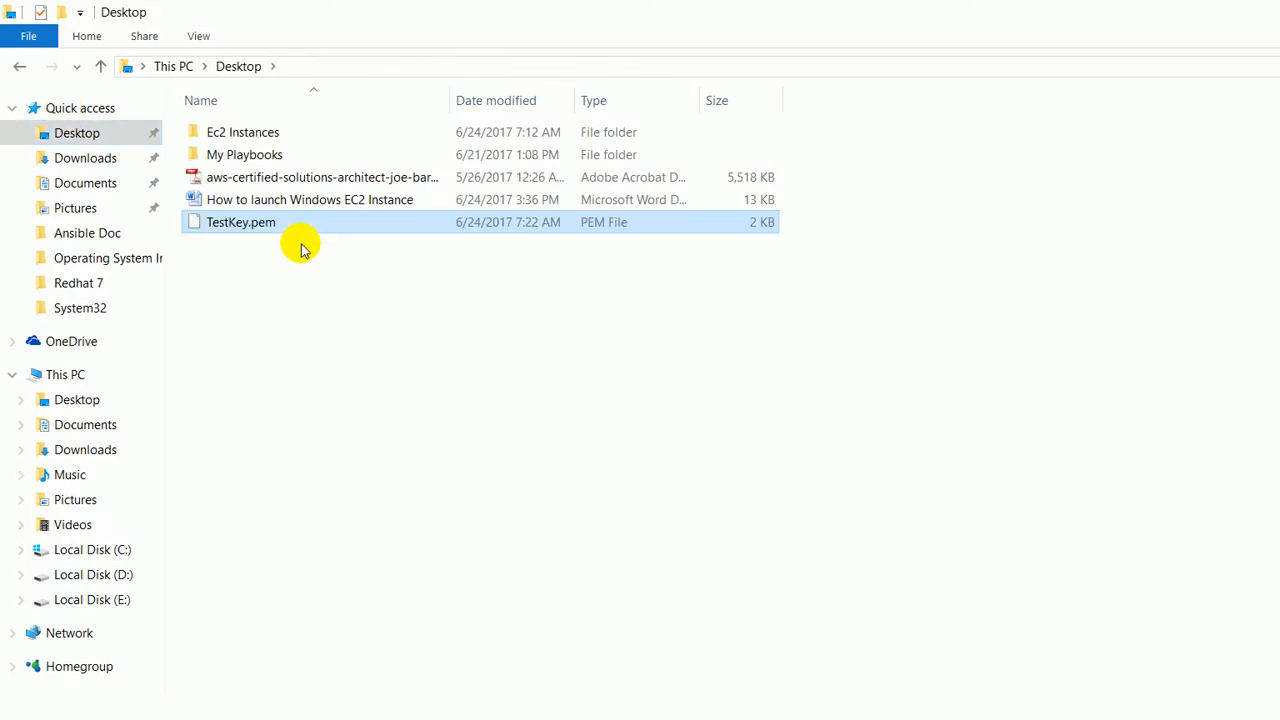
pyautogui.moveTo(1260, 16)
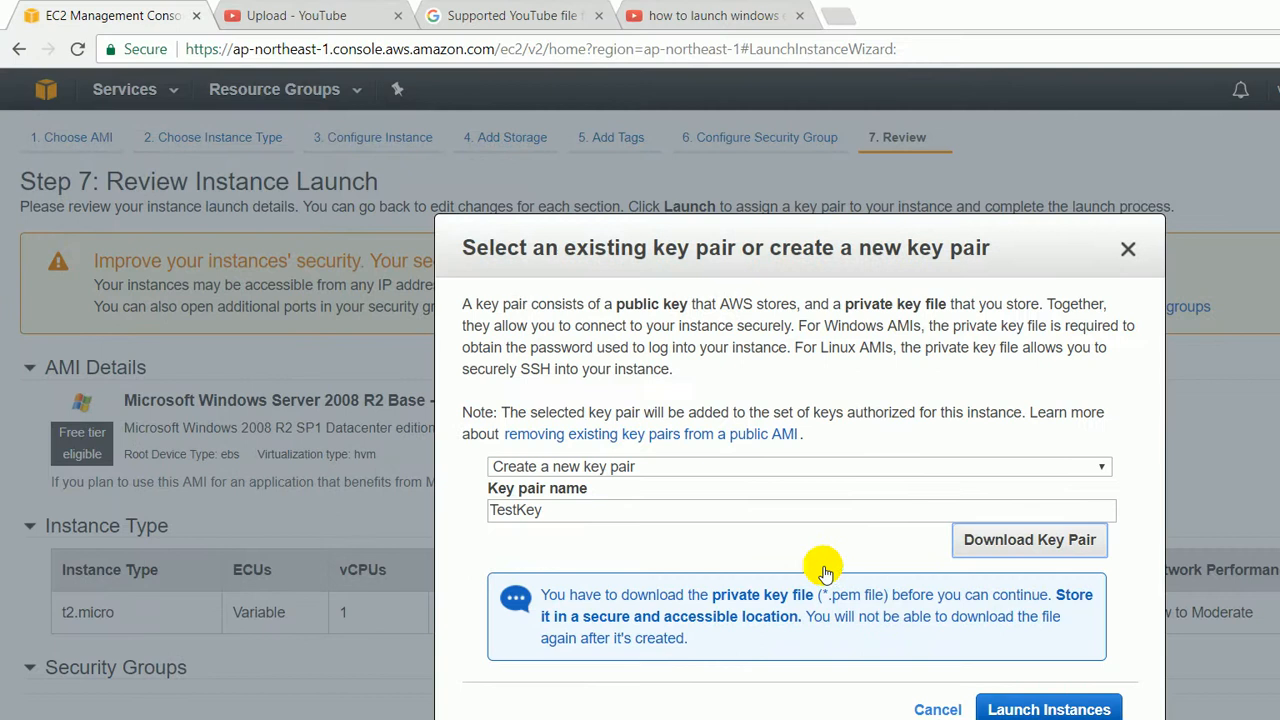
# - Launch the configured instance, reaching the Launch Status page
pyautogui.click(1048, 708)
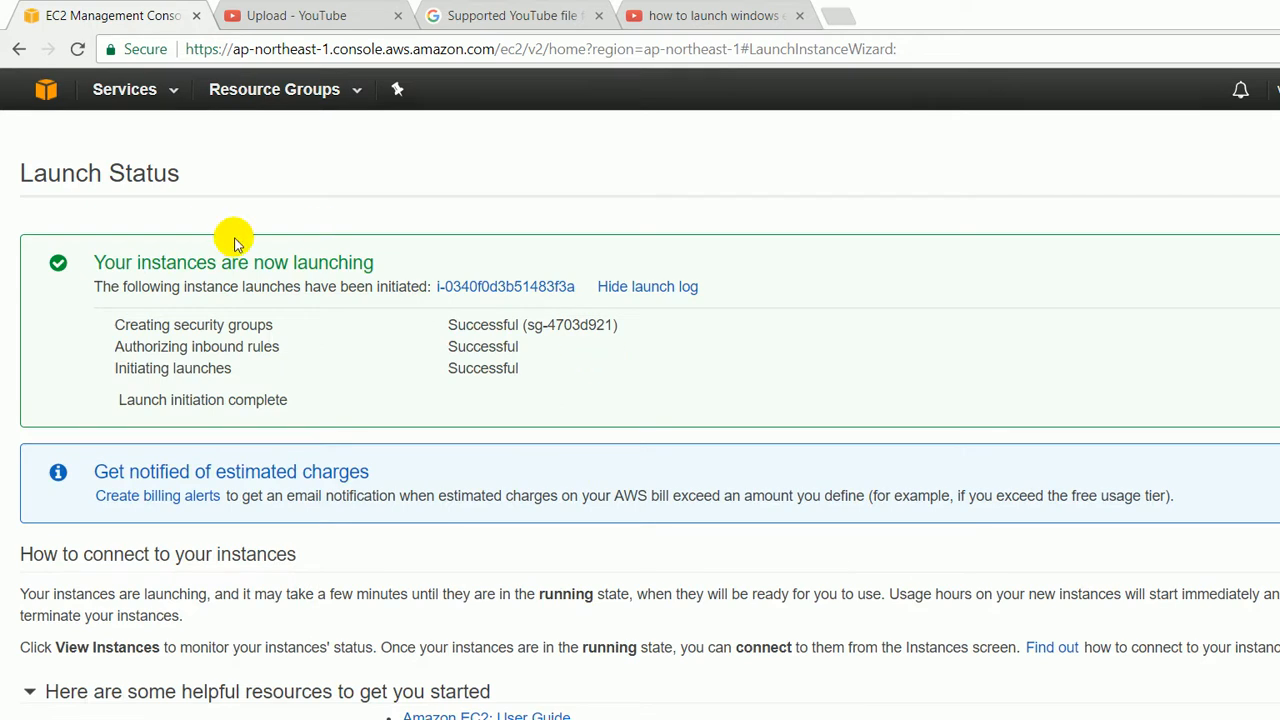
pyautogui.moveTo(176, 214)
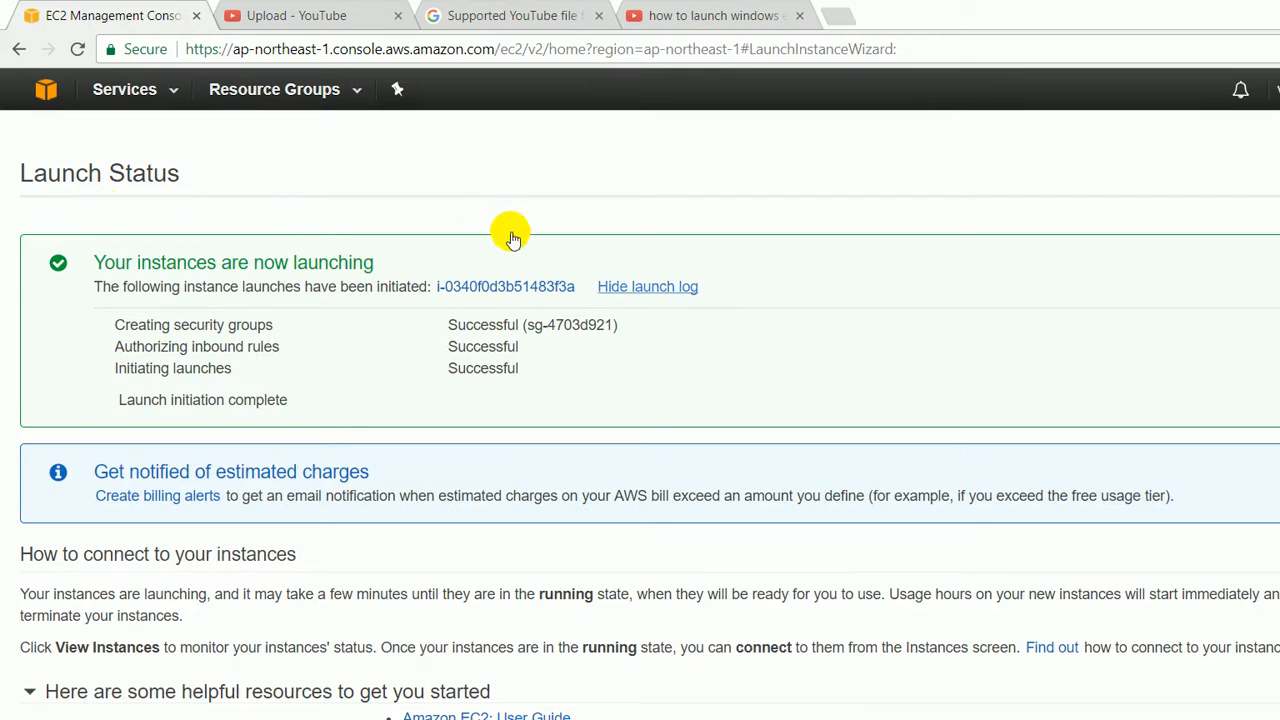
pyautogui.doubleClick(144, 324)
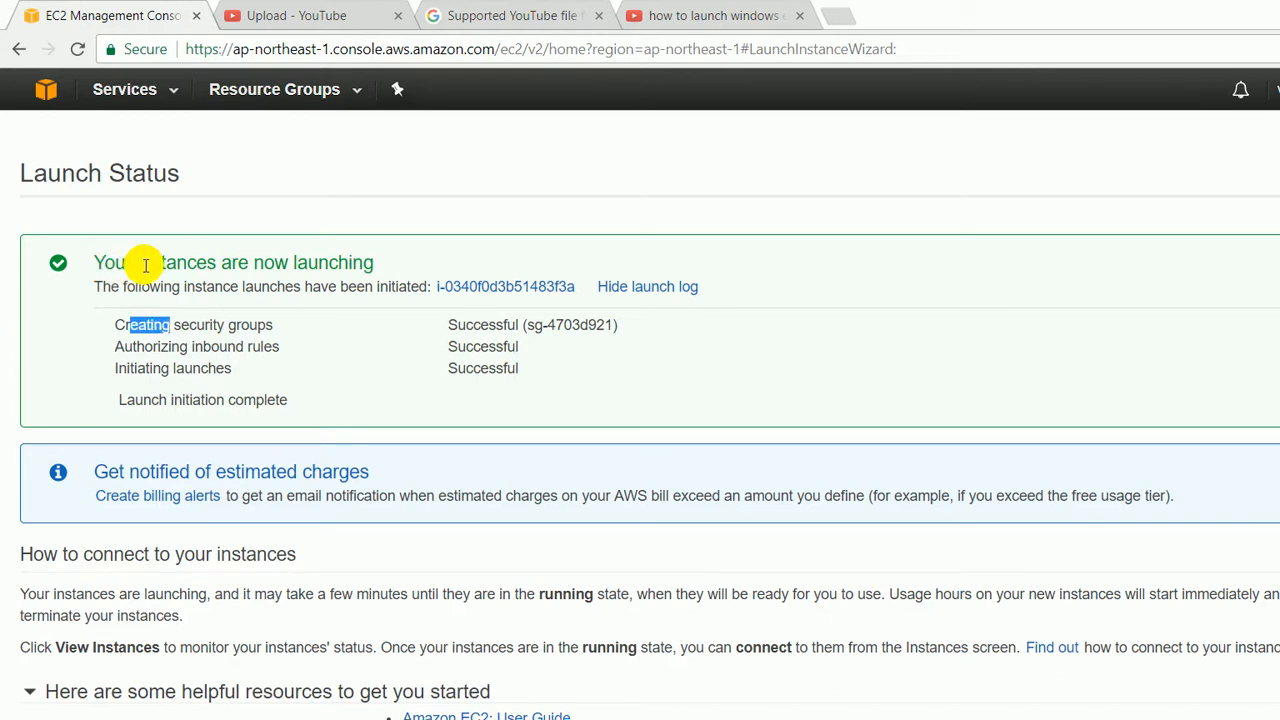
pyautogui.moveTo(164, 280)
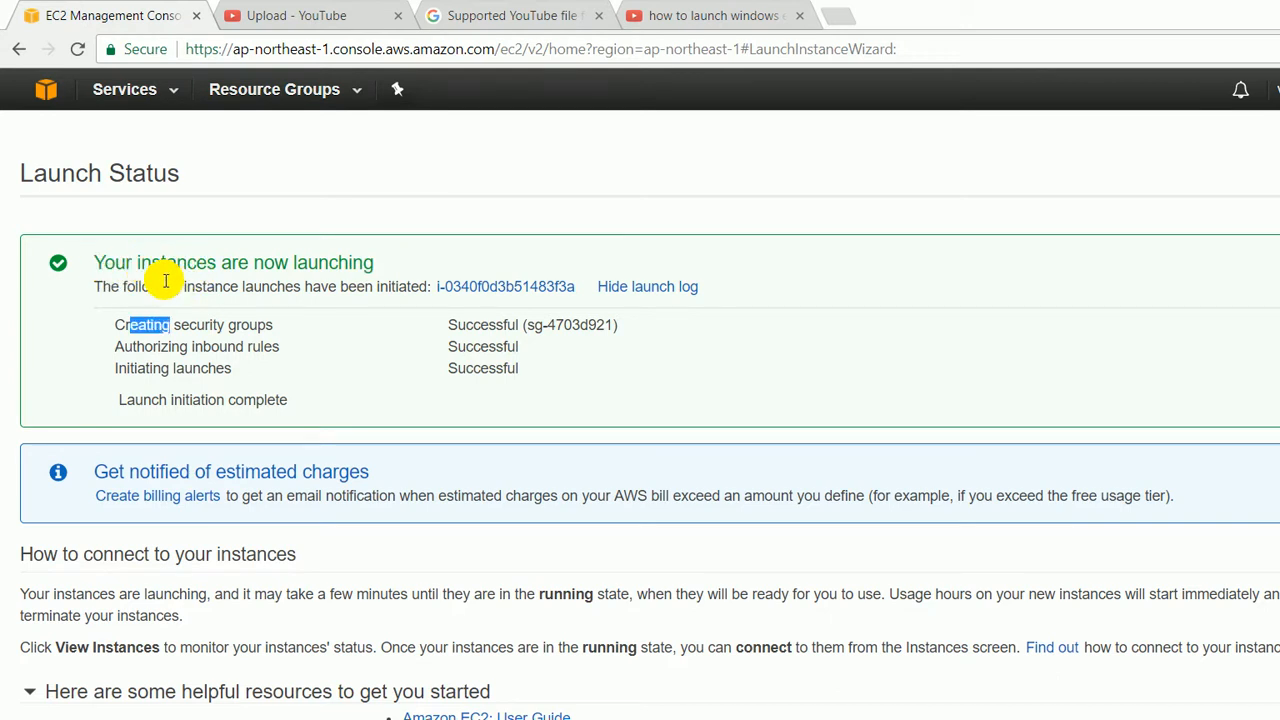
pyautogui.moveTo(202, 278)
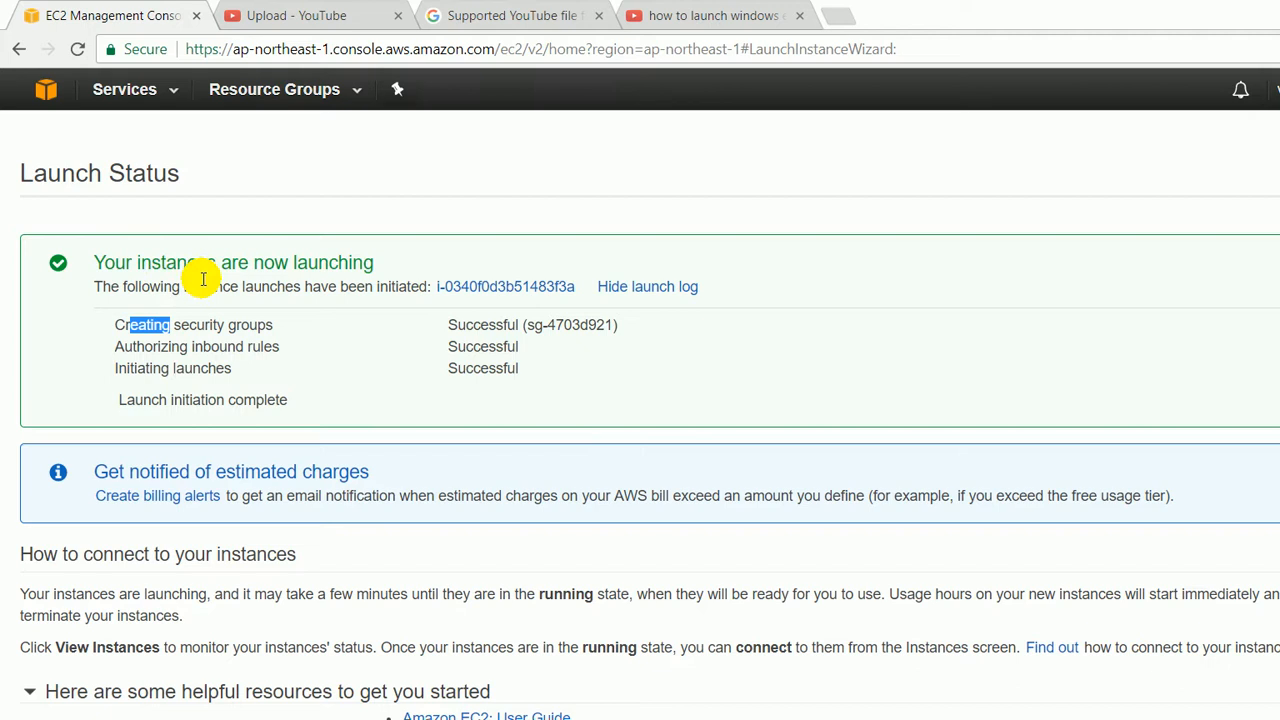
pyautogui.moveTo(988, 304)
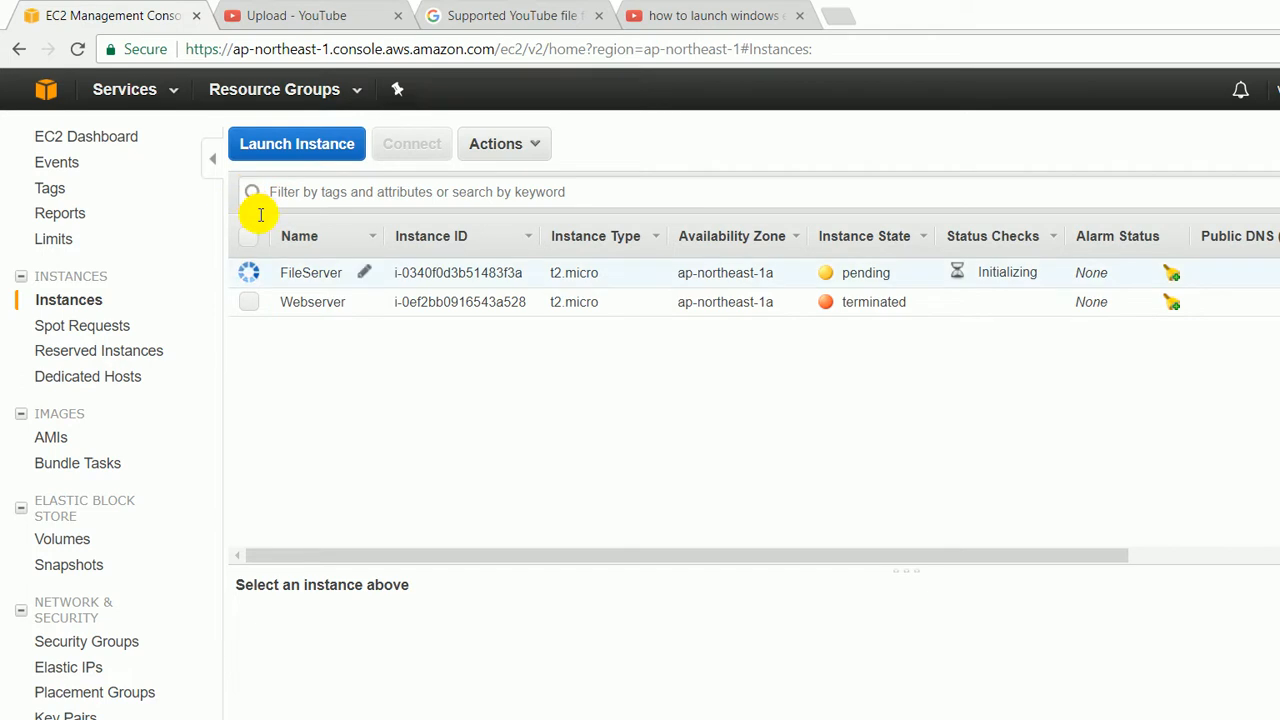
pyautogui.moveTo(466, 216)
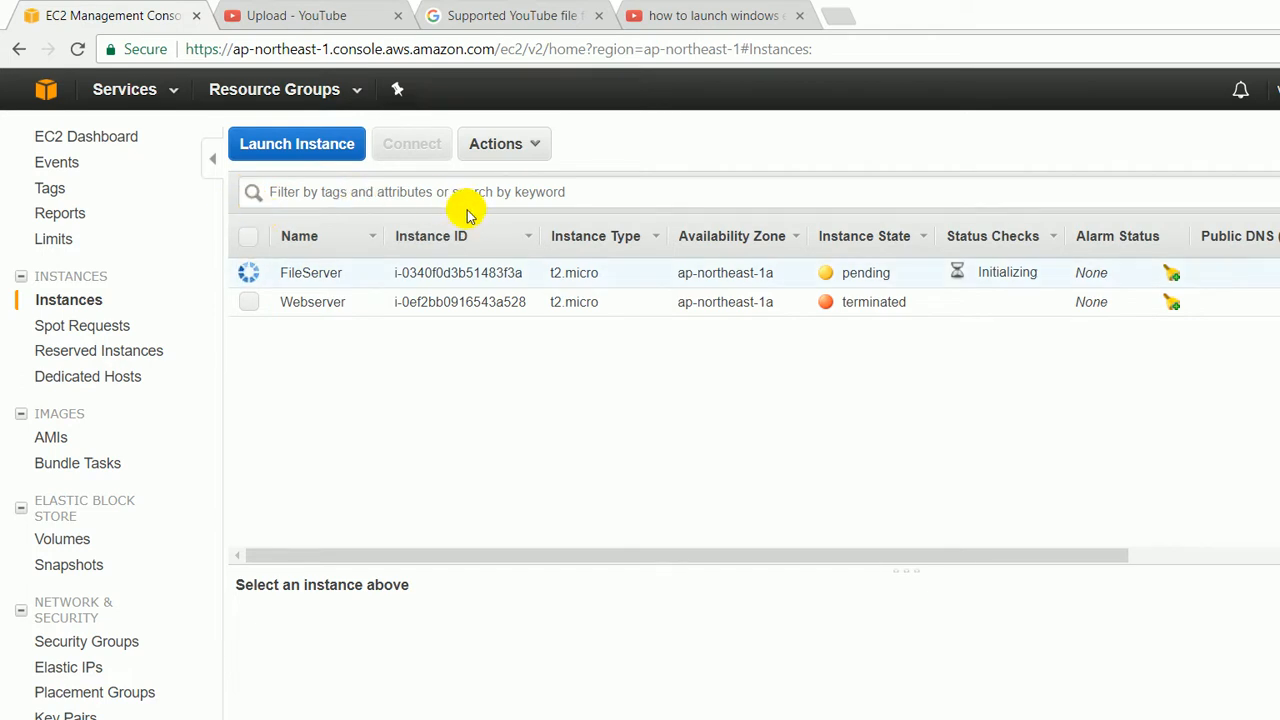
pyautogui.moveTo(582, 216)
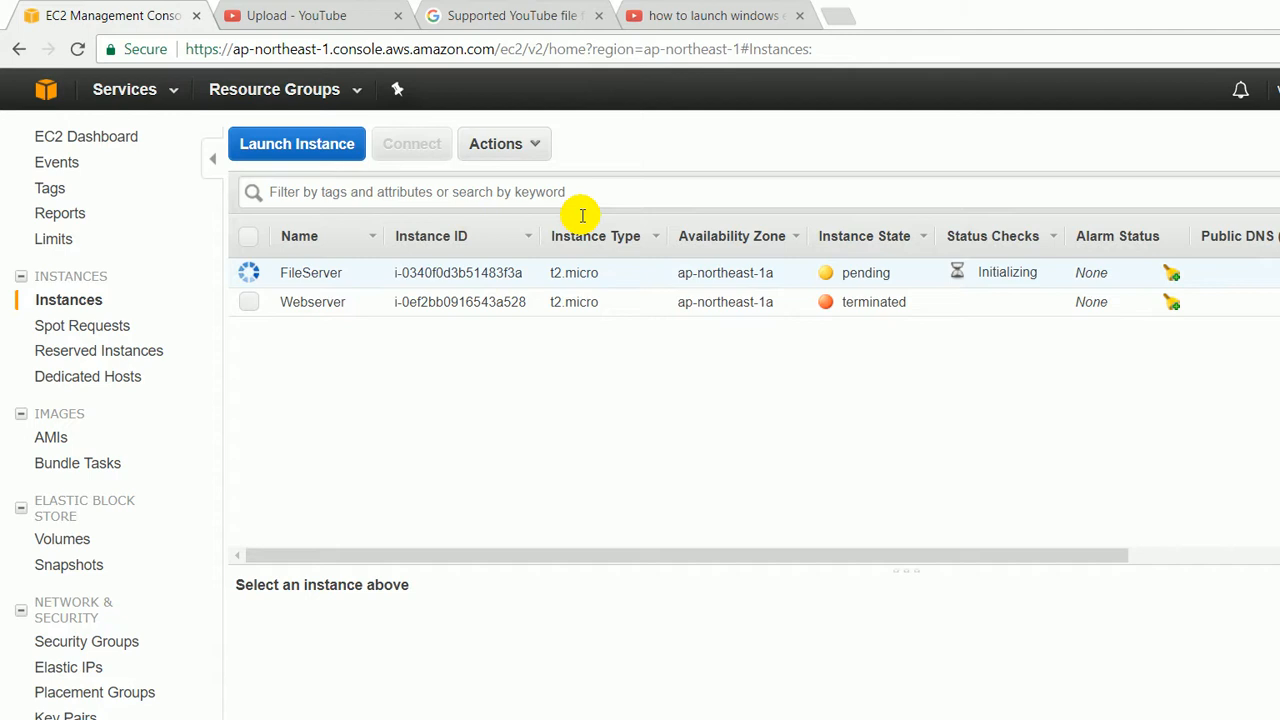
pyautogui.moveTo(676, 220)
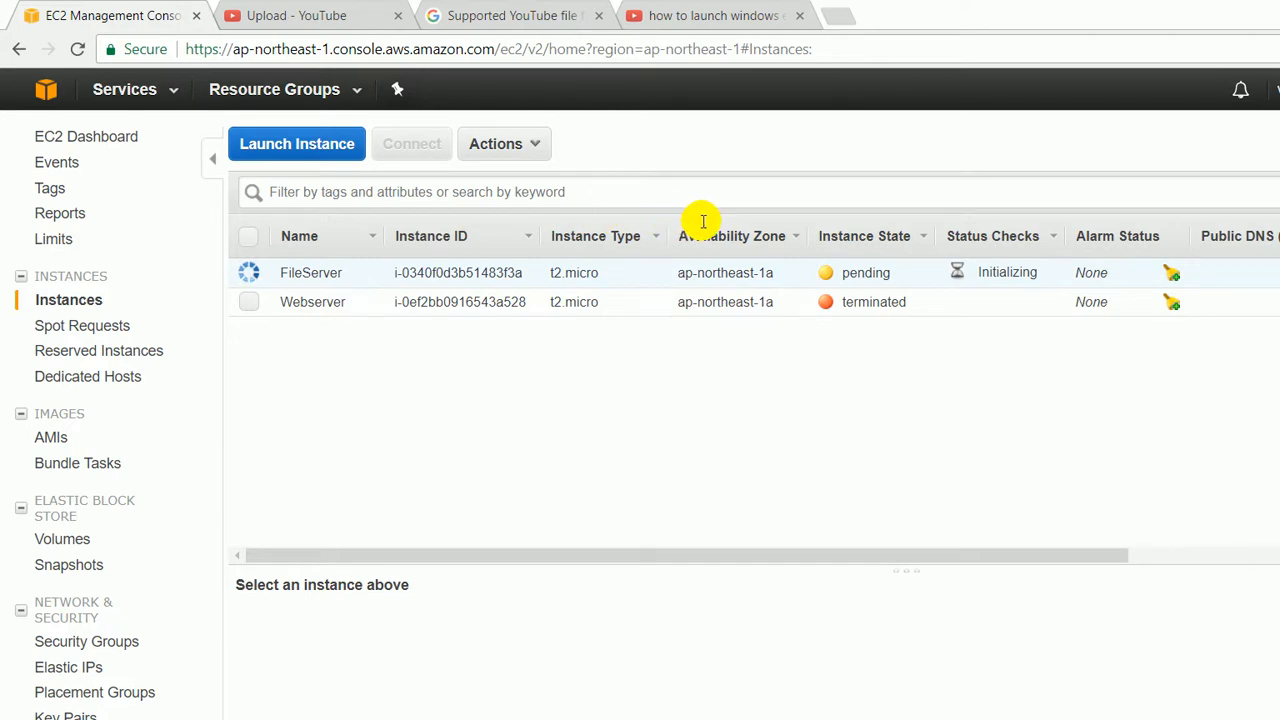
pyautogui.moveTo(780, 216)
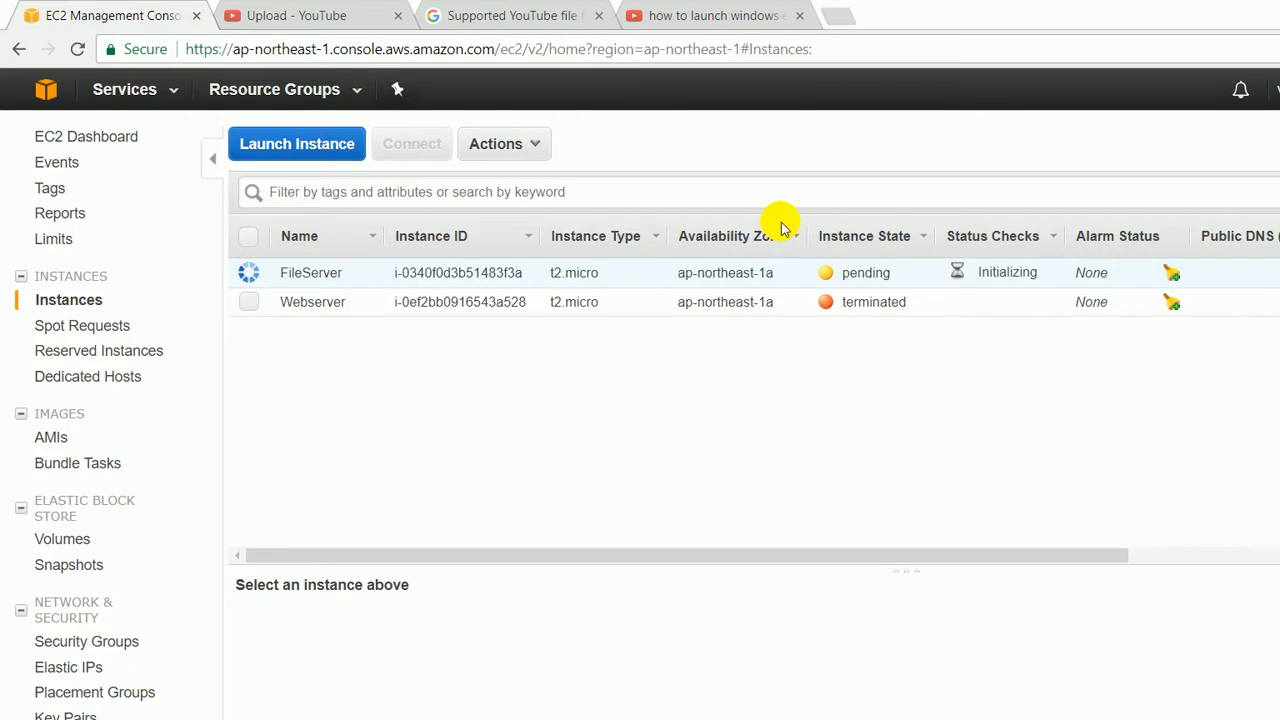
pyautogui.moveTo(844, 220)
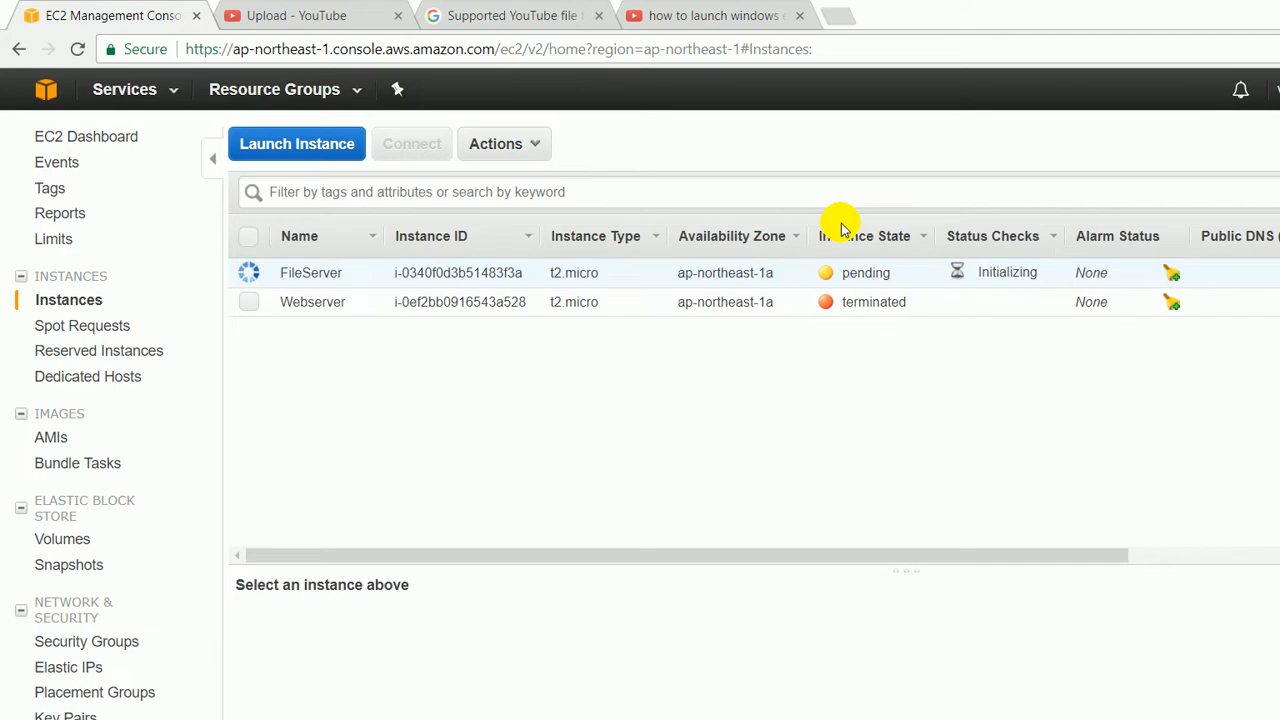
pyautogui.moveTo(484, 240)
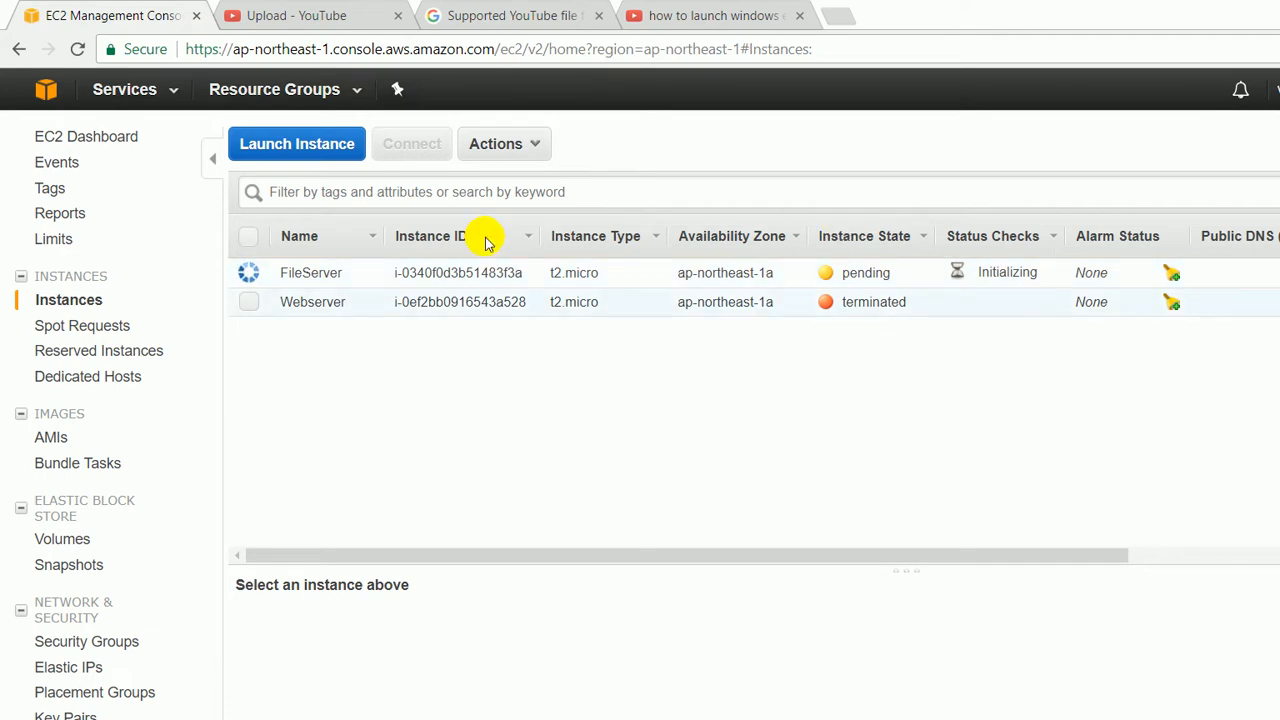
pyautogui.moveTo(452, 192)
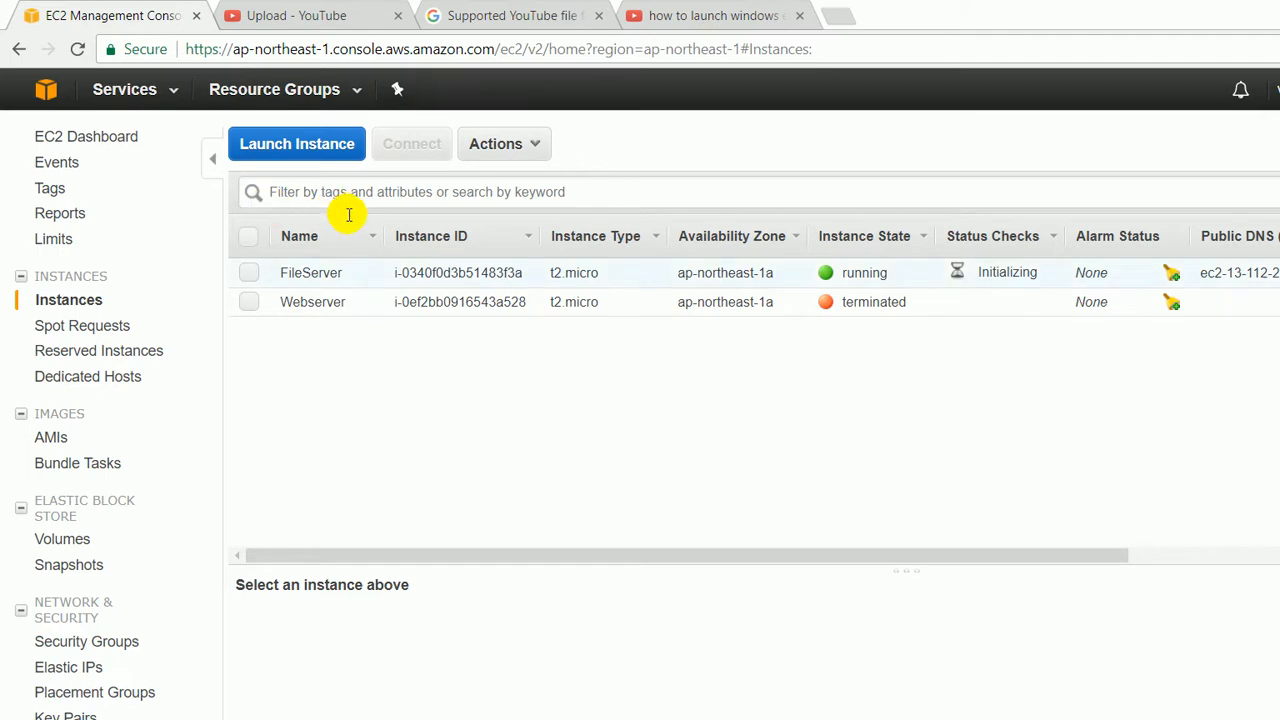
pyautogui.moveTo(352, 218)
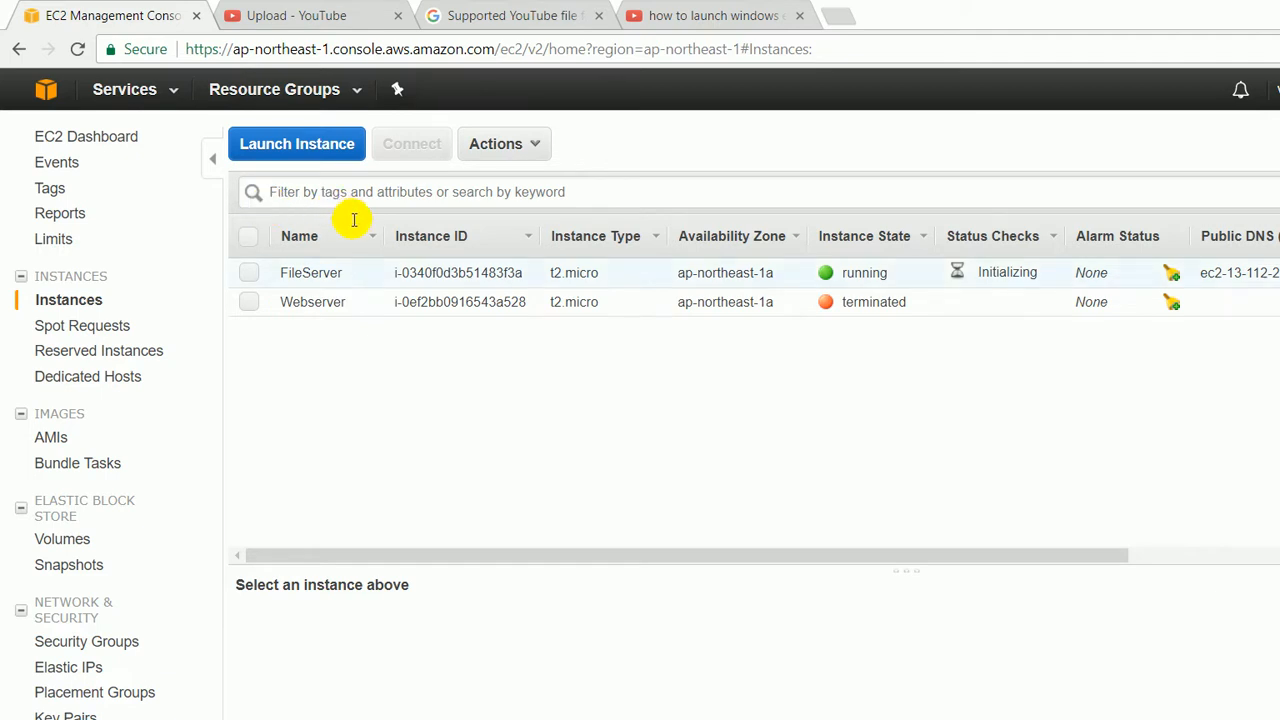
pyautogui.moveTo(388, 220)
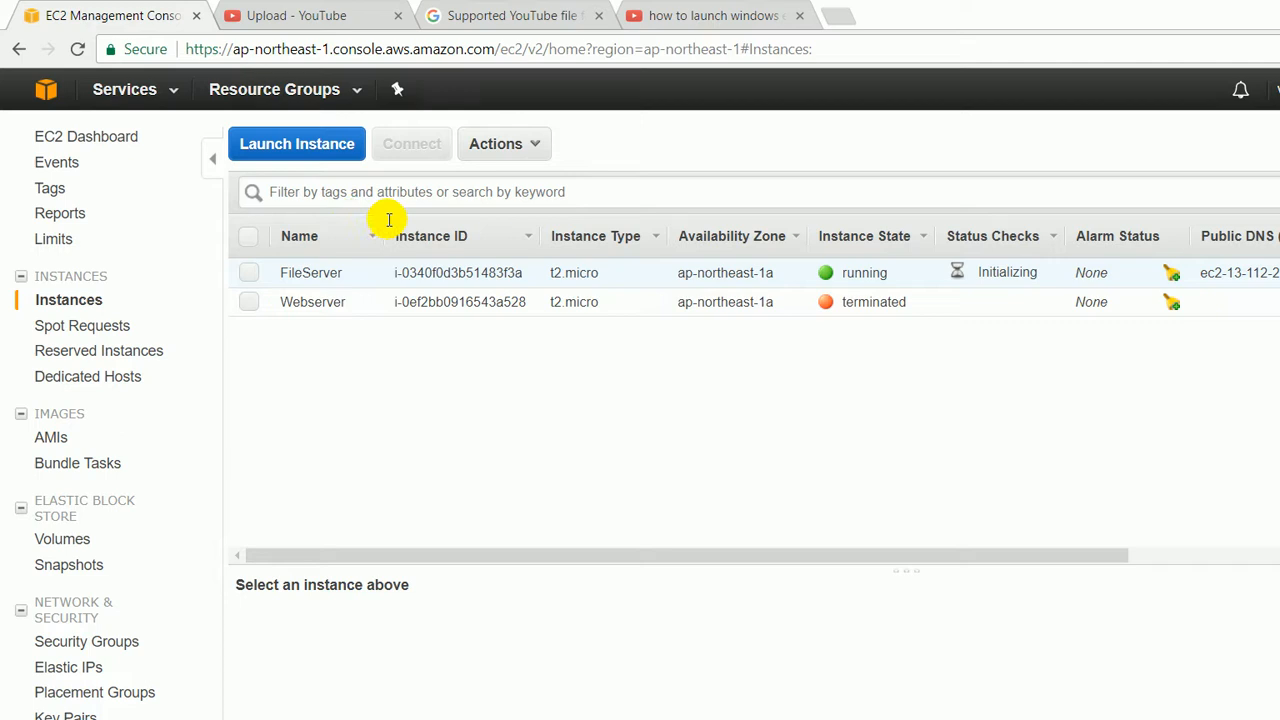
pyautogui.moveTo(488, 222)
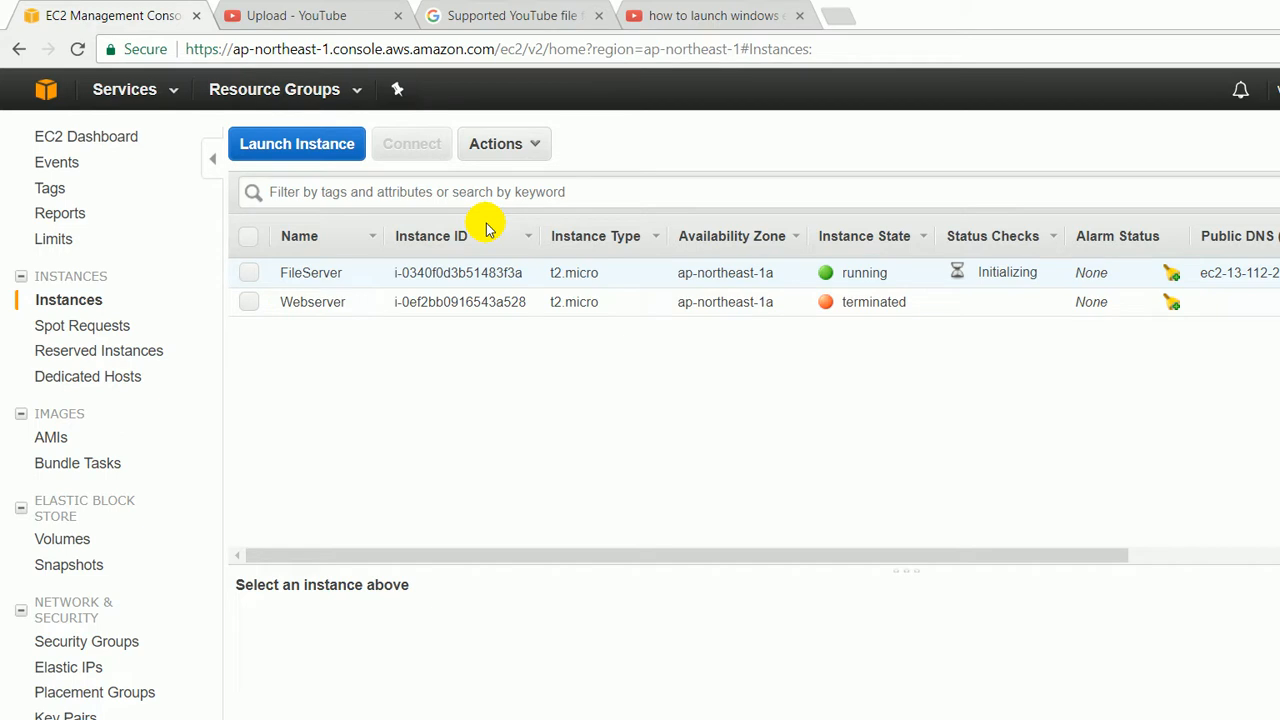
pyautogui.moveTo(584, 230)
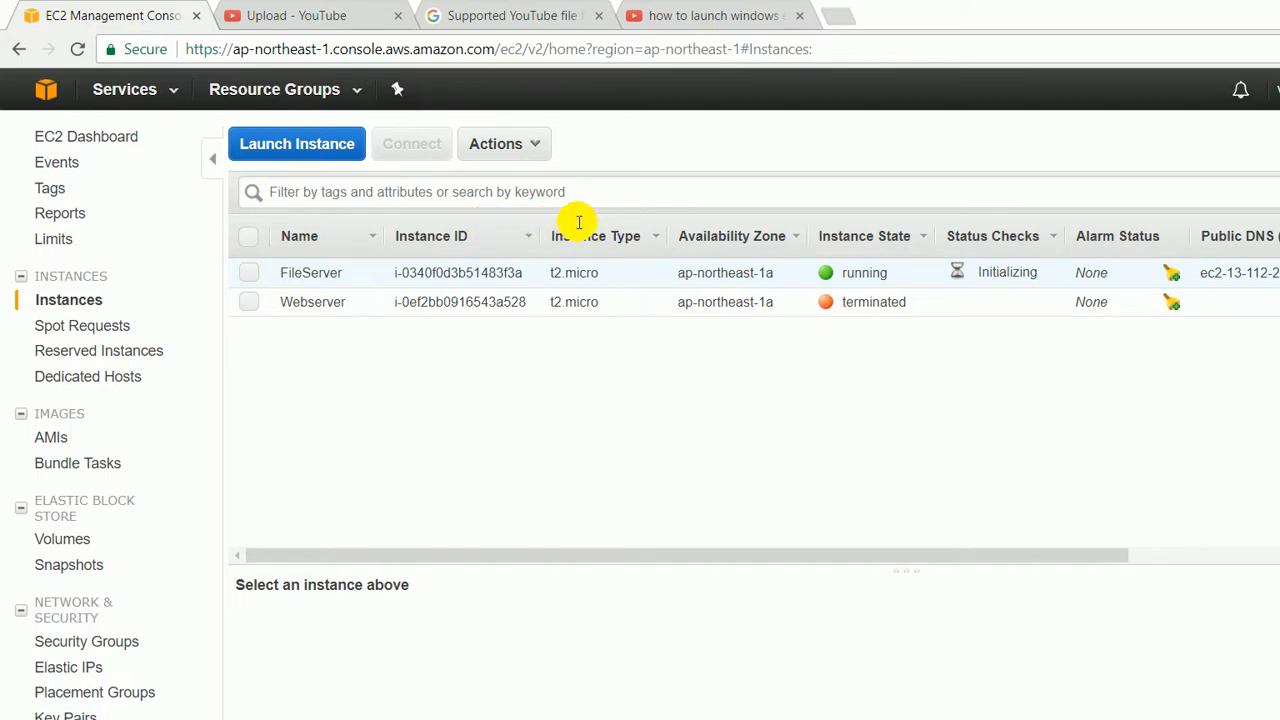
pyautogui.moveTo(590, 218)
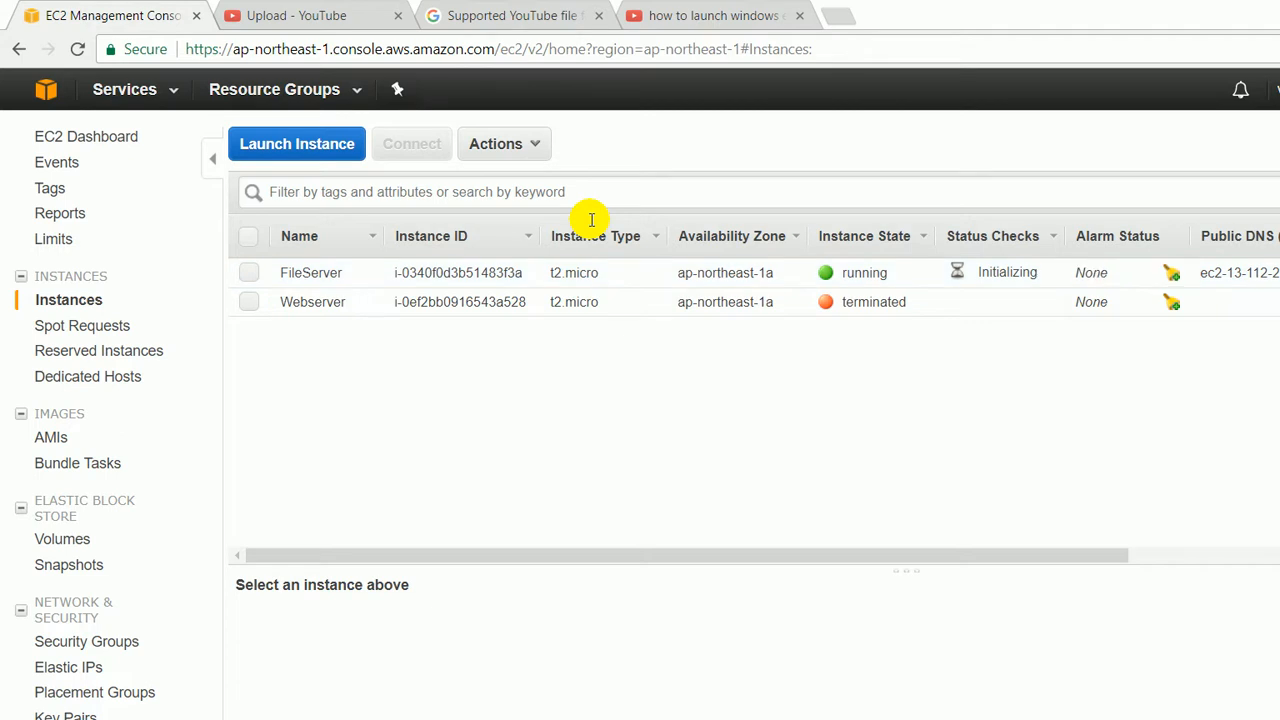
pyautogui.moveTo(678, 204)
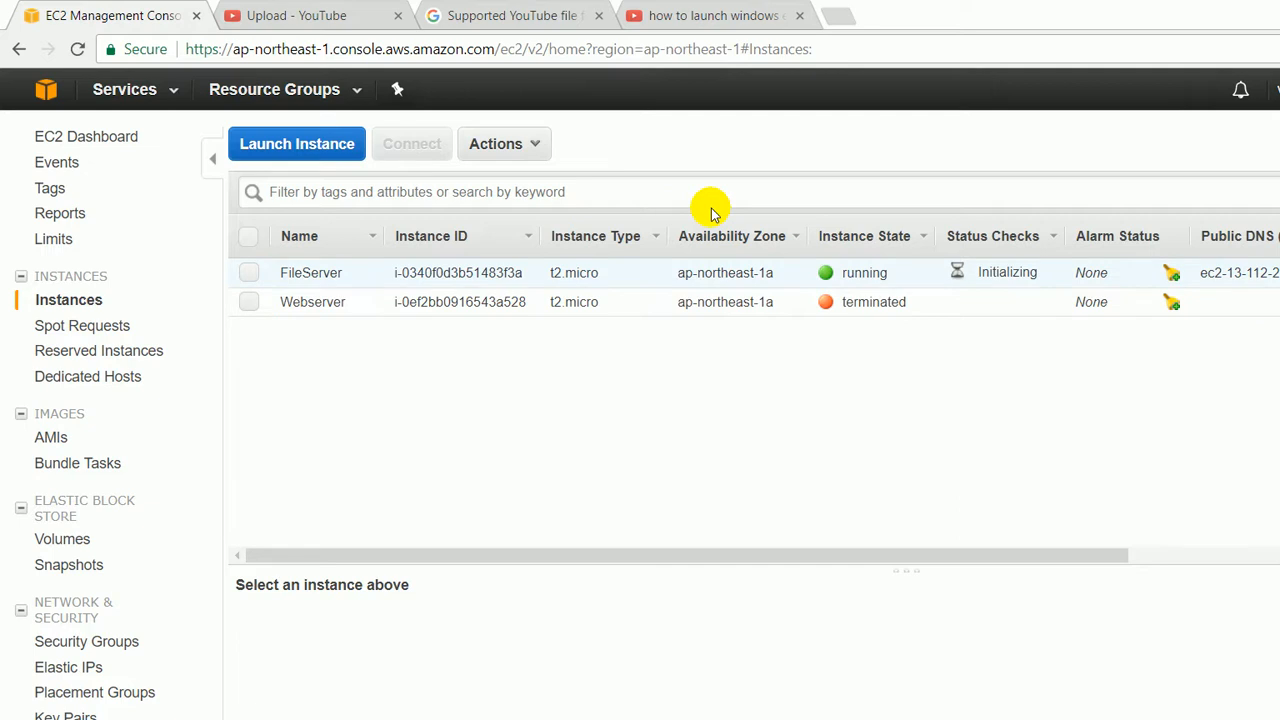
pyautogui.moveTo(756, 218)
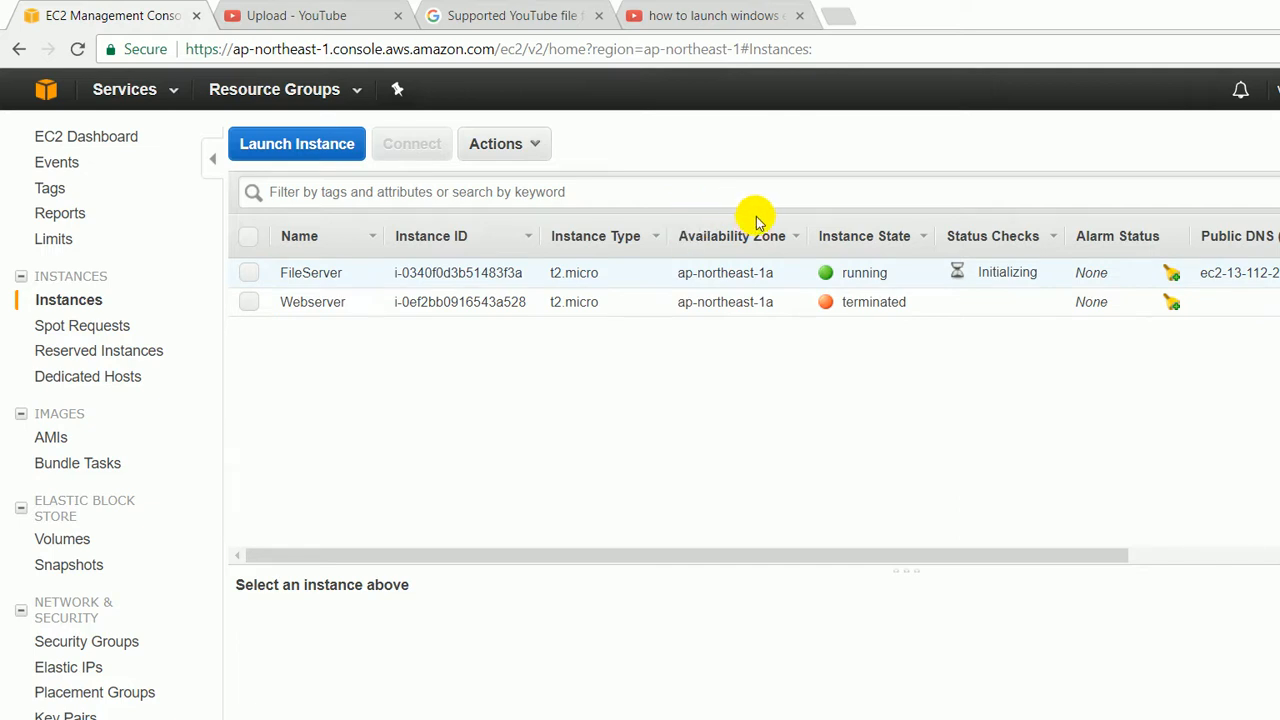
pyautogui.moveTo(792, 216)
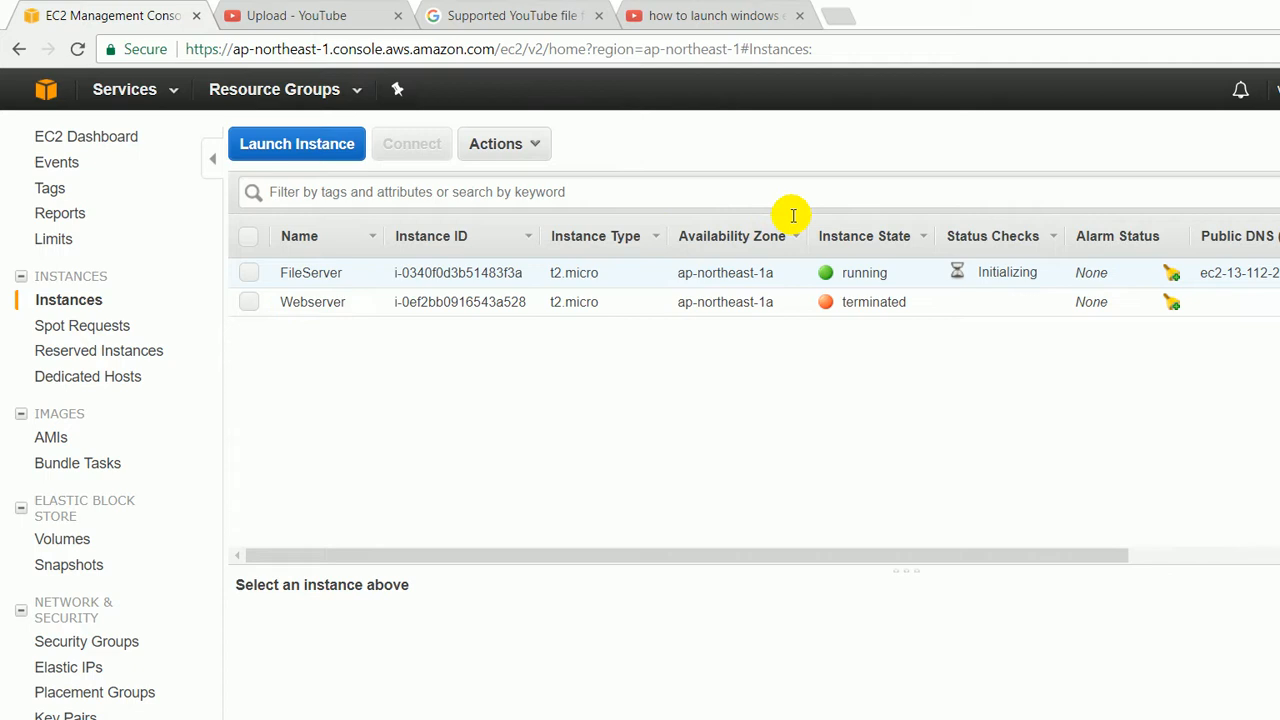
pyautogui.moveTo(1008, 218)
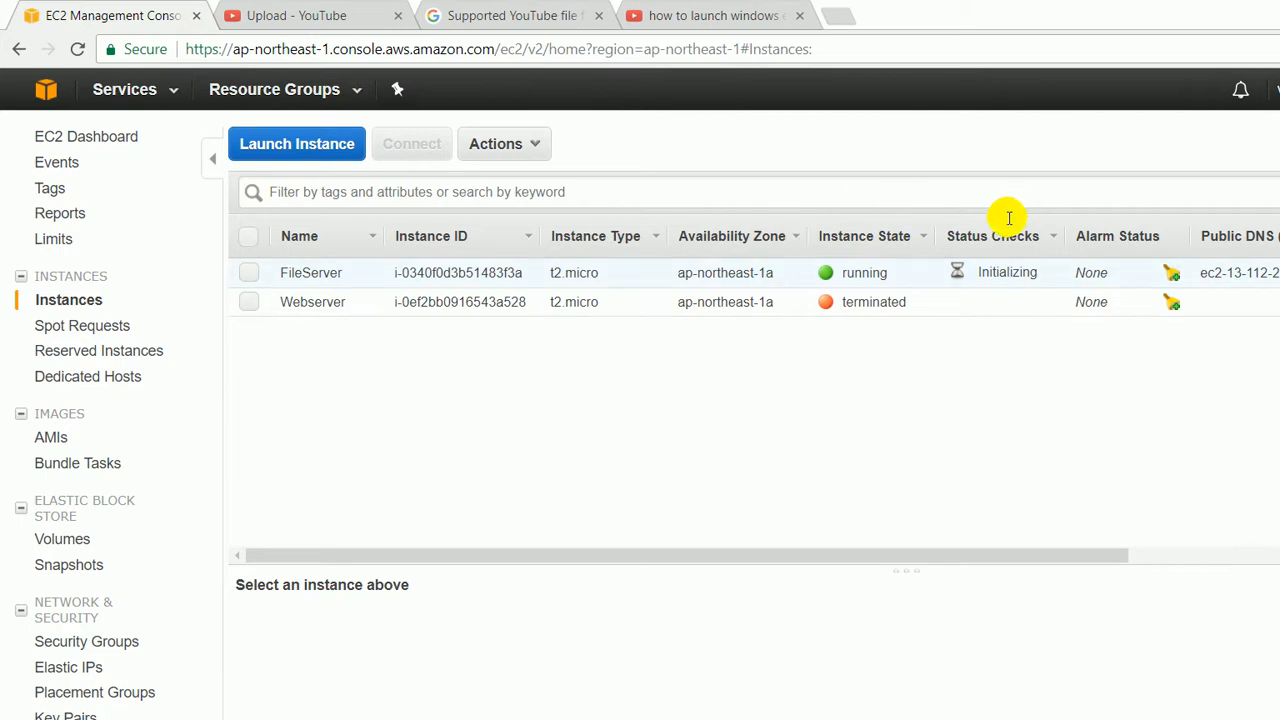
pyautogui.moveTo(1122, 216)
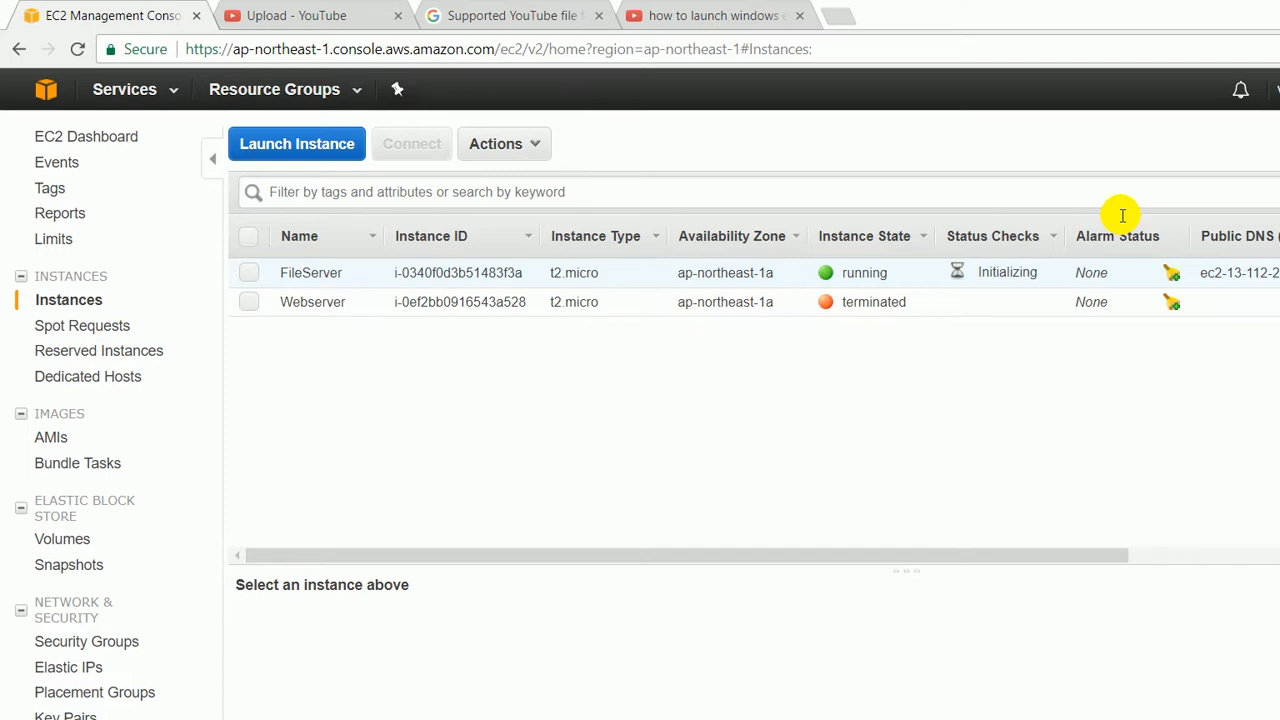
pyautogui.moveTo(1004, 304)
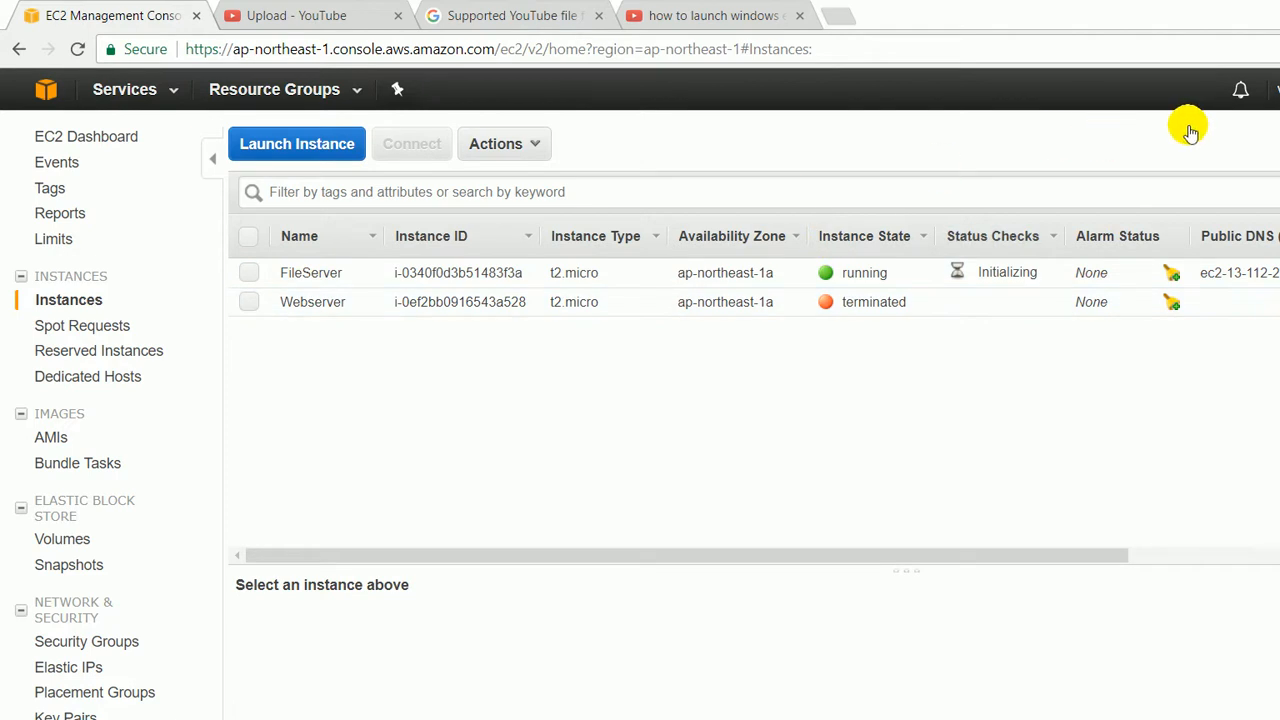
pyautogui.moveTo(972, 364)
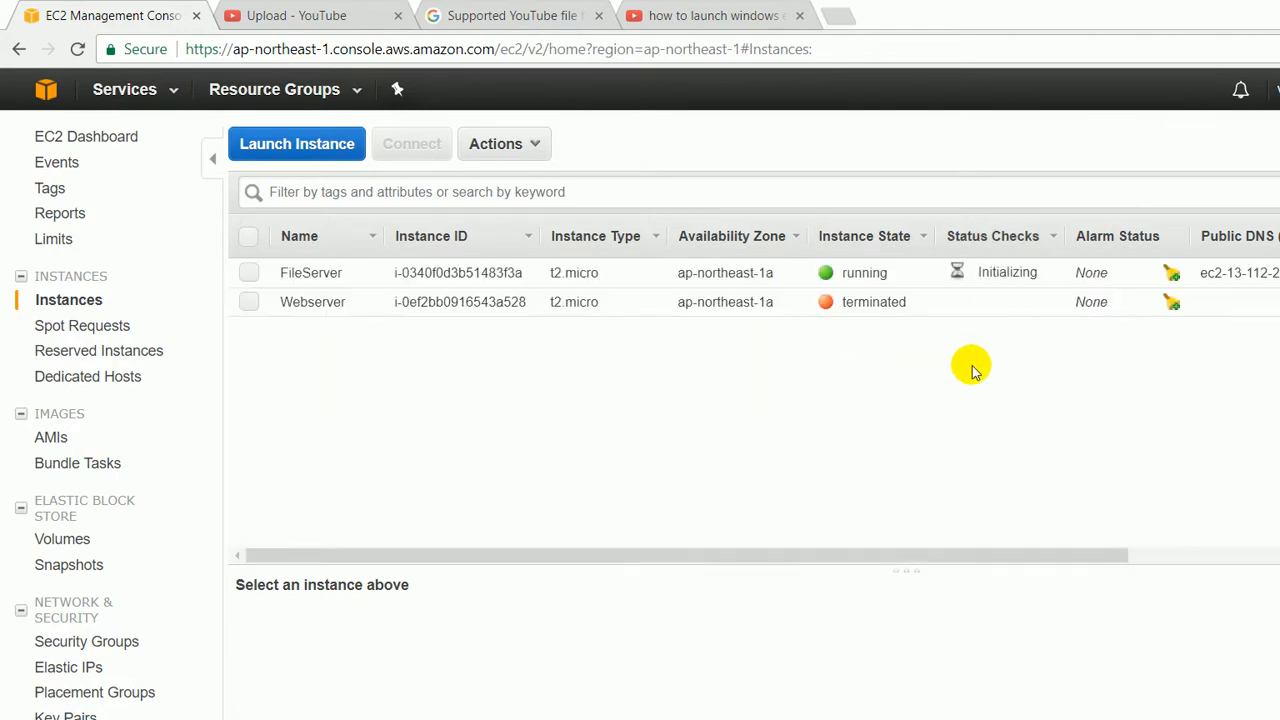
pyautogui.moveTo(640, 710)
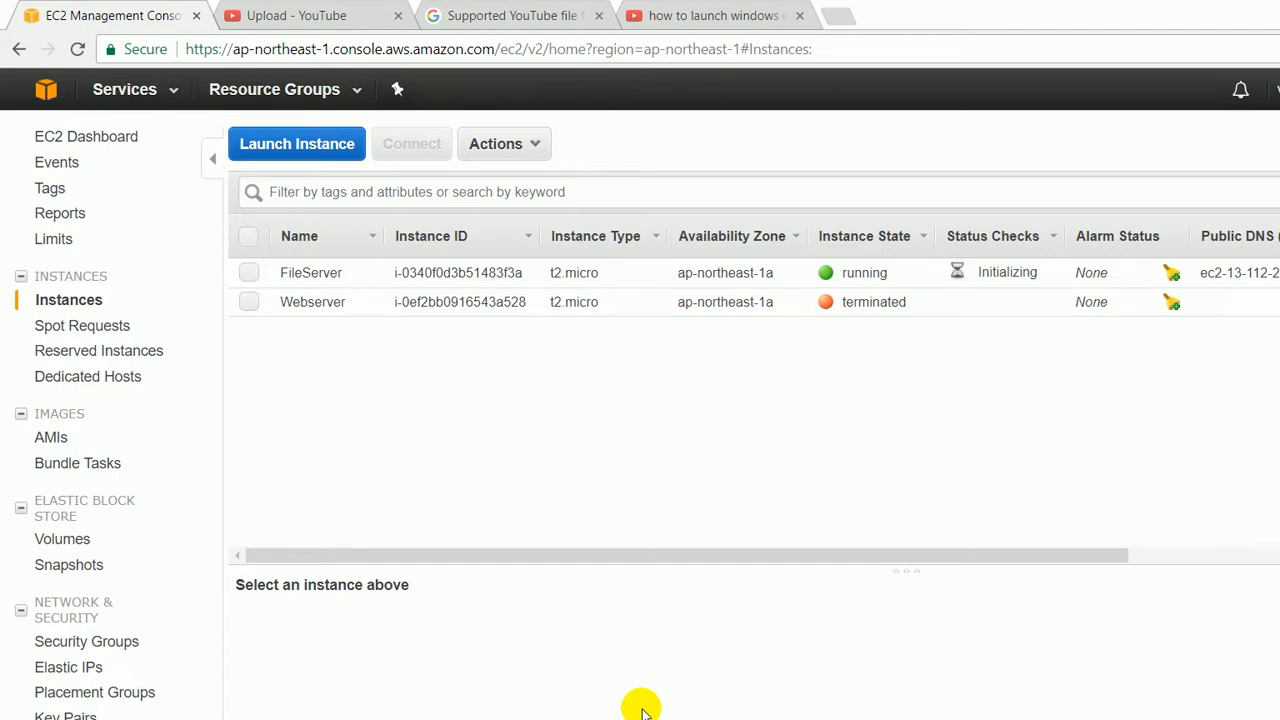
pyautogui.moveTo(992, 638)
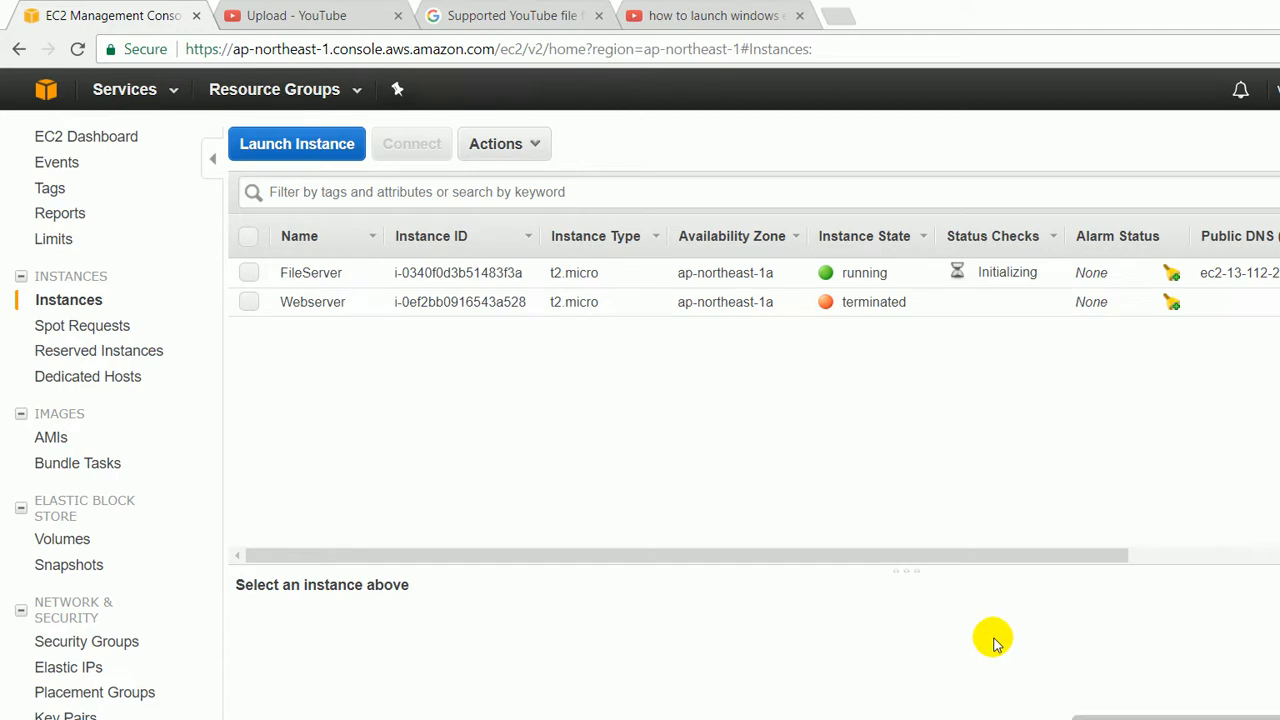
pyautogui.moveTo(1150, 624)
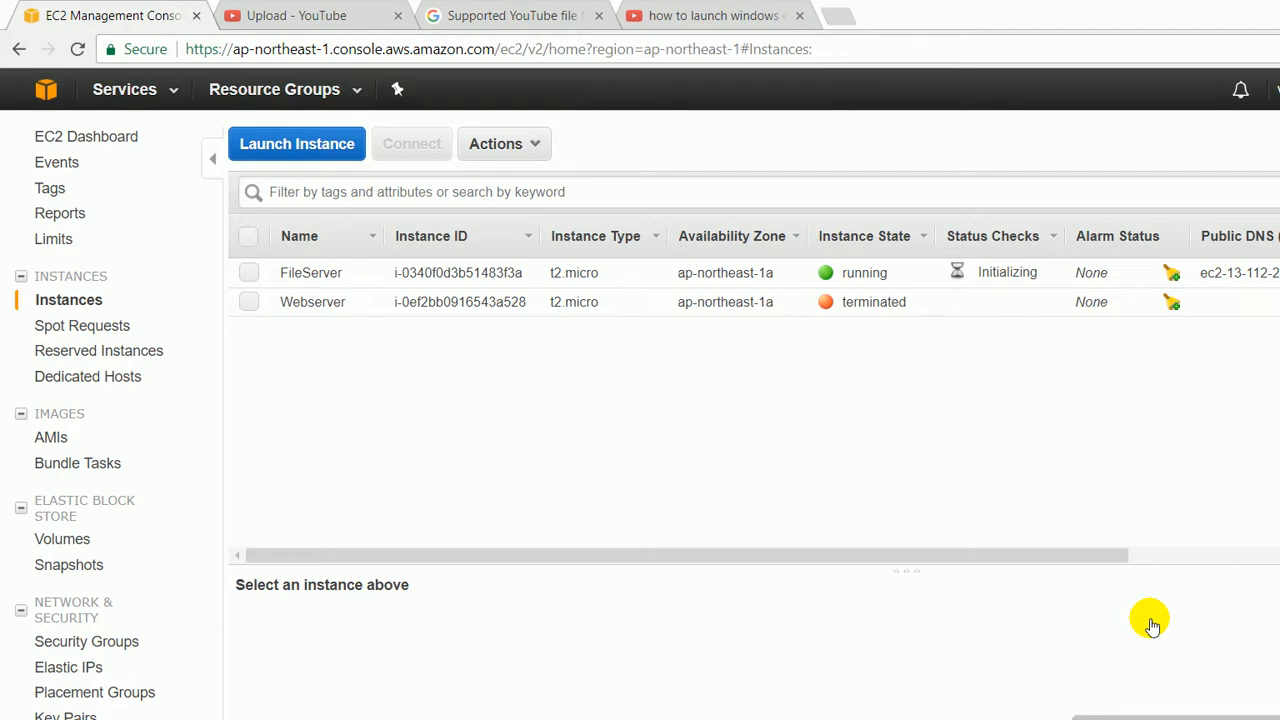
pyautogui.moveTo(836, 336)
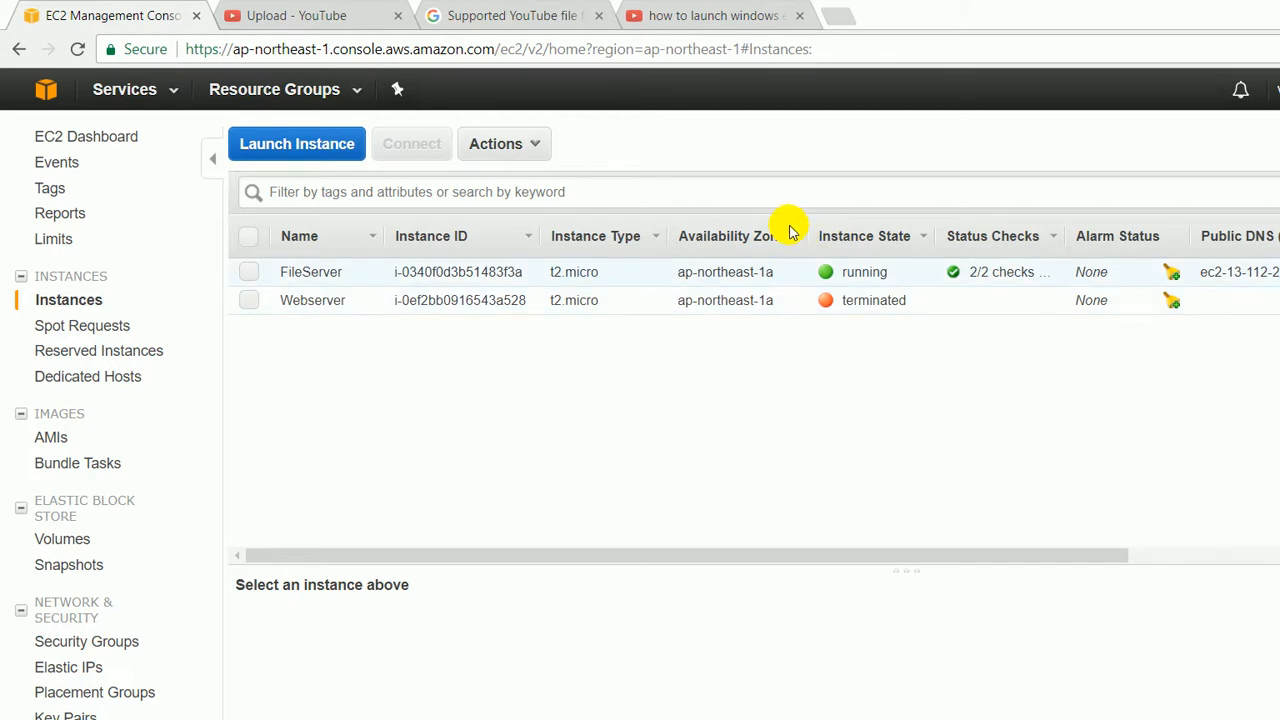
pyautogui.moveTo(436, 170)
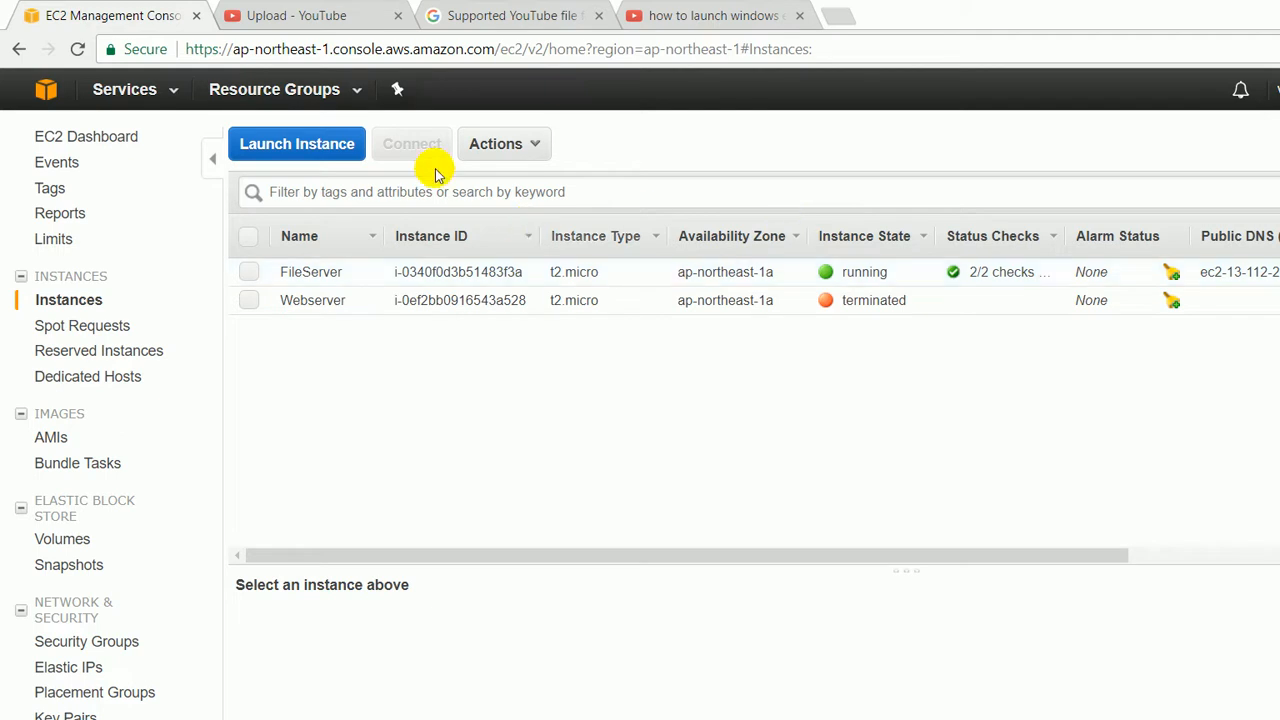
pyautogui.moveTo(198, 200)
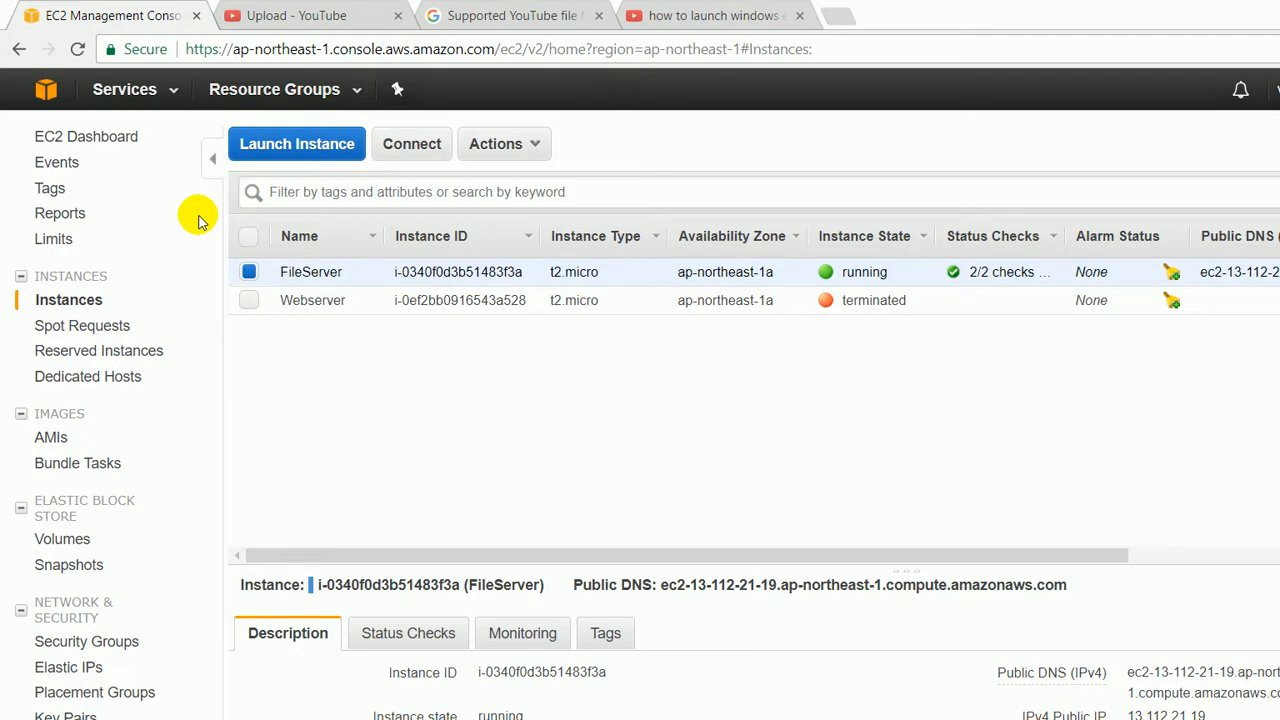
pyautogui.moveTo(330, 114)
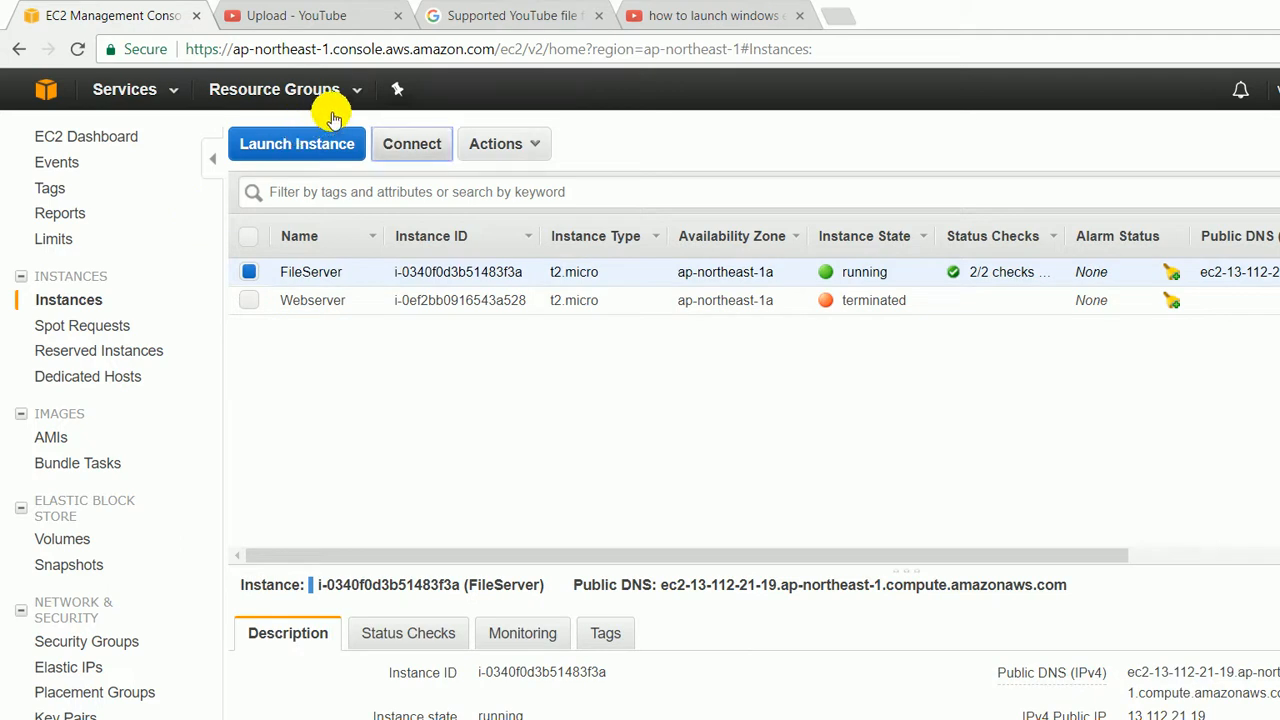
# - From FileServer's Connect dialog, load TestKey.pem and decrypt the Administrator password
pyautogui.click(412, 144)
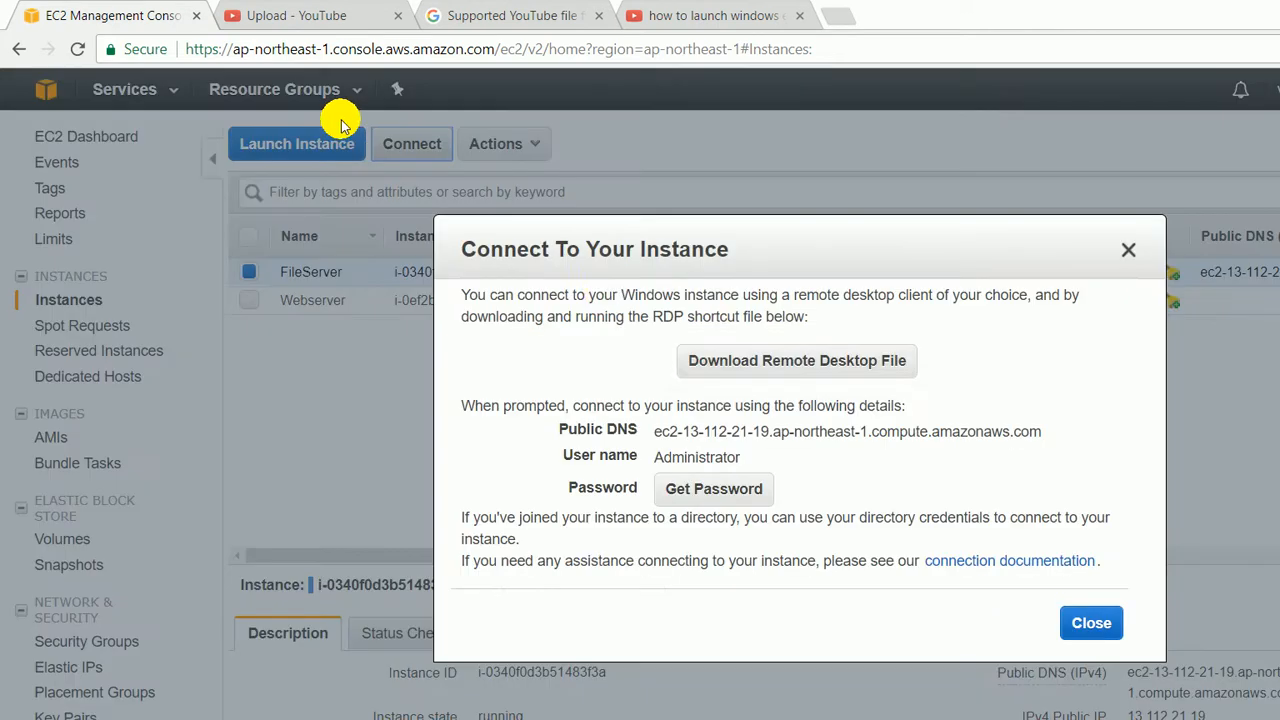
pyautogui.moveTo(588, 384)
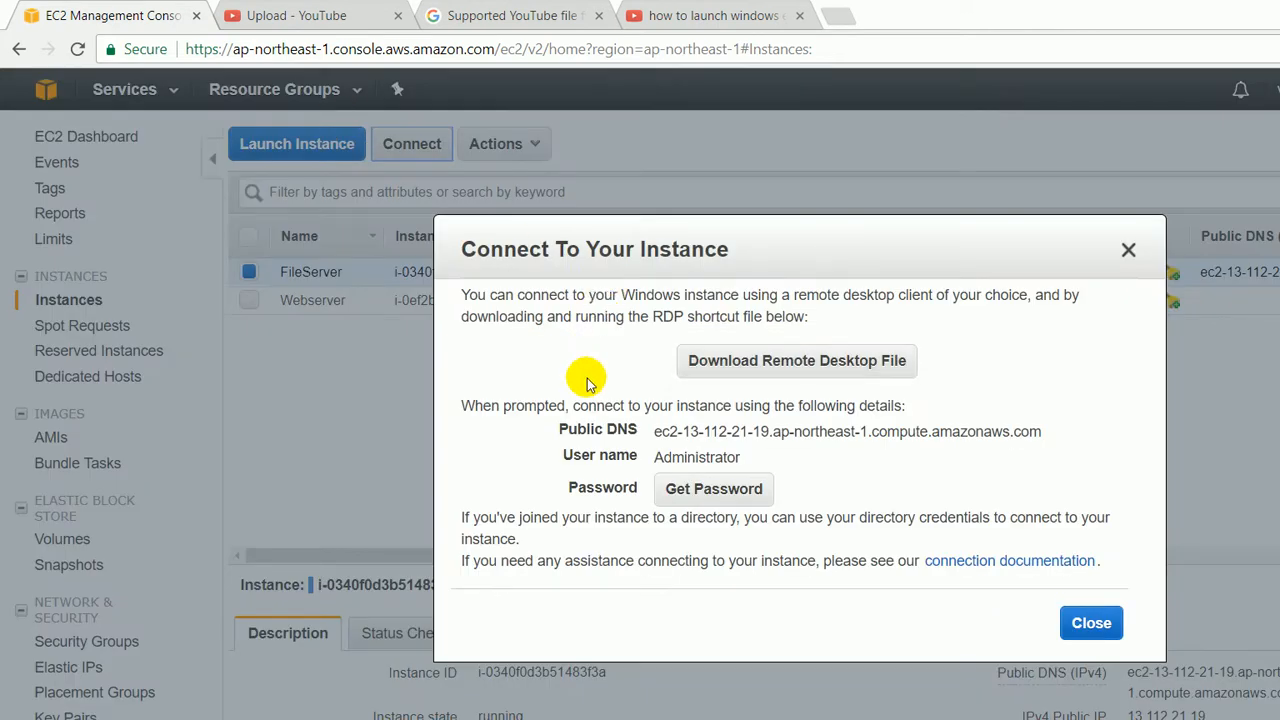
pyautogui.moveTo(578, 392)
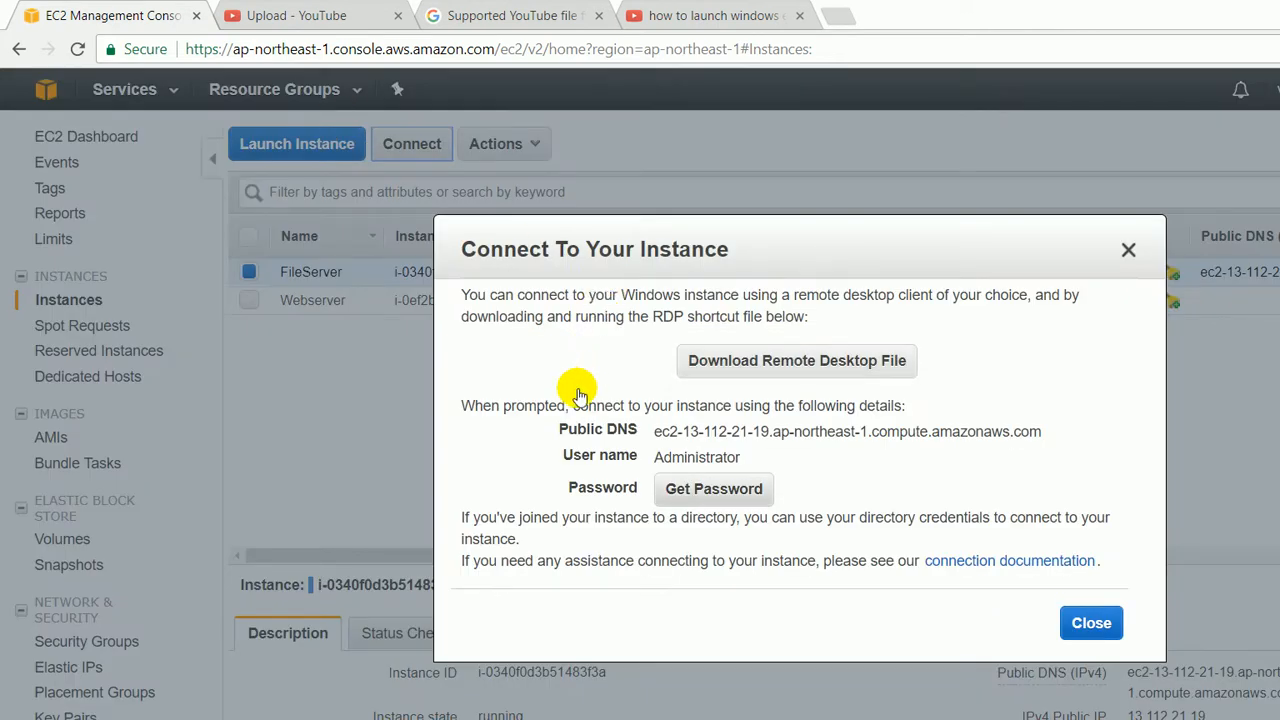
pyautogui.click(712, 488)
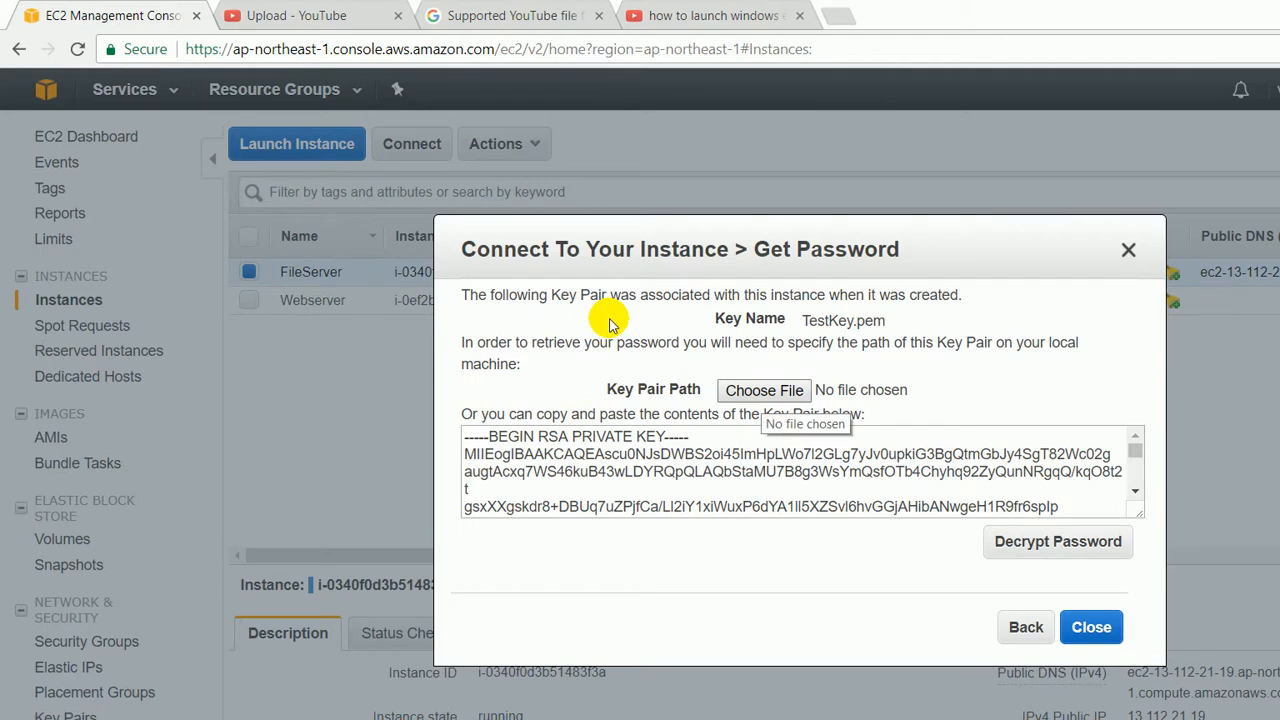
pyautogui.click(764, 390)
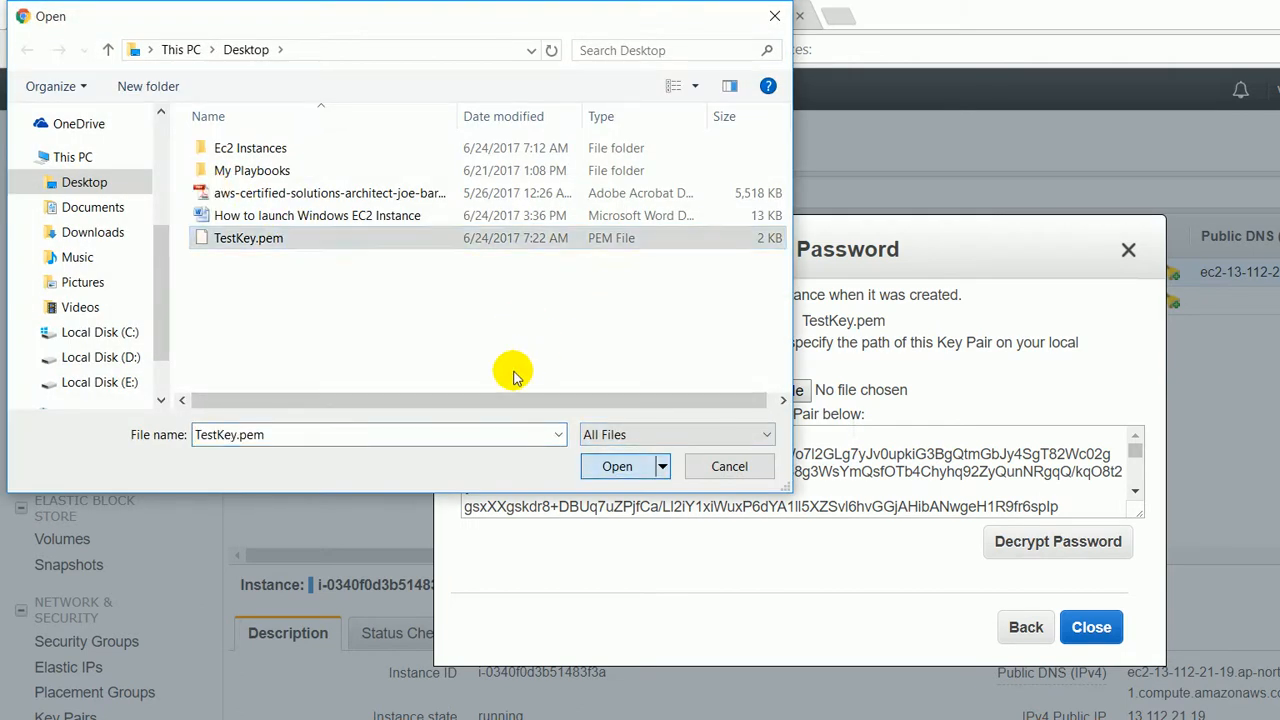
pyautogui.click(616, 466)
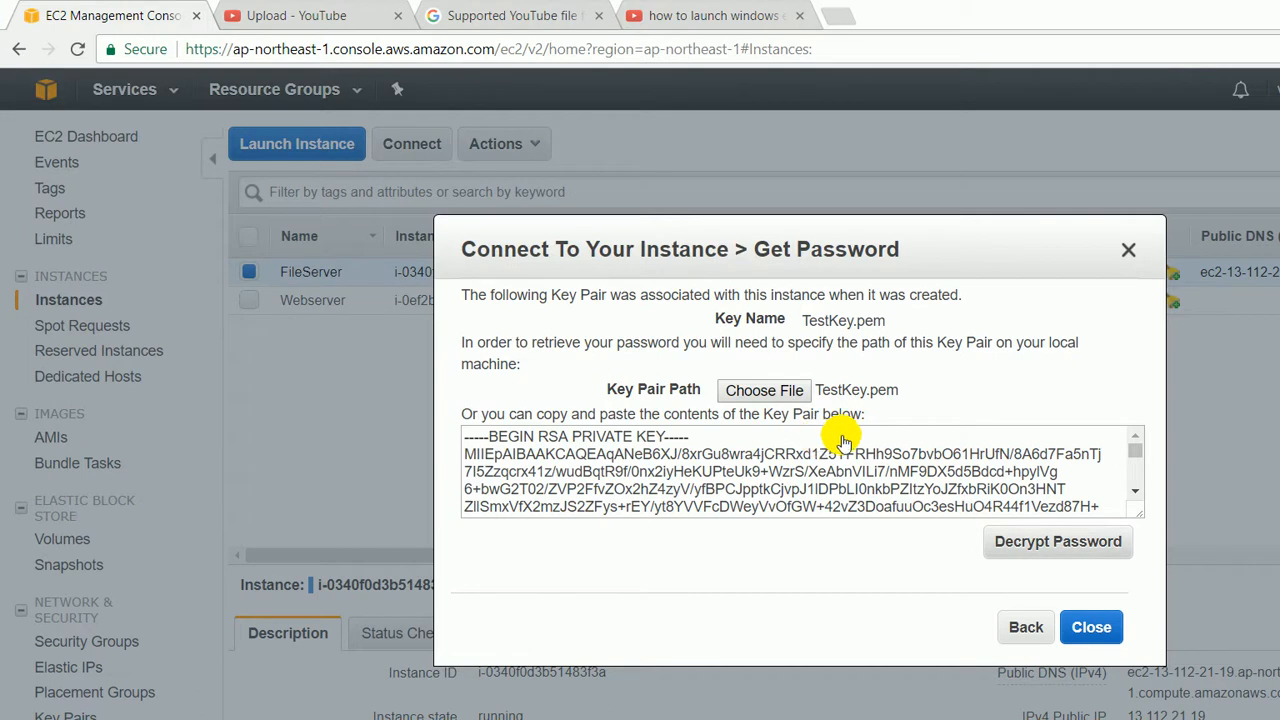
pyautogui.click(1056, 540)
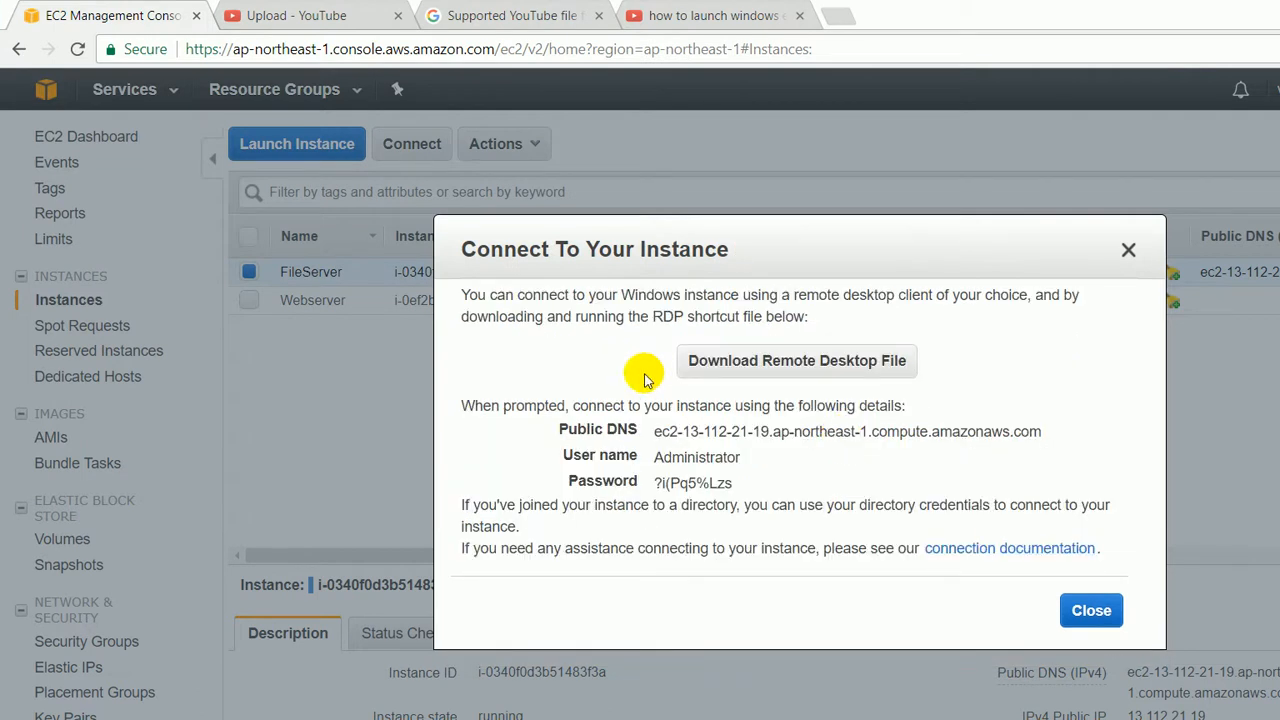
# - Select the decrypted Administrator password for copying
pyautogui.doubleClick(692, 482)
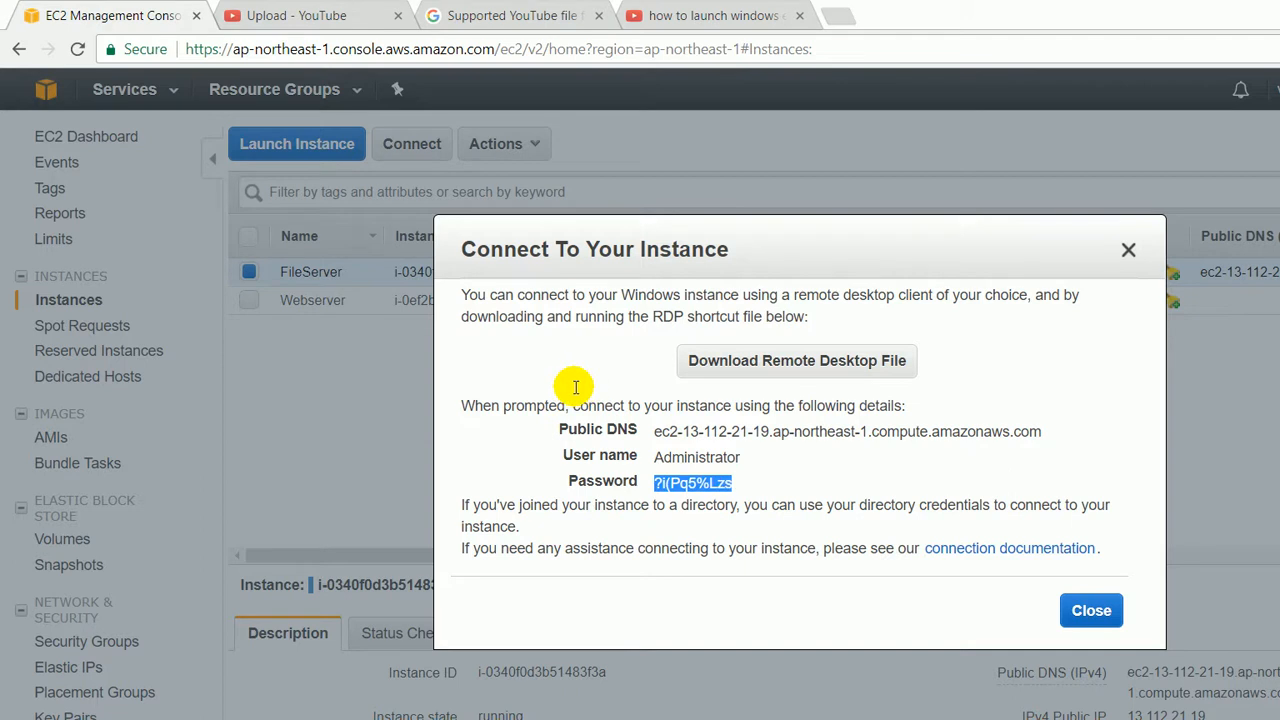
pyautogui.moveTo(584, 300)
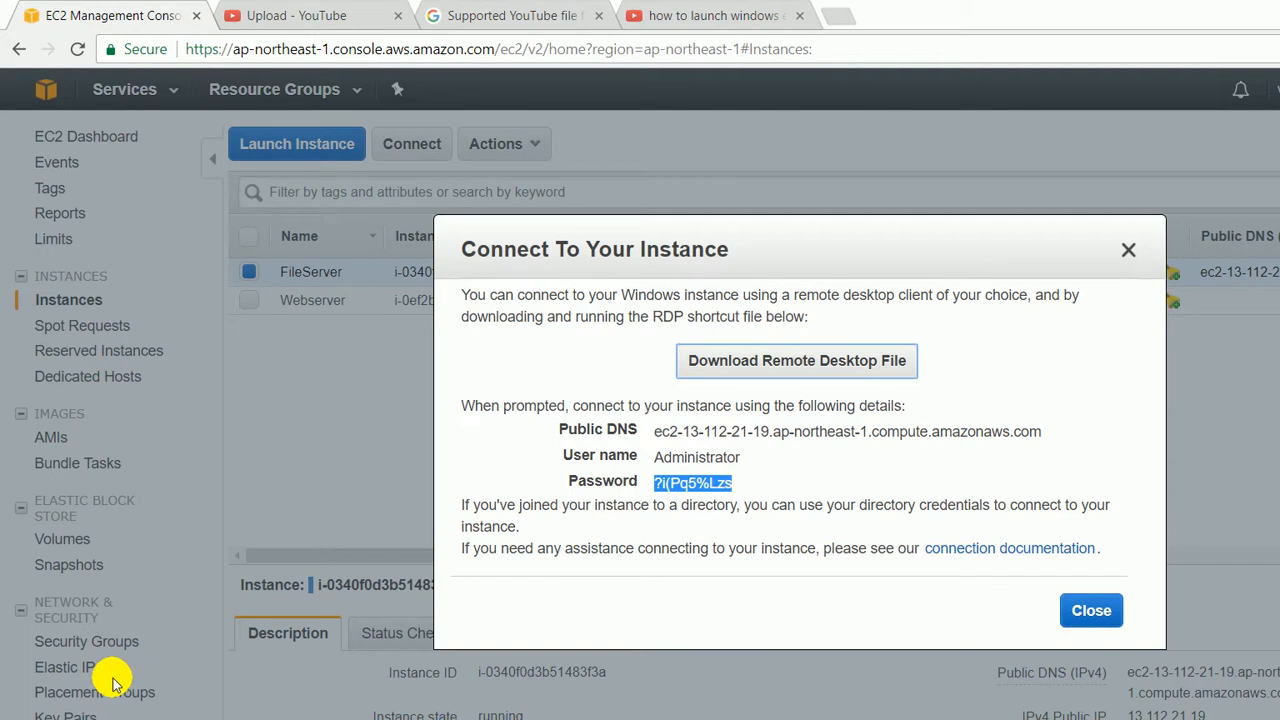
# - Connect to FileServer via the downloaded RDP file as Administrator, accepting the publisher and certificate warnings
pyautogui.click(796, 360)
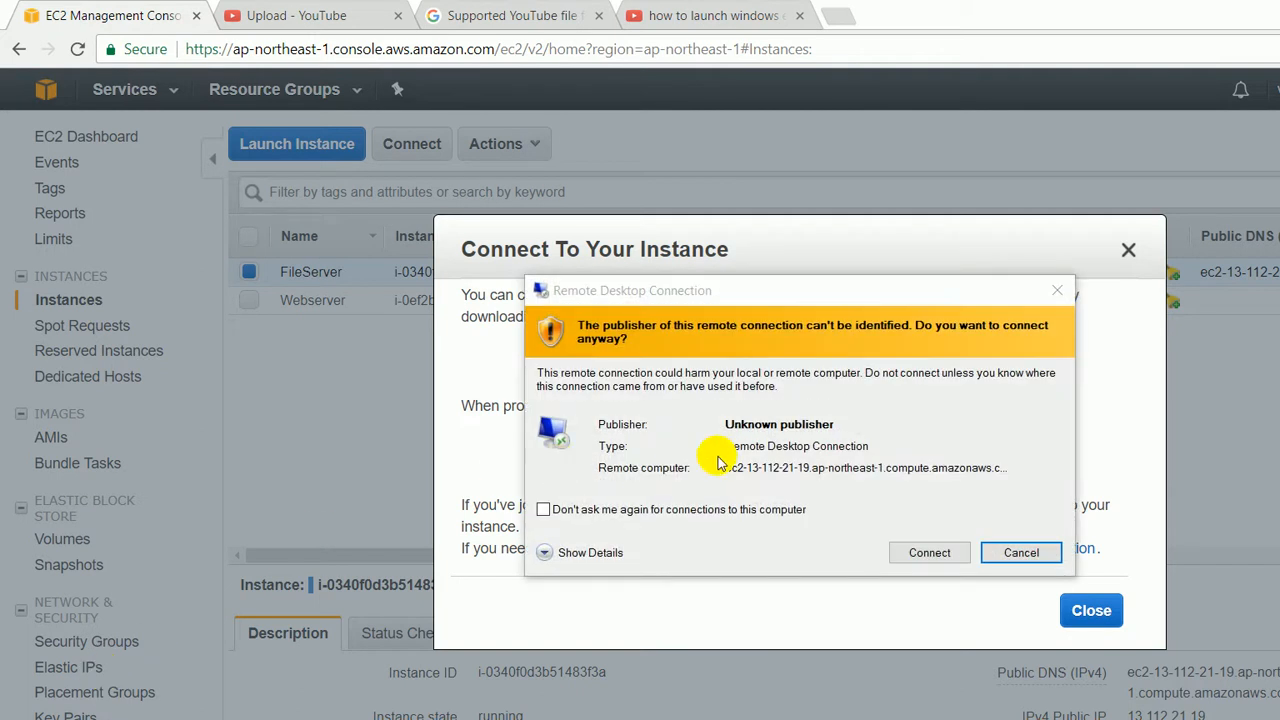
pyautogui.click(928, 552)
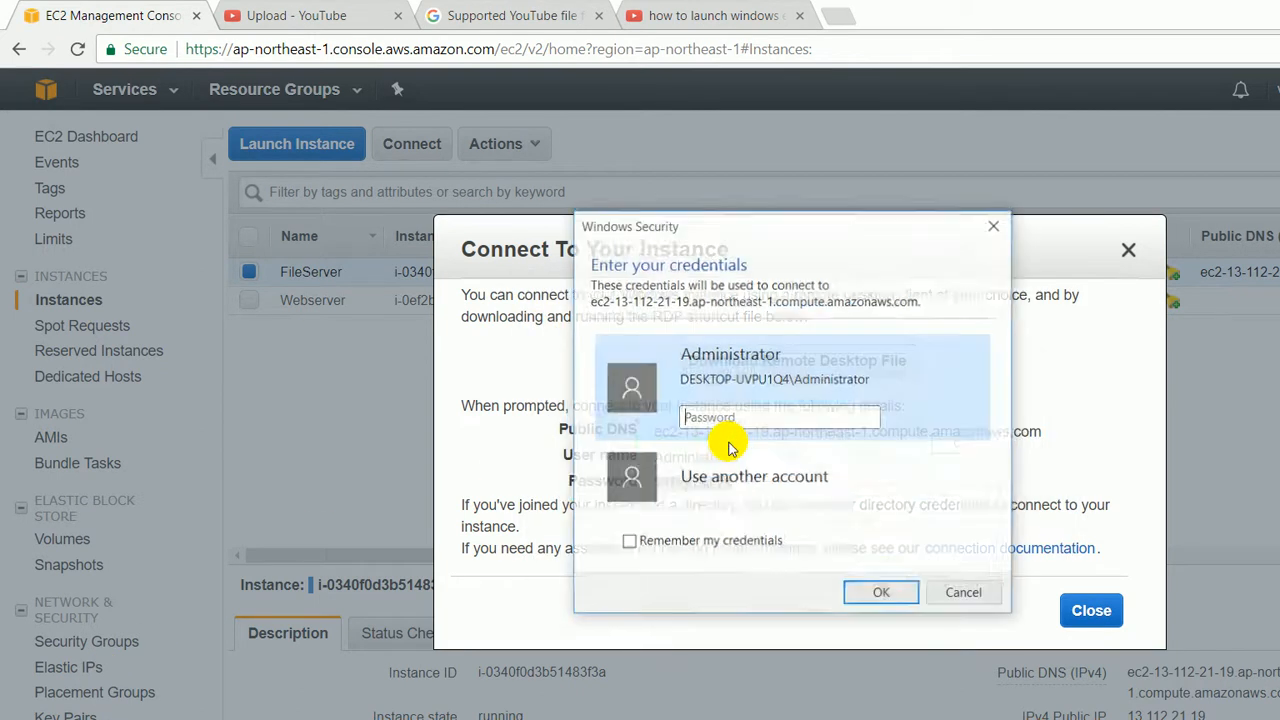
pyautogui.write('password')
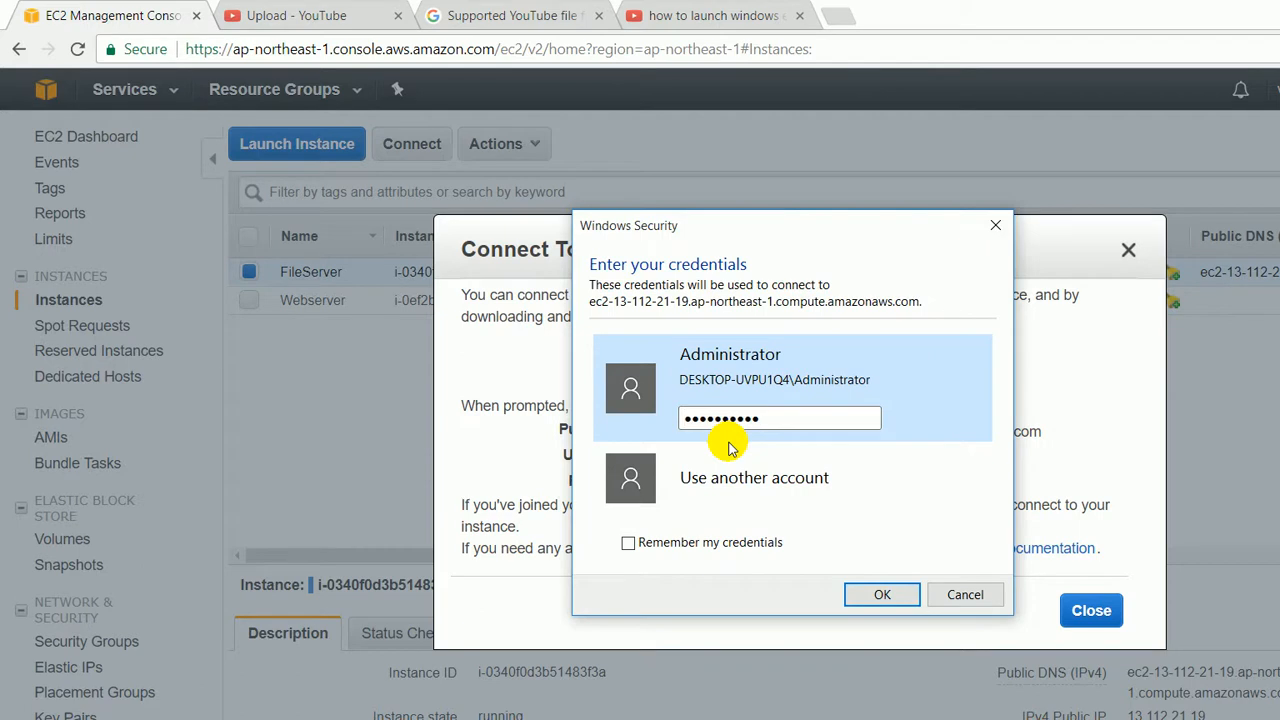
pyautogui.click(882, 594)
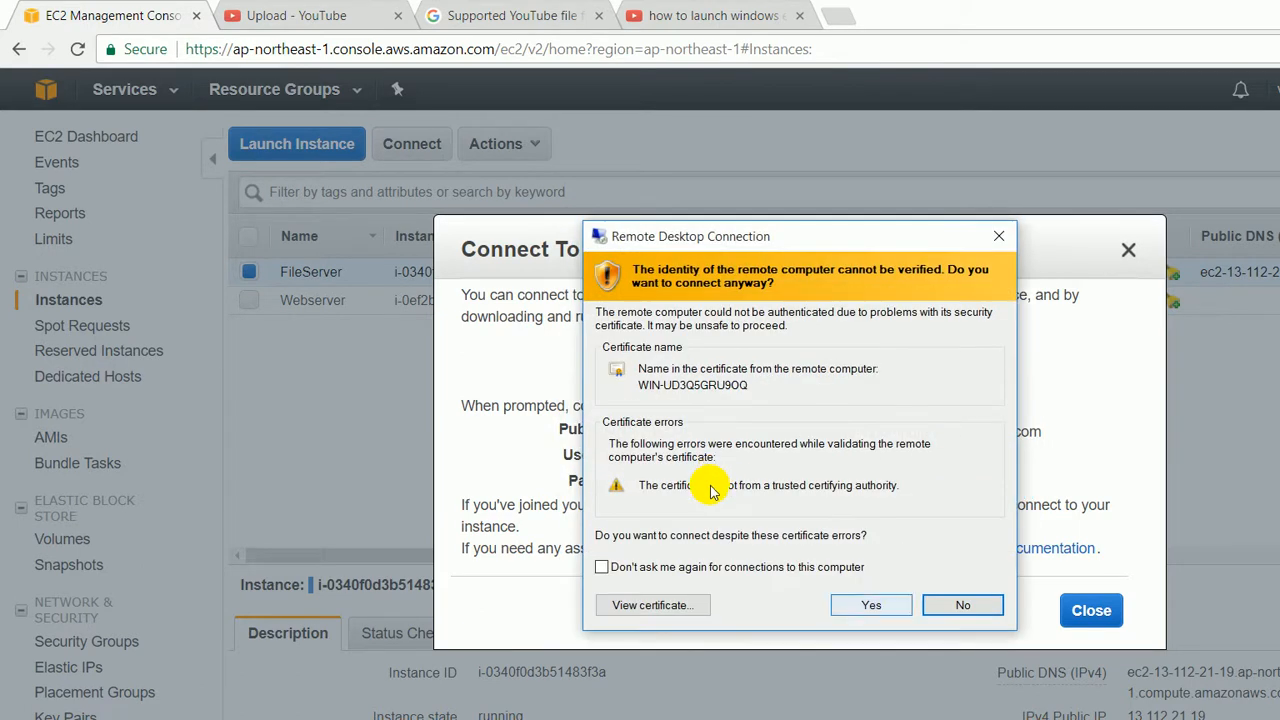
pyautogui.click(870, 604)
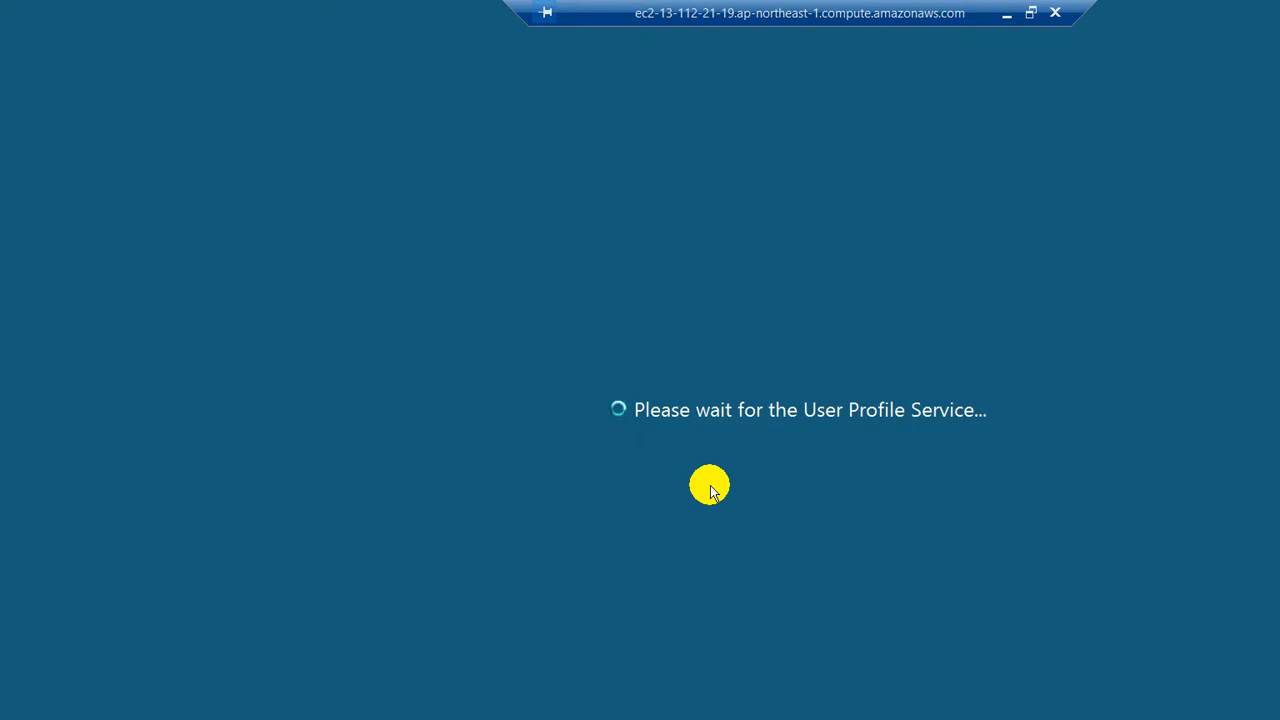
pyautogui.moveTo(796, 68)
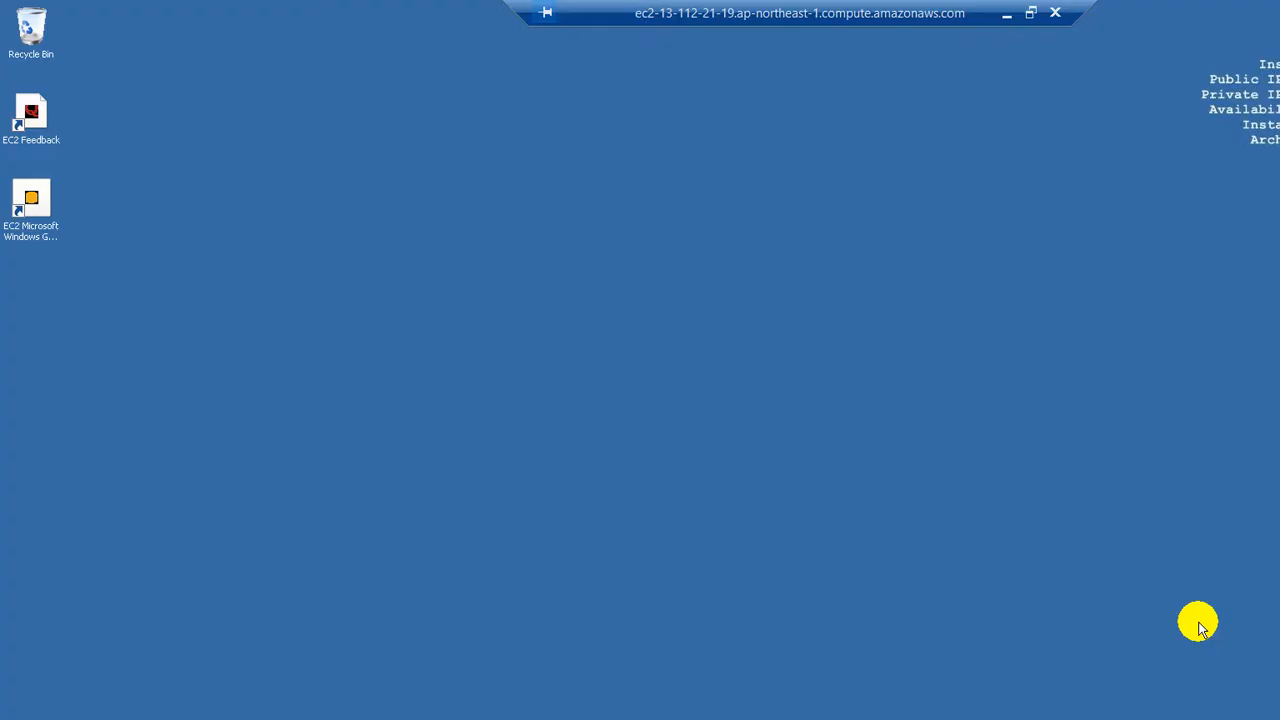
pyautogui.moveTo(1038, 194)
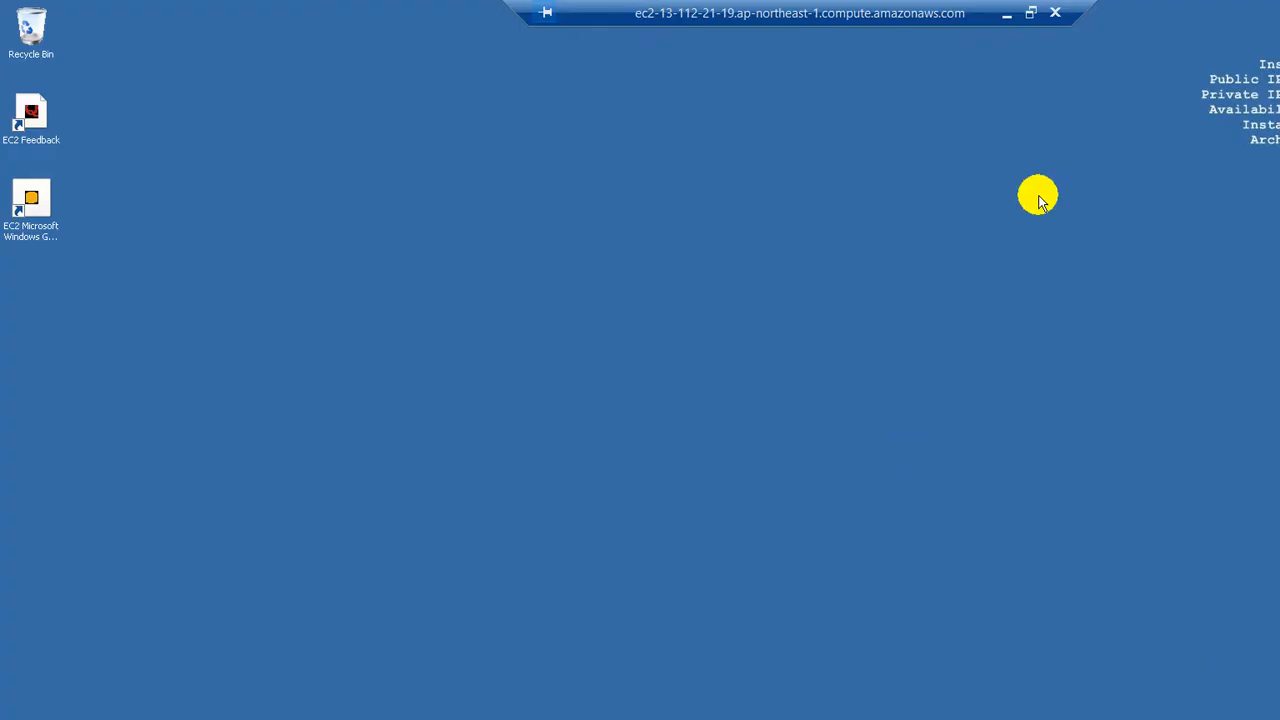
pyautogui.moveTo(1208, 16)
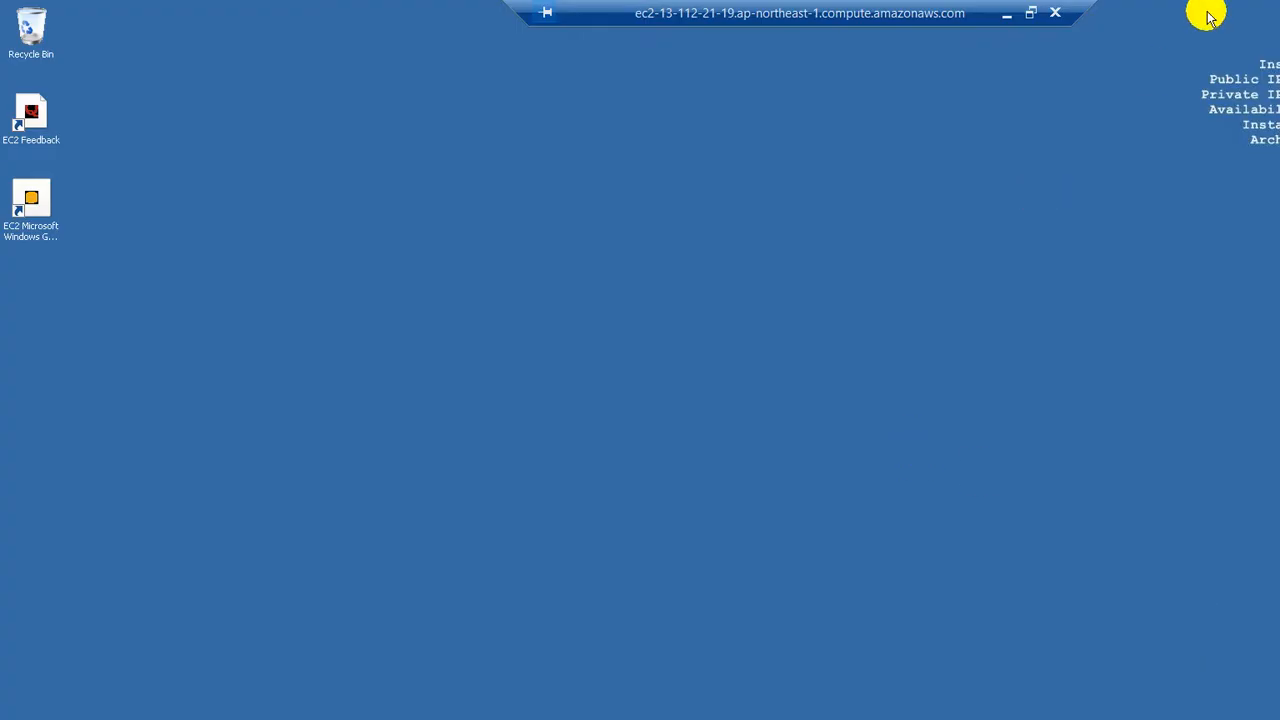
pyautogui.moveTo(1148, 56)
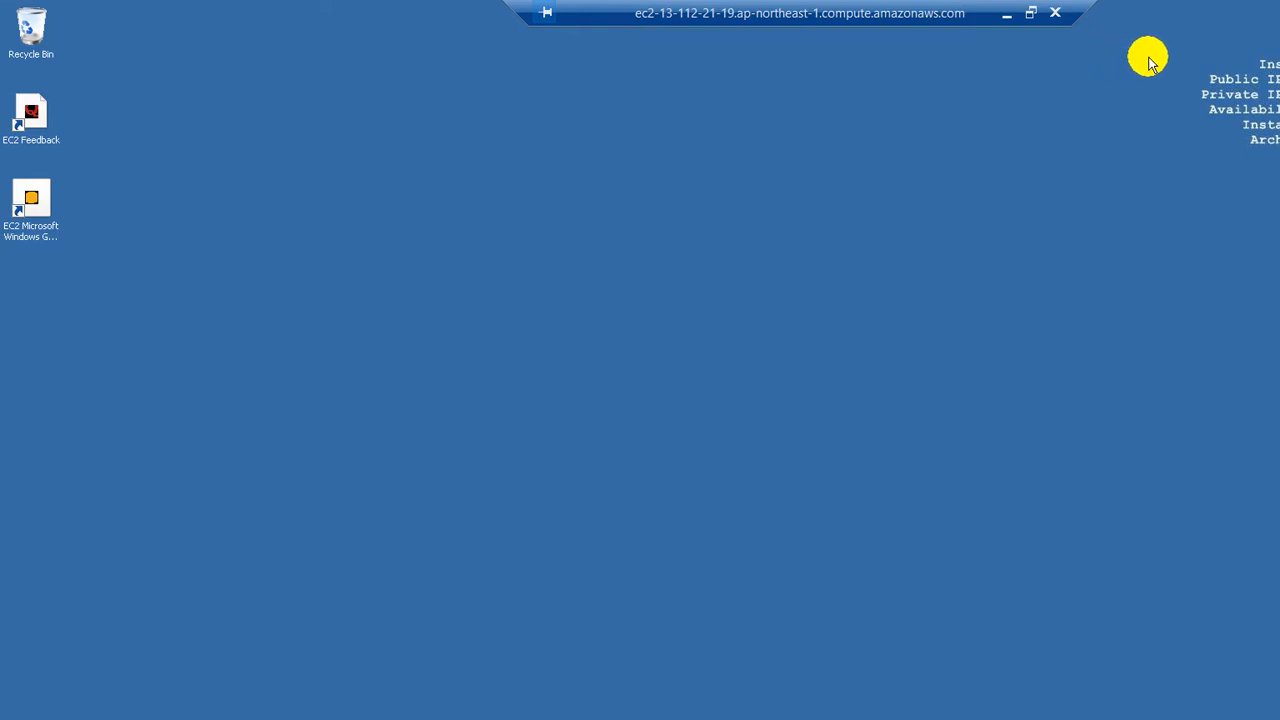
pyautogui.moveTo(1140, 80)
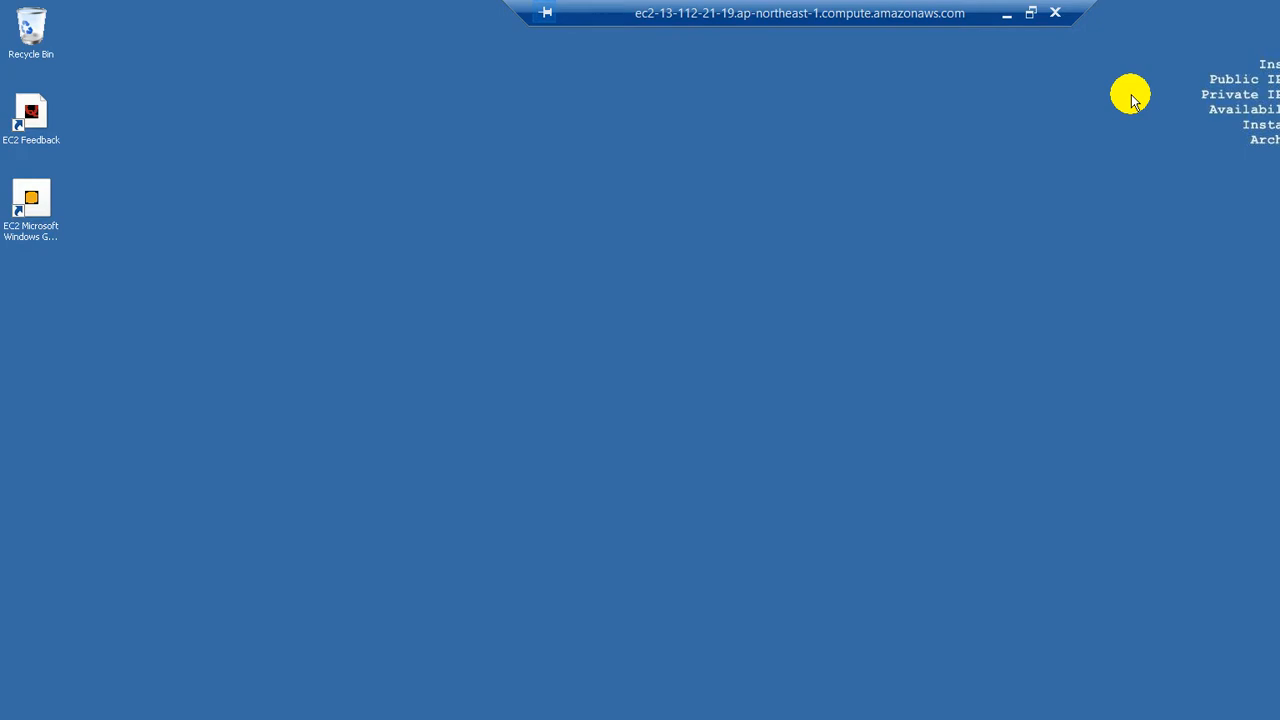
pyautogui.moveTo(1164, 108)
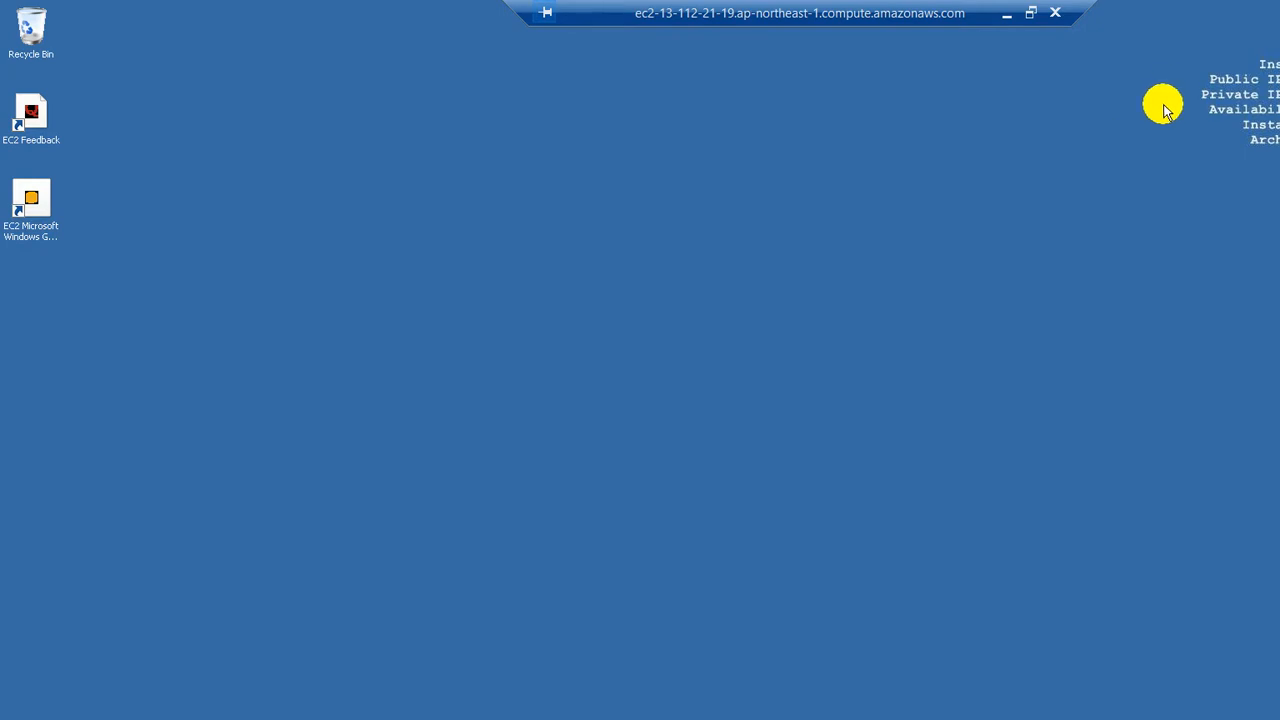
pyautogui.moveTo(1088, 138)
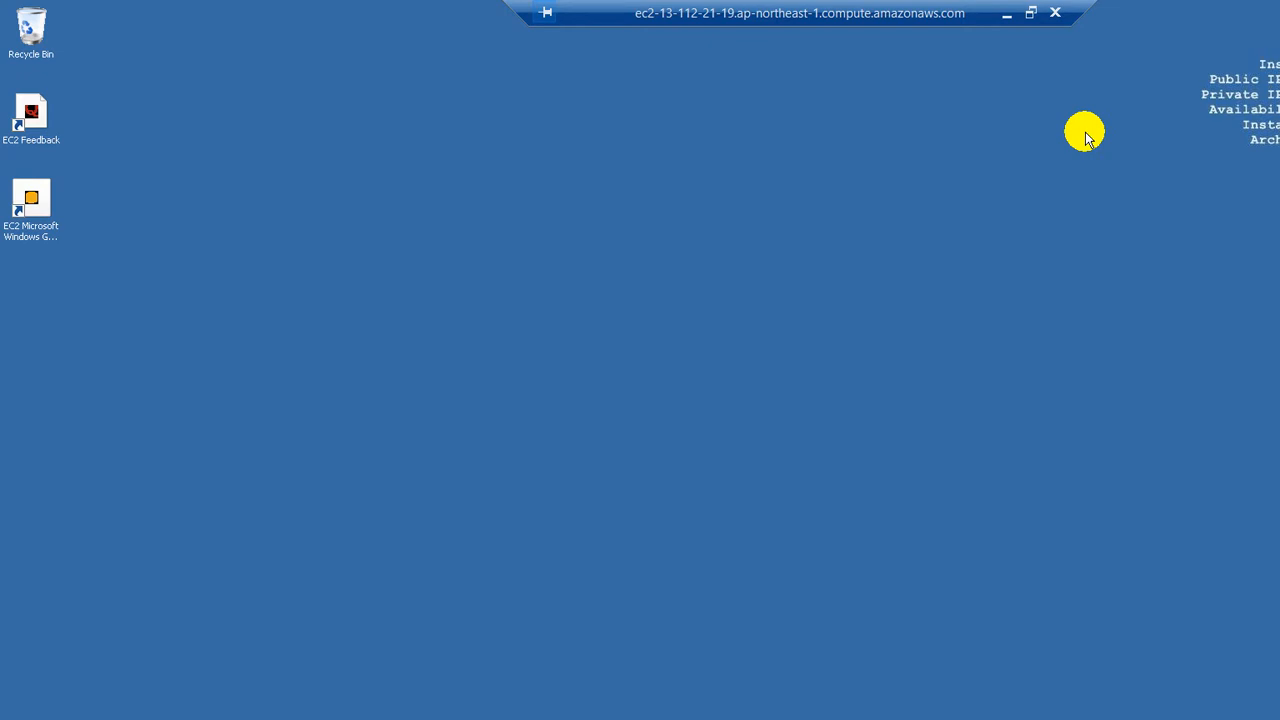
pyautogui.moveTo(812, 80)
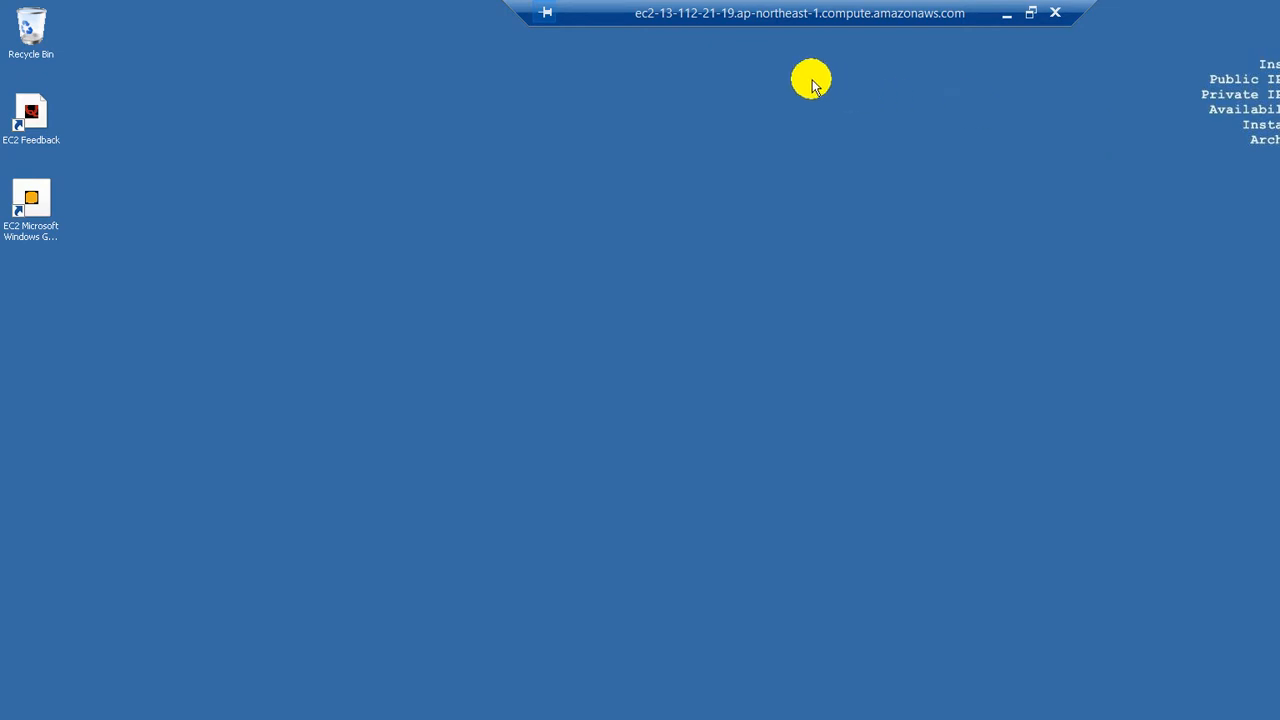
pyautogui.moveTo(816, 8)
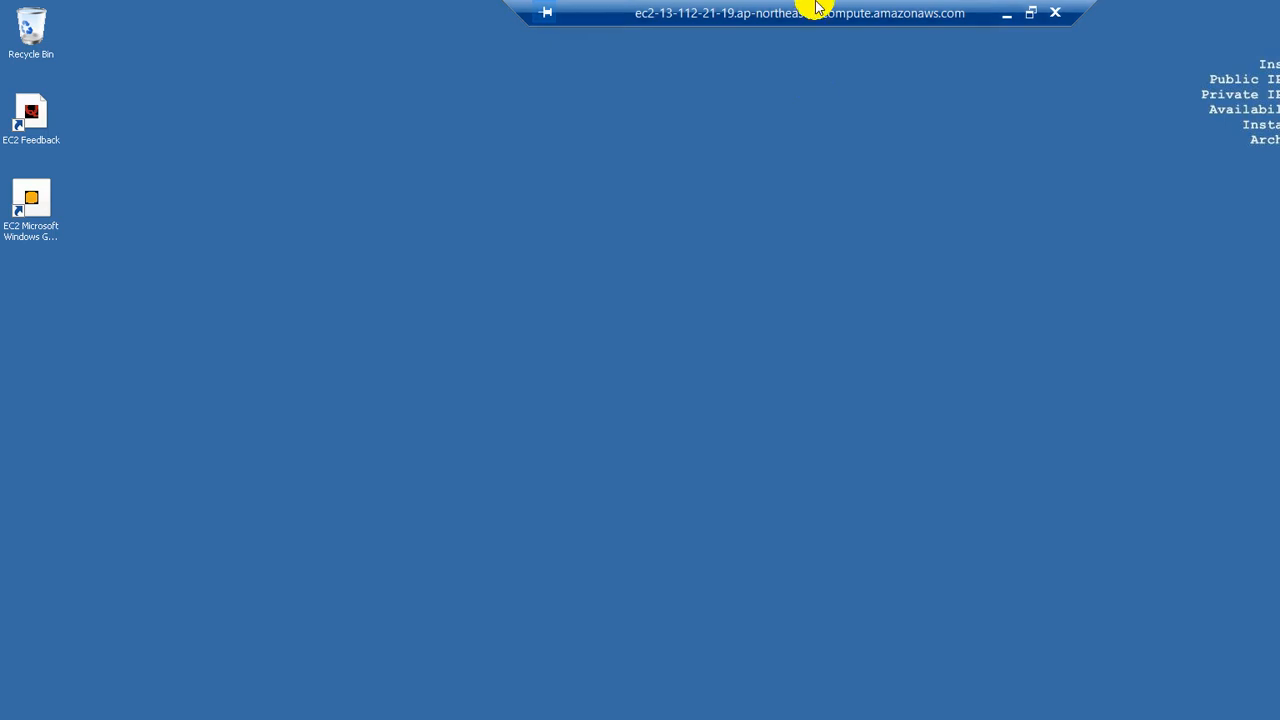